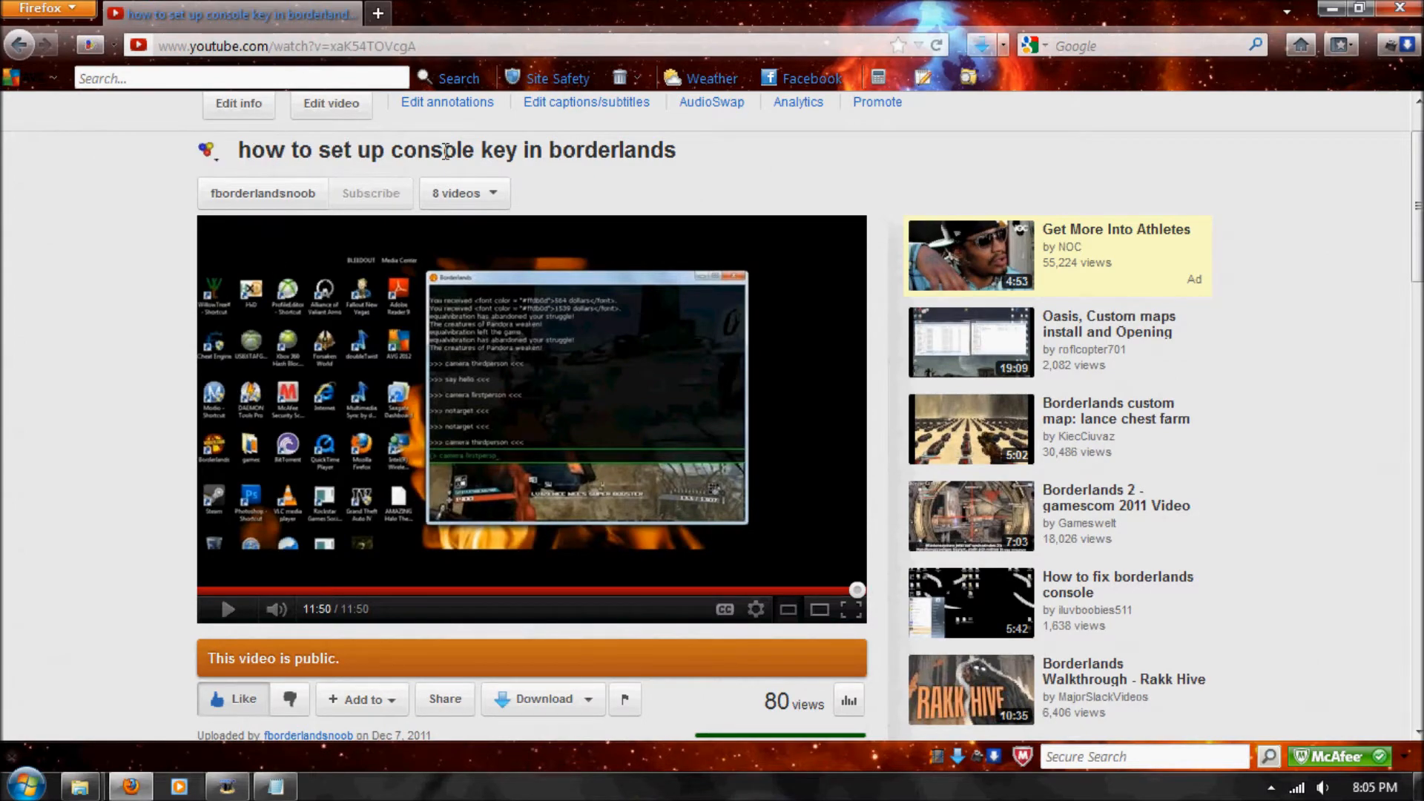
Bring the console key info notes back up in Notepad
{"action": "scroll", "scroll_direction": "down", "scroll_amount": 3}
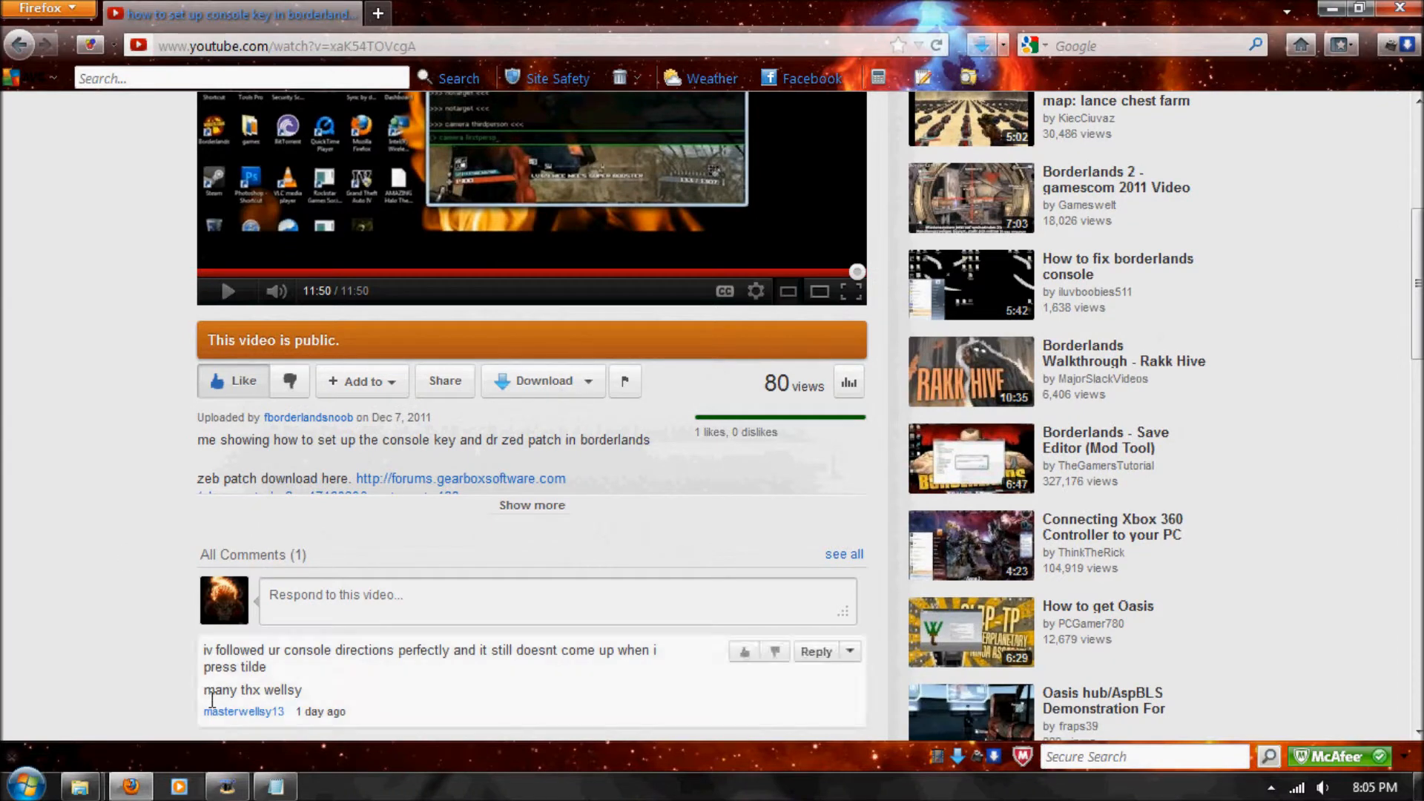
{"action": "mouse_move", "coordinate": [344, 689]}
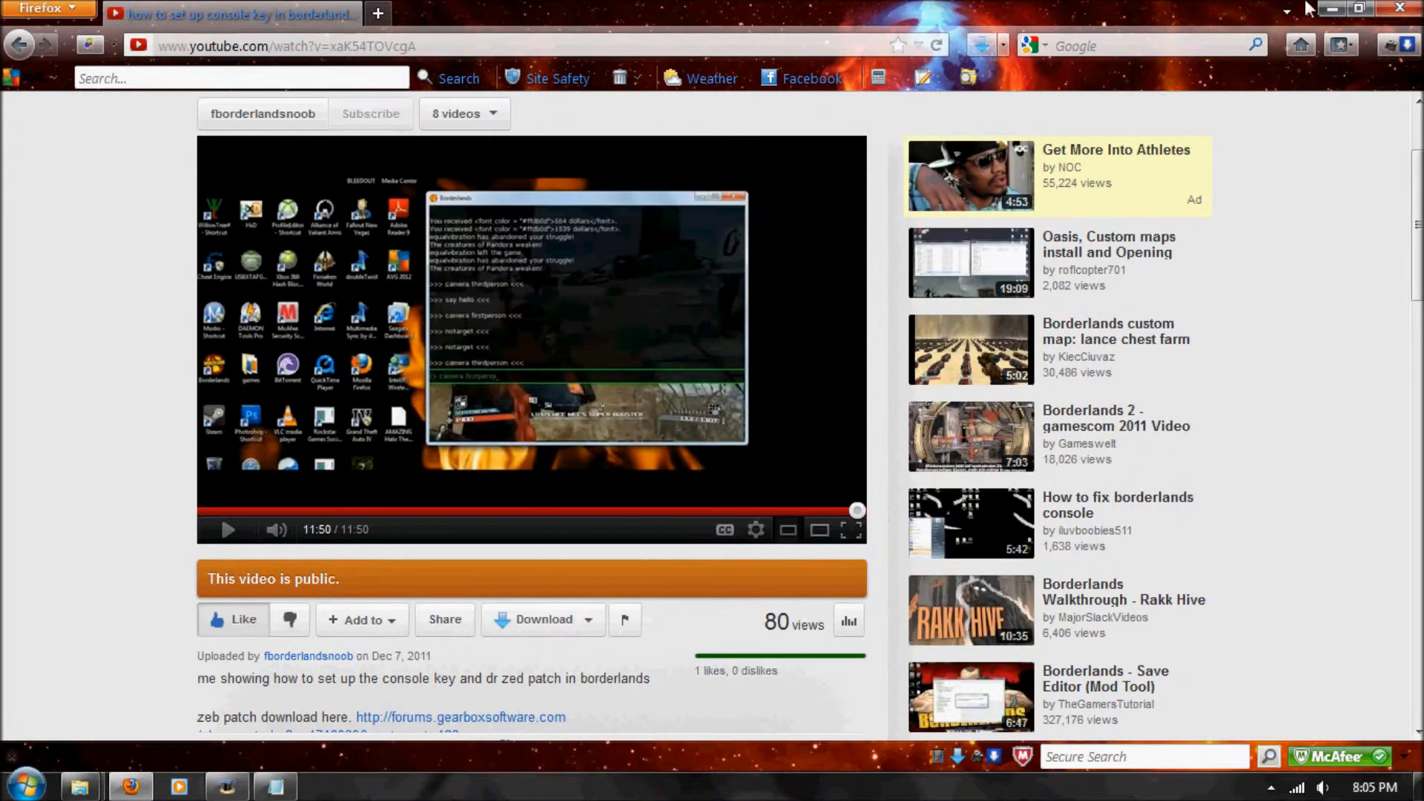
{"action": "left_click", "coordinate": [277, 786]}
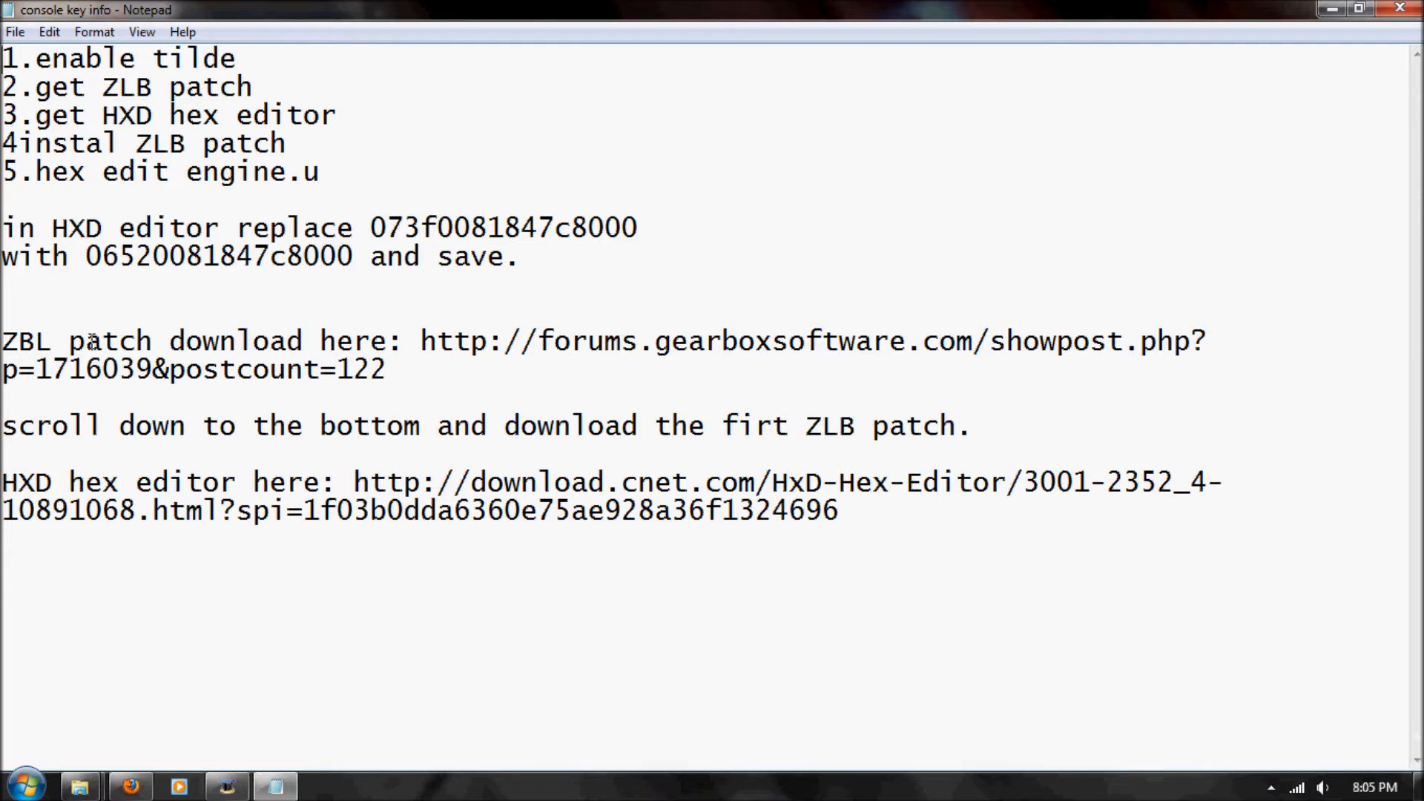
{"action": "left_click_drag", "start_coordinate": [418, 341], "coordinate": [384, 371]}
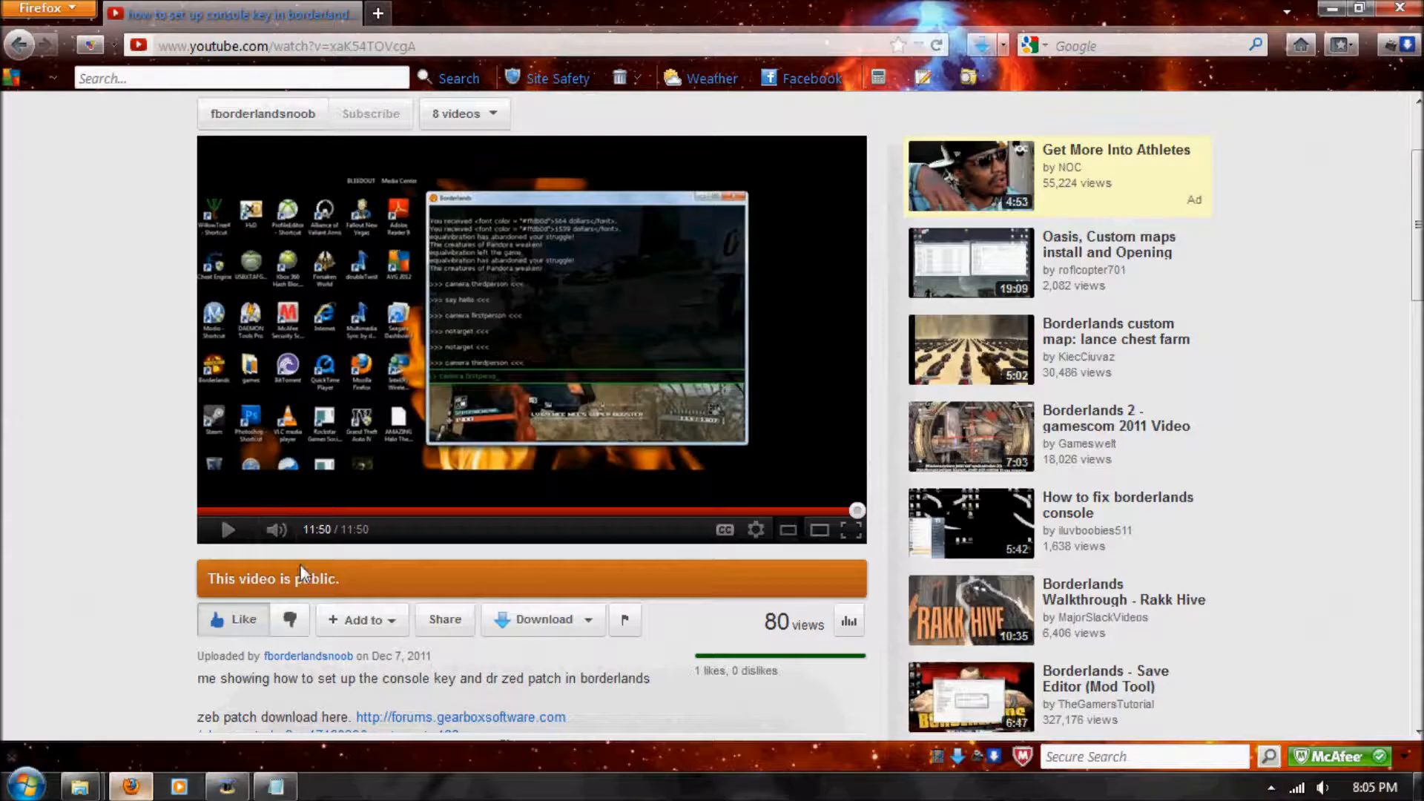
Open DrZed's ZBL Patch 5.4 forum post, scroll to the downloads, and glance at CookedPC
{"action": "right_click", "coordinate": [288, 44]}
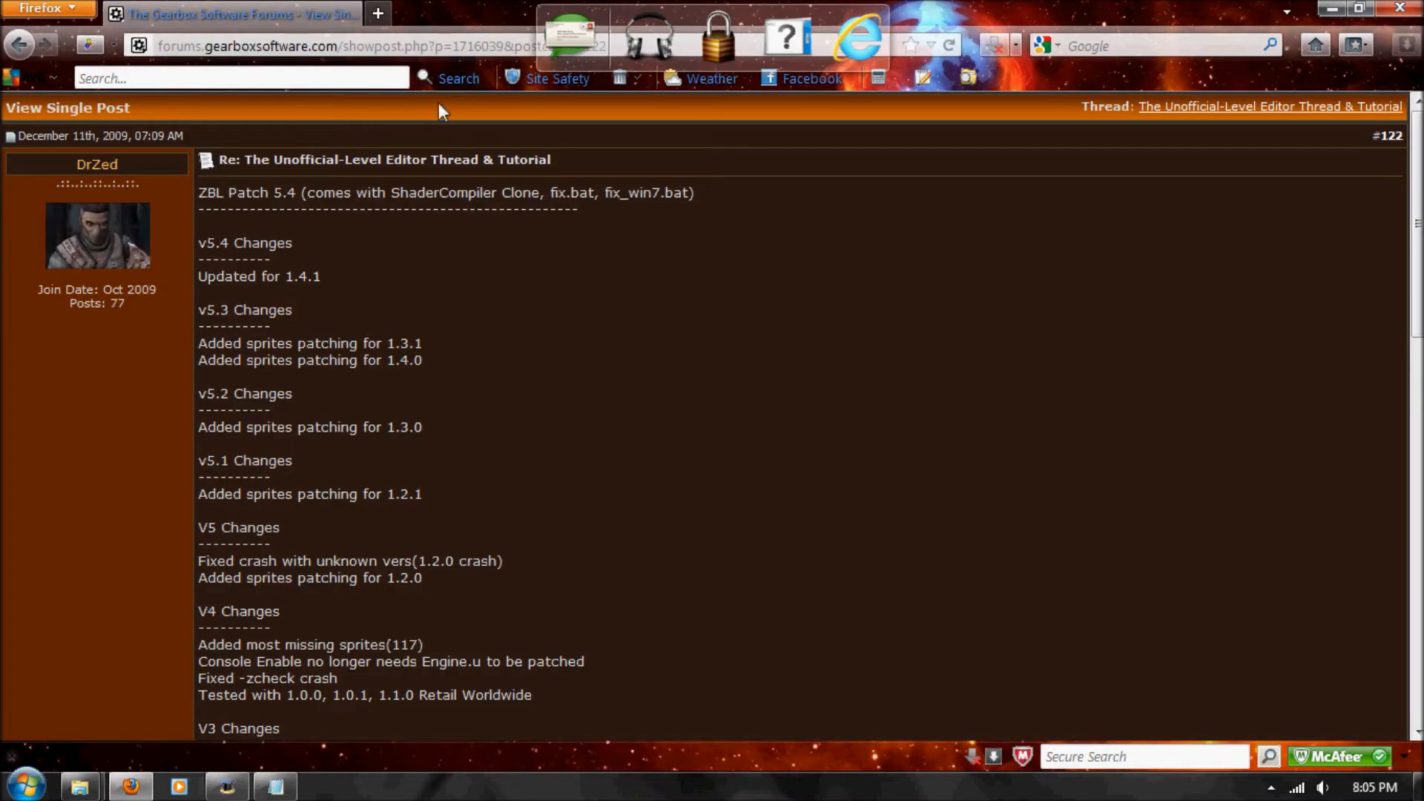
{"action": "scroll", "scroll_direction": "down", "scroll_amount": 3}
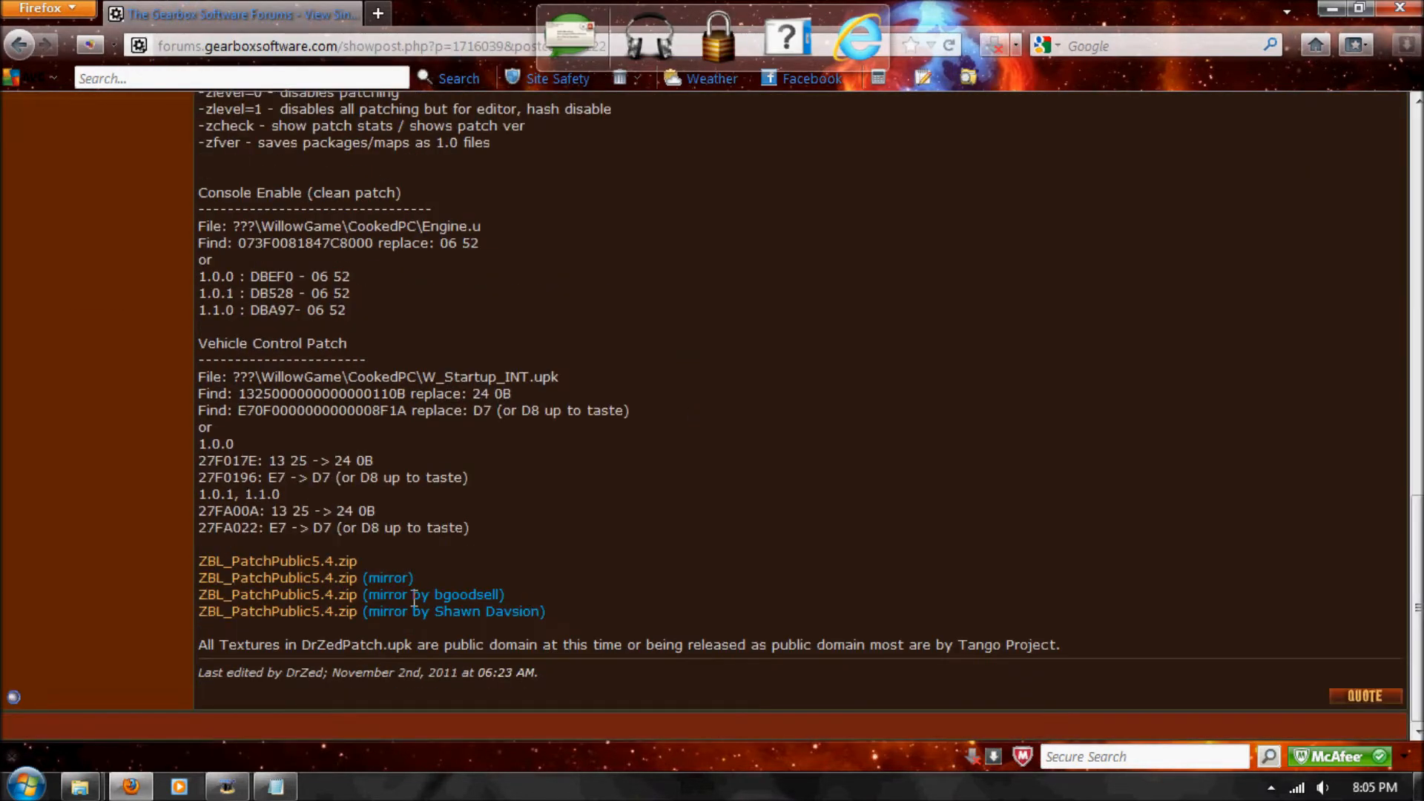
{"action": "mouse_move", "coordinate": [313, 573]}
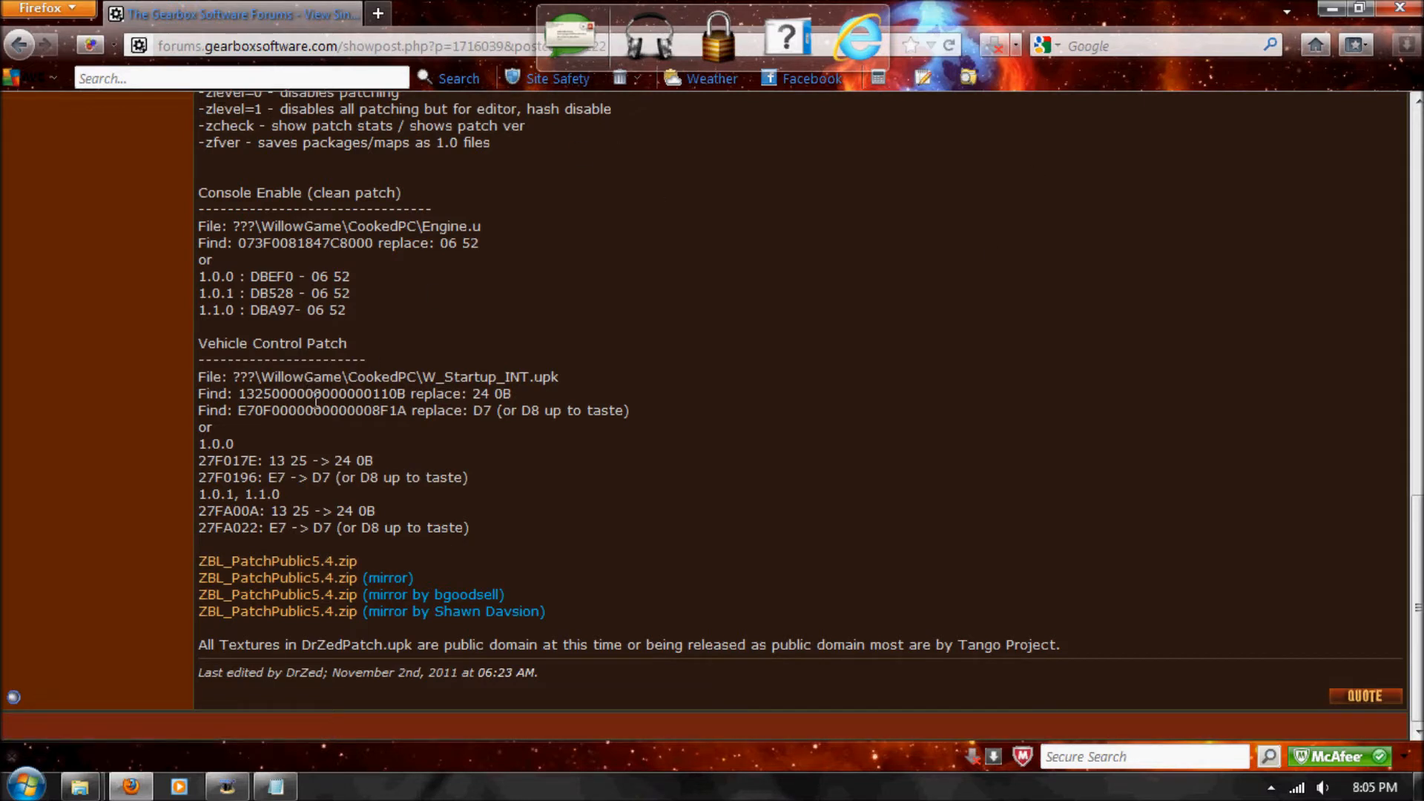
{"action": "mouse_move", "coordinate": [80, 784]}
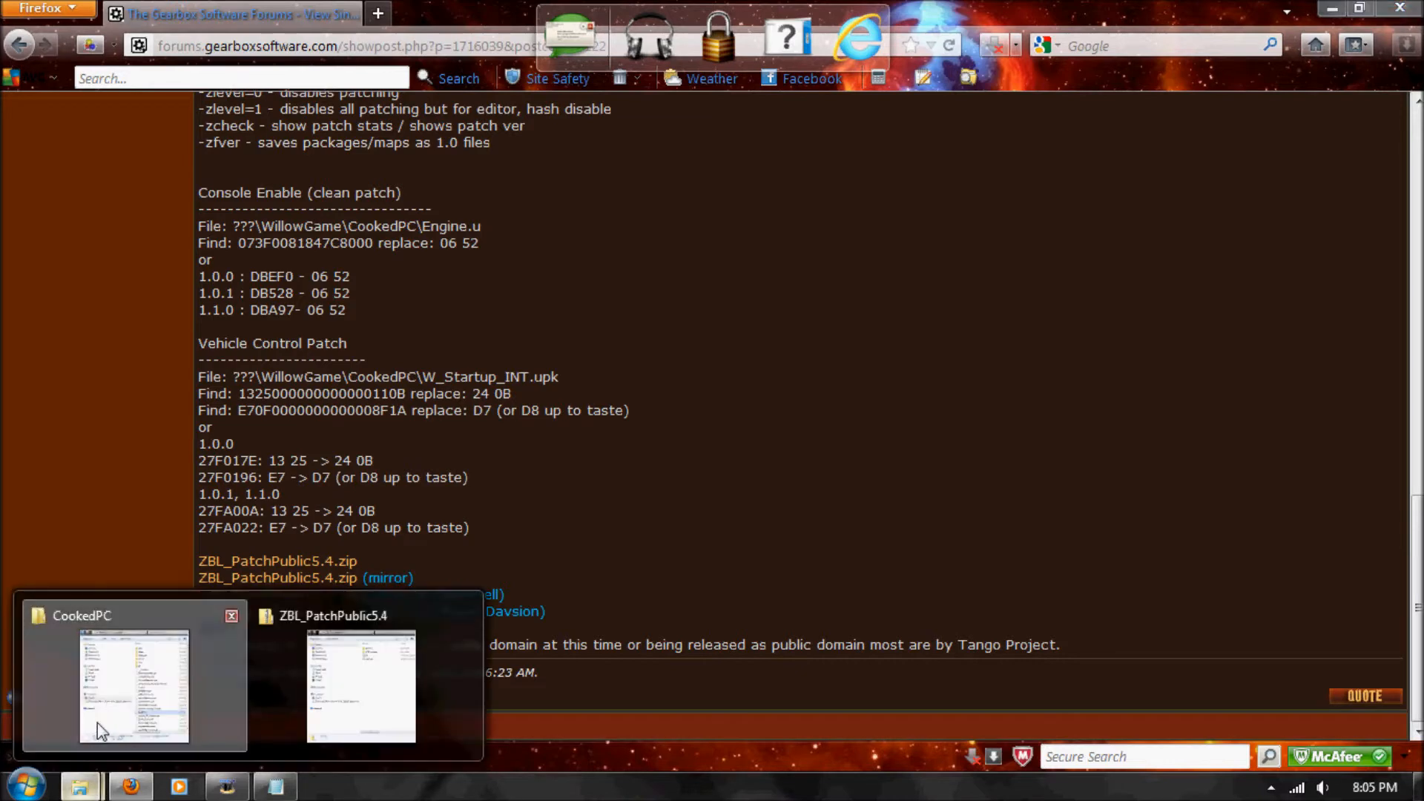
{"action": "left_click", "coordinate": [130, 685]}
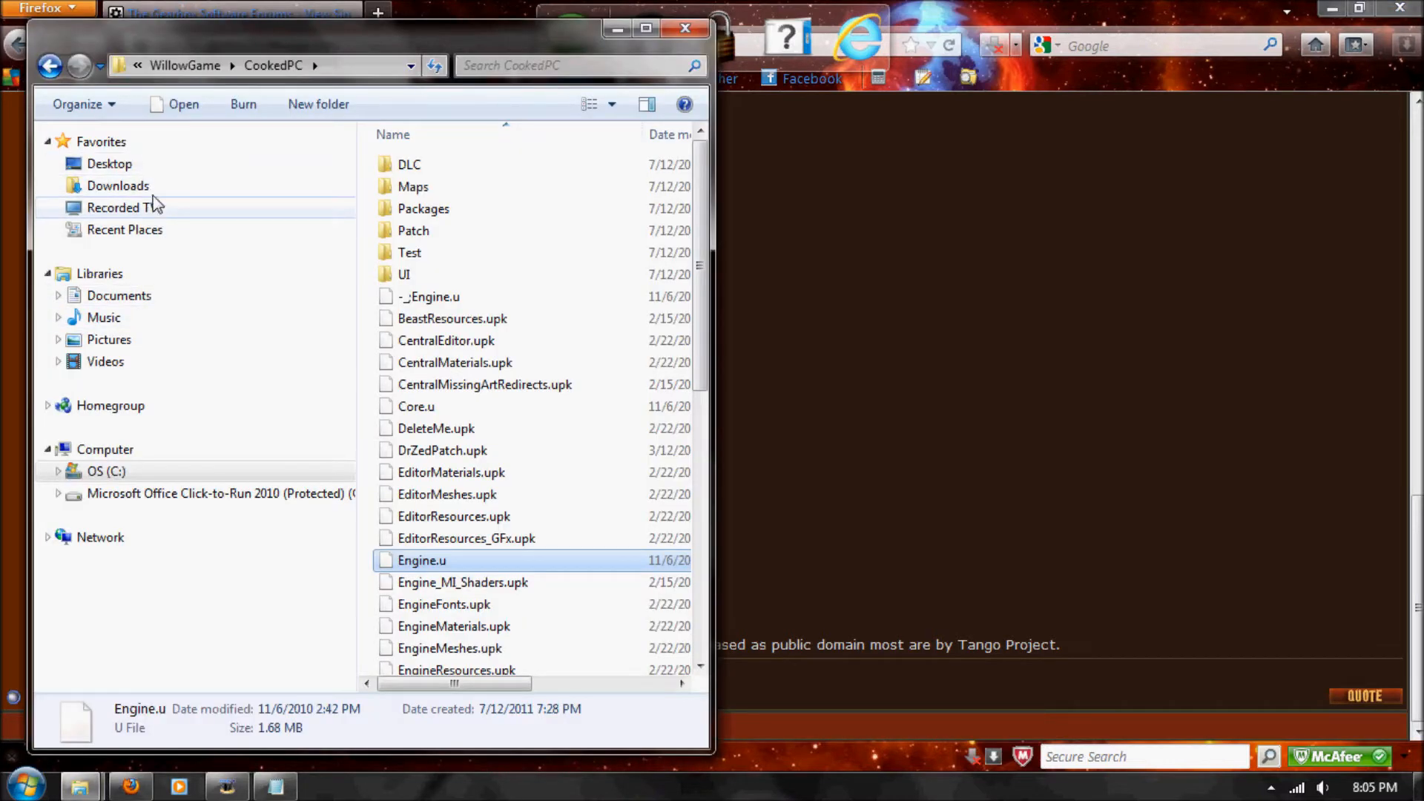
{"action": "mouse_move", "coordinate": [394, 75]}
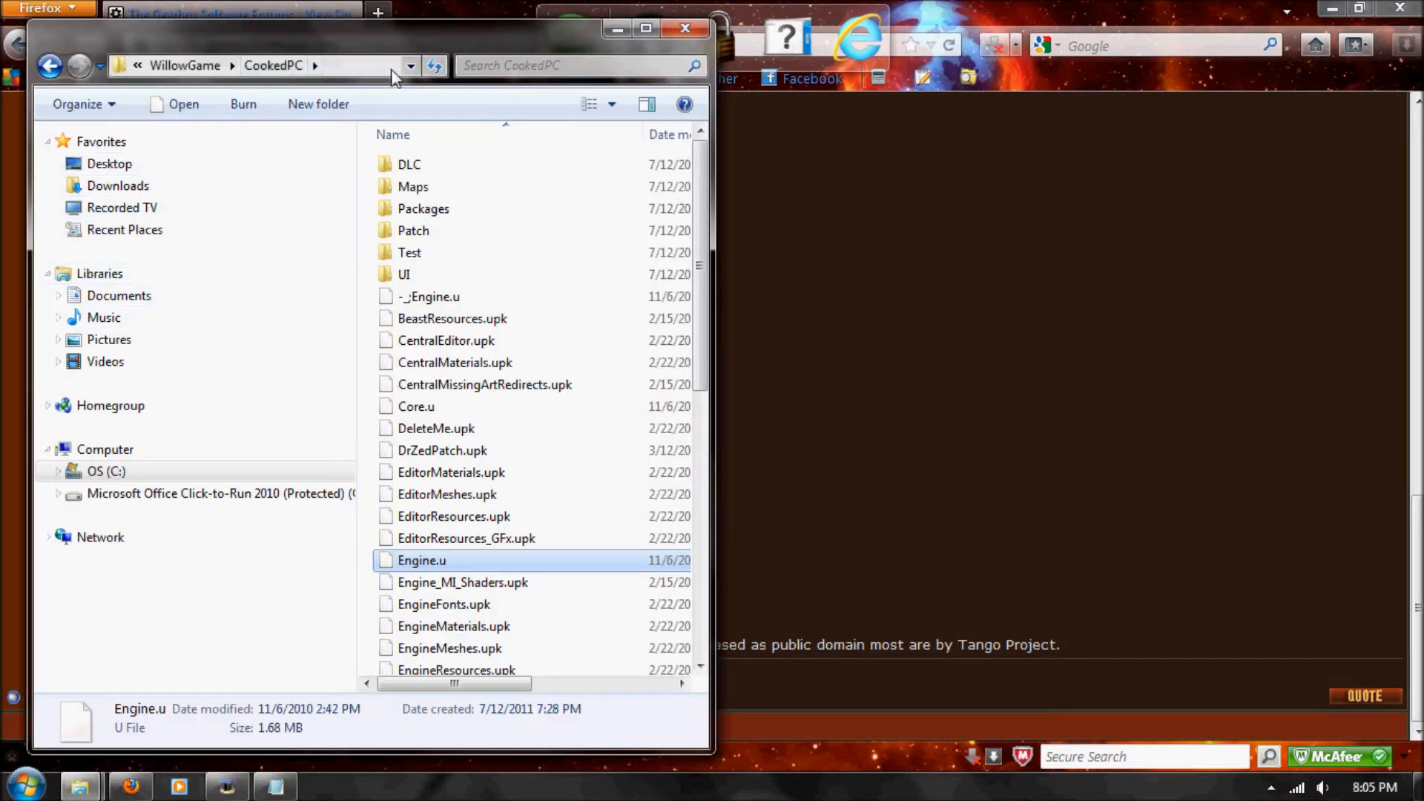
{"action": "left_click", "coordinate": [685, 27]}
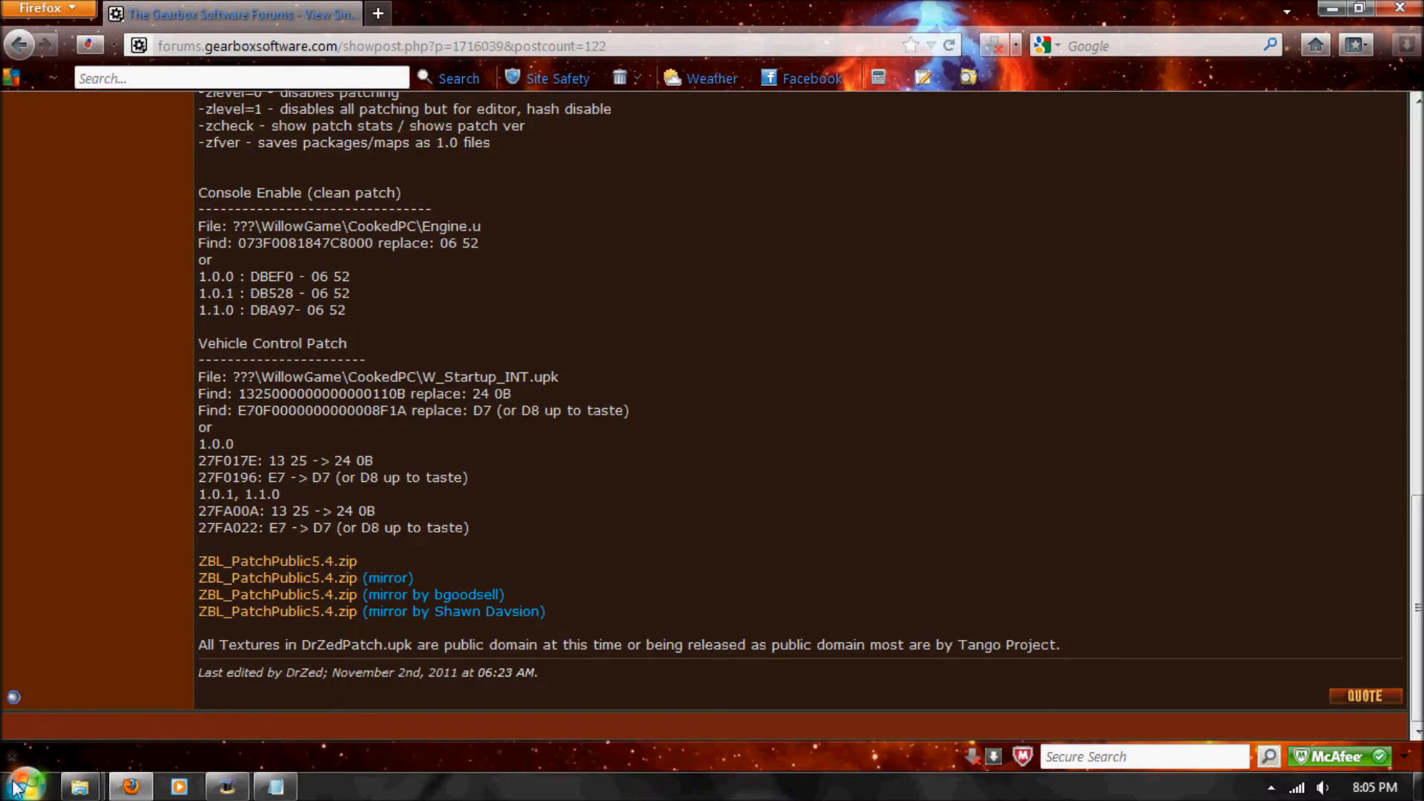
{"action": "mouse_move", "coordinate": [78, 783]}
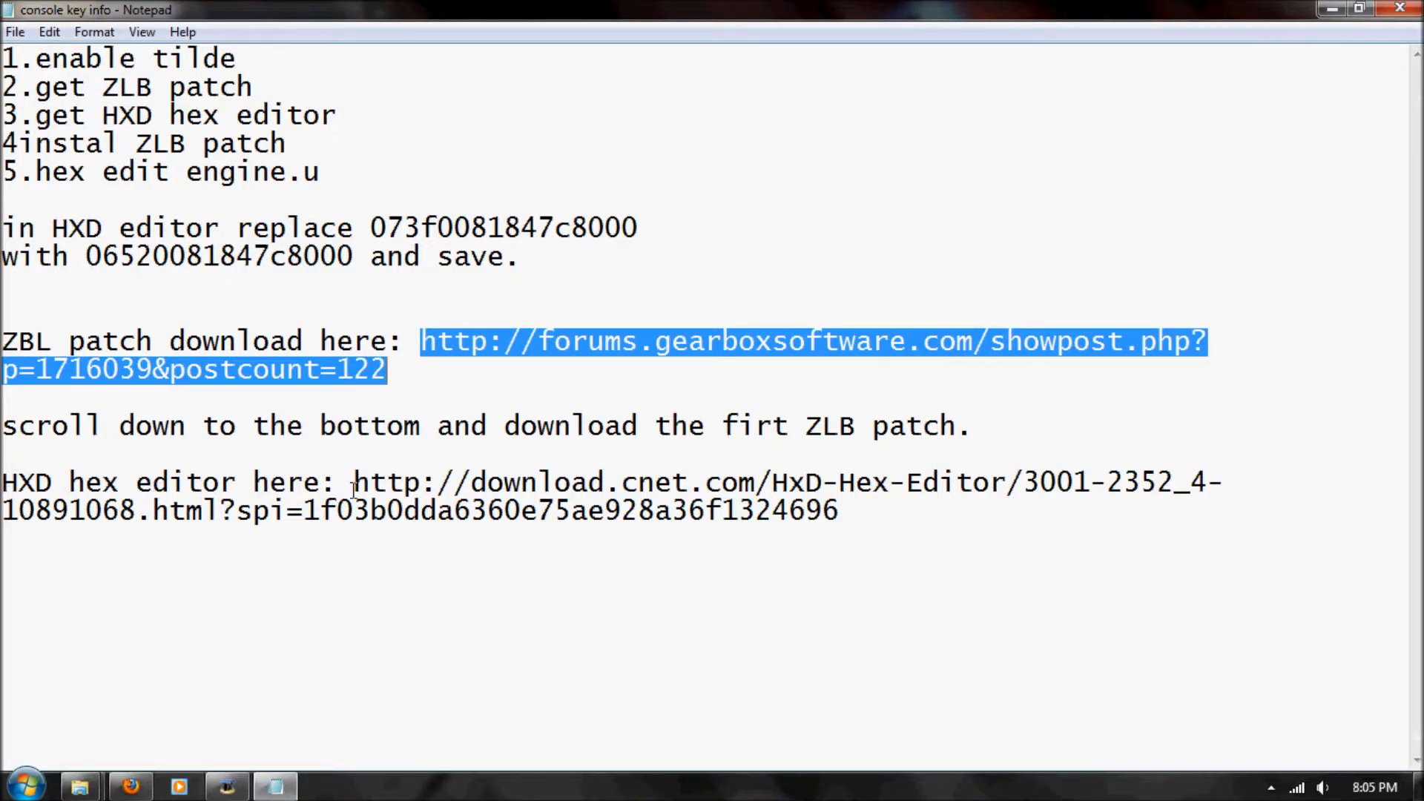
Highlight the HxD Hex Editor Download.com link in the notes
{"action": "left_click_drag", "start_coordinate": [355, 481], "coordinate": [837, 510]}
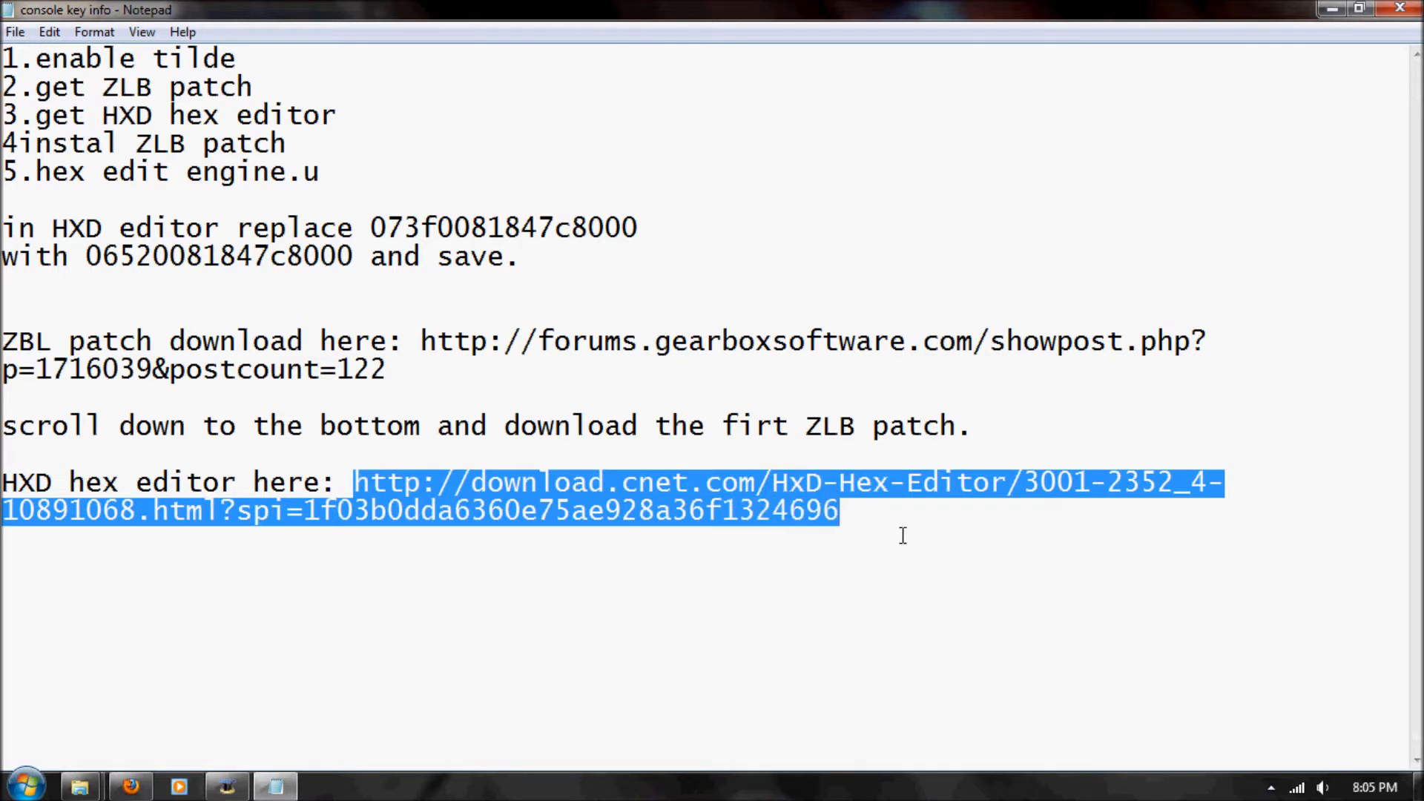
{"action": "mouse_move", "coordinate": [879, 531]}
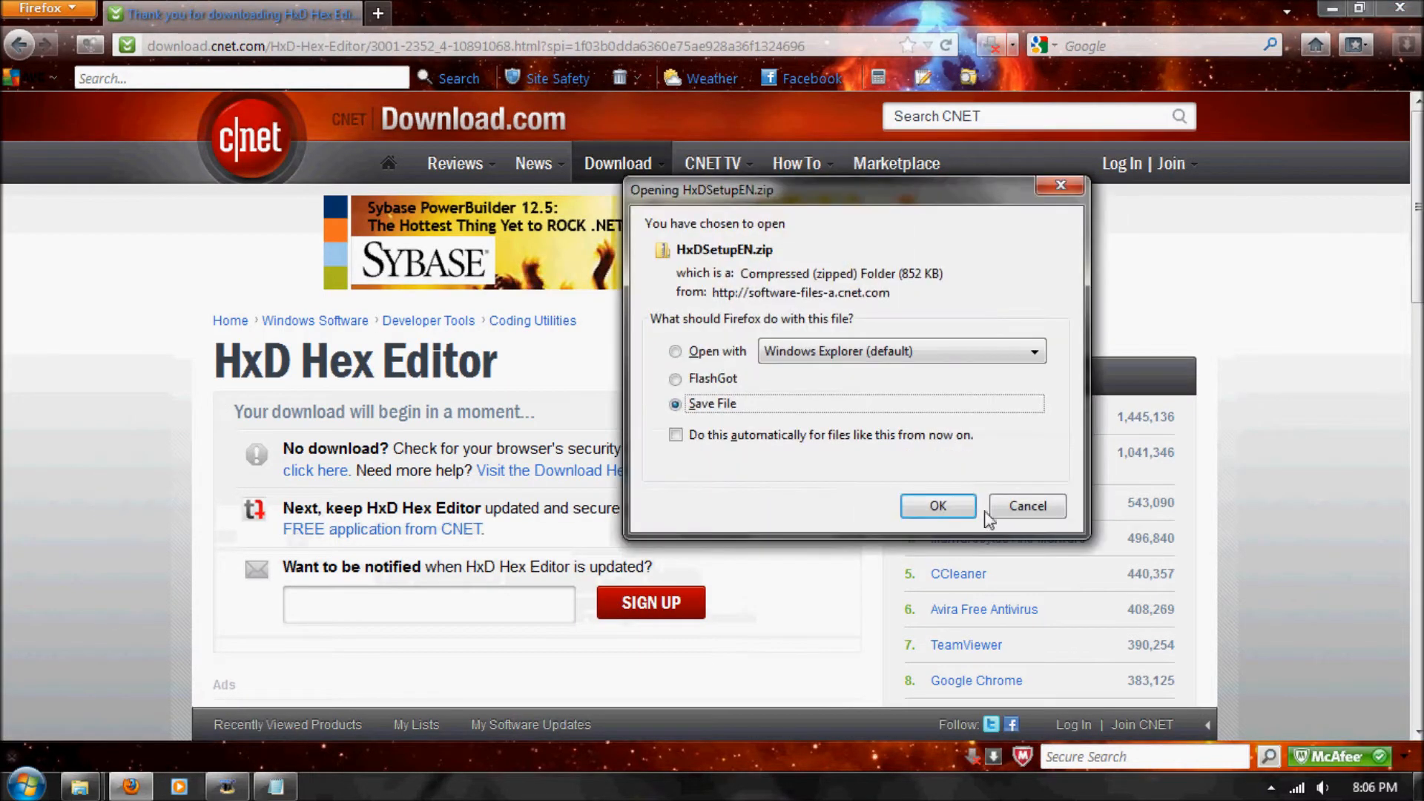
{"action": "mouse_move", "coordinate": [947, 462]}
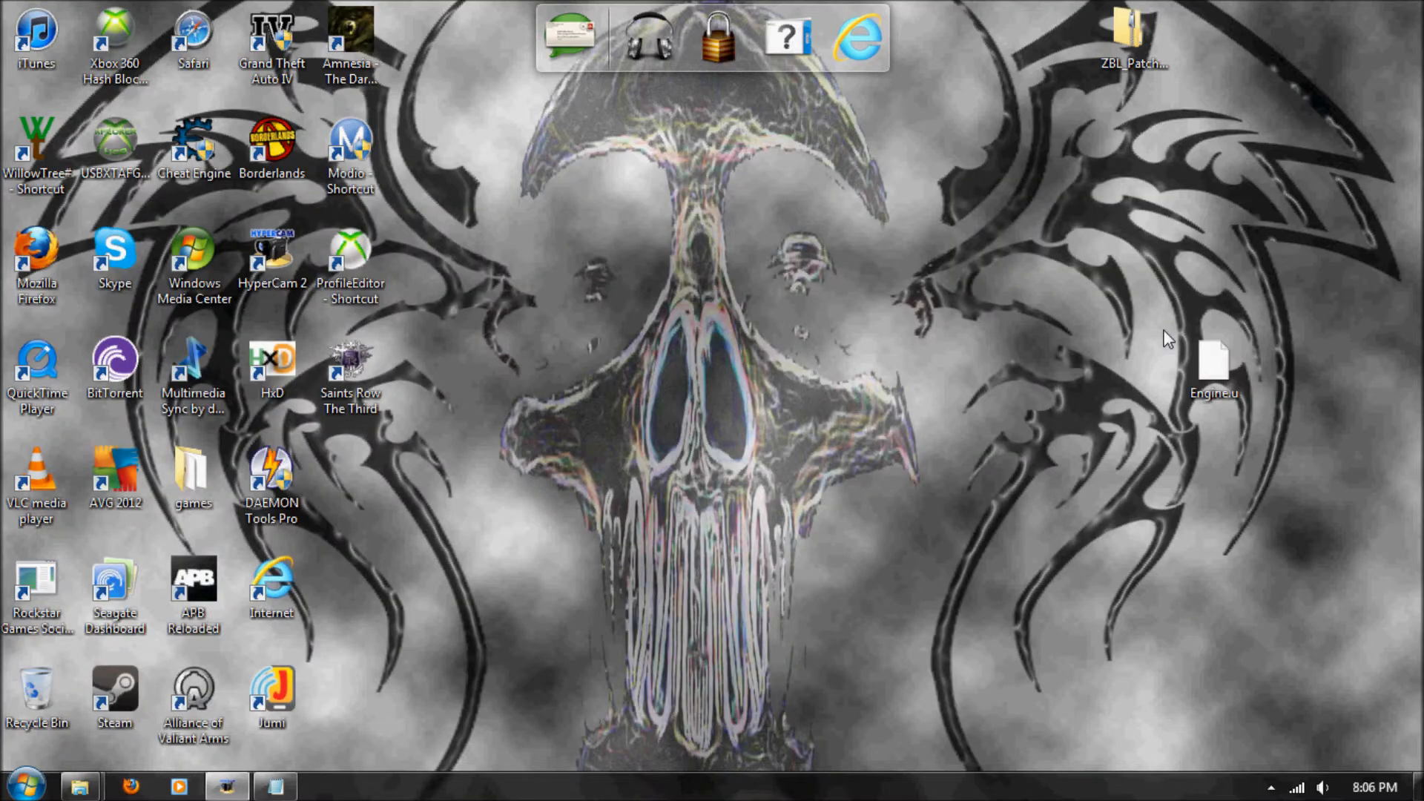
Move the ZBL patch folder above Engine.u on the desktop and select Engine.u
{"action": "left_click_drag", "start_coordinate": [1133, 36], "coordinate": [1172, 263]}
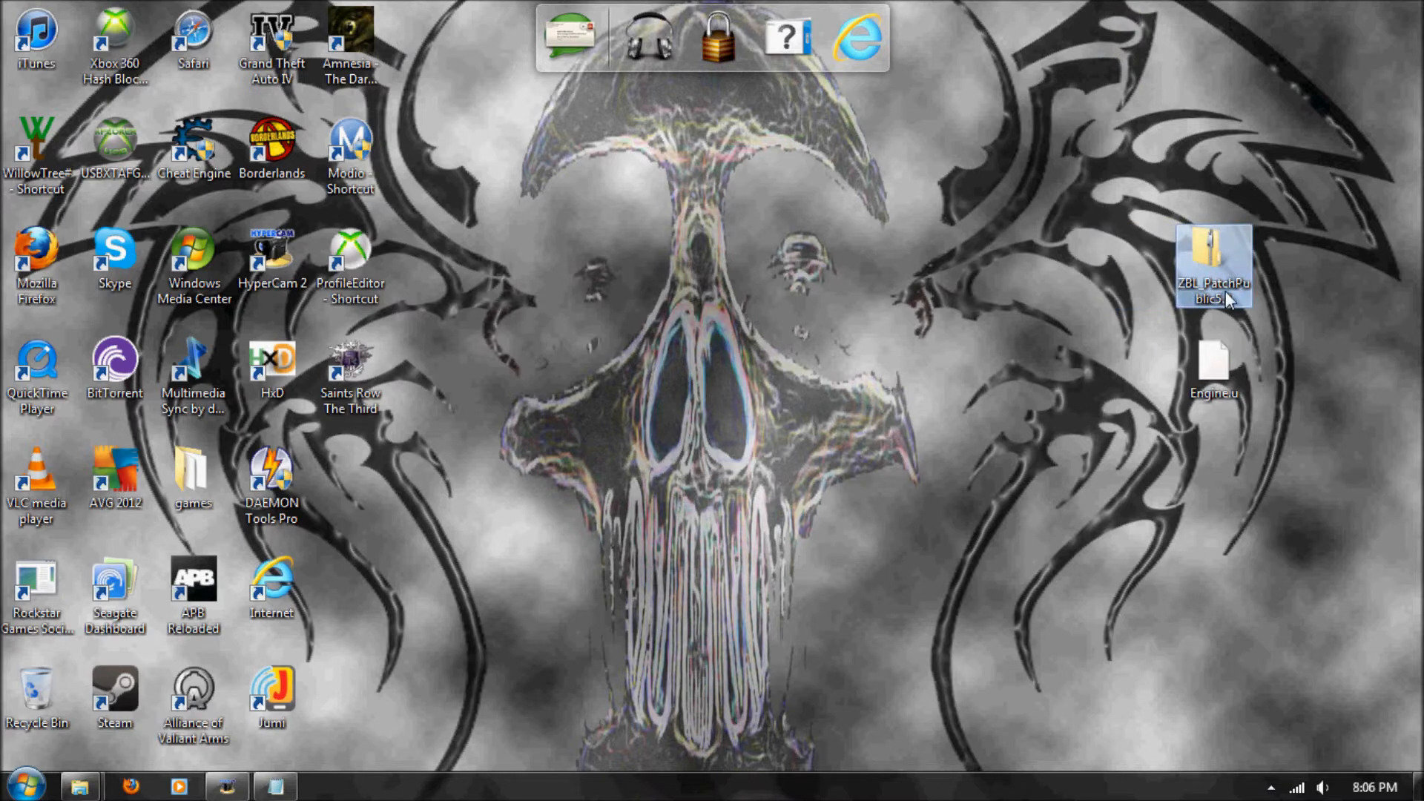
{"action": "left_click", "coordinate": [1215, 364]}
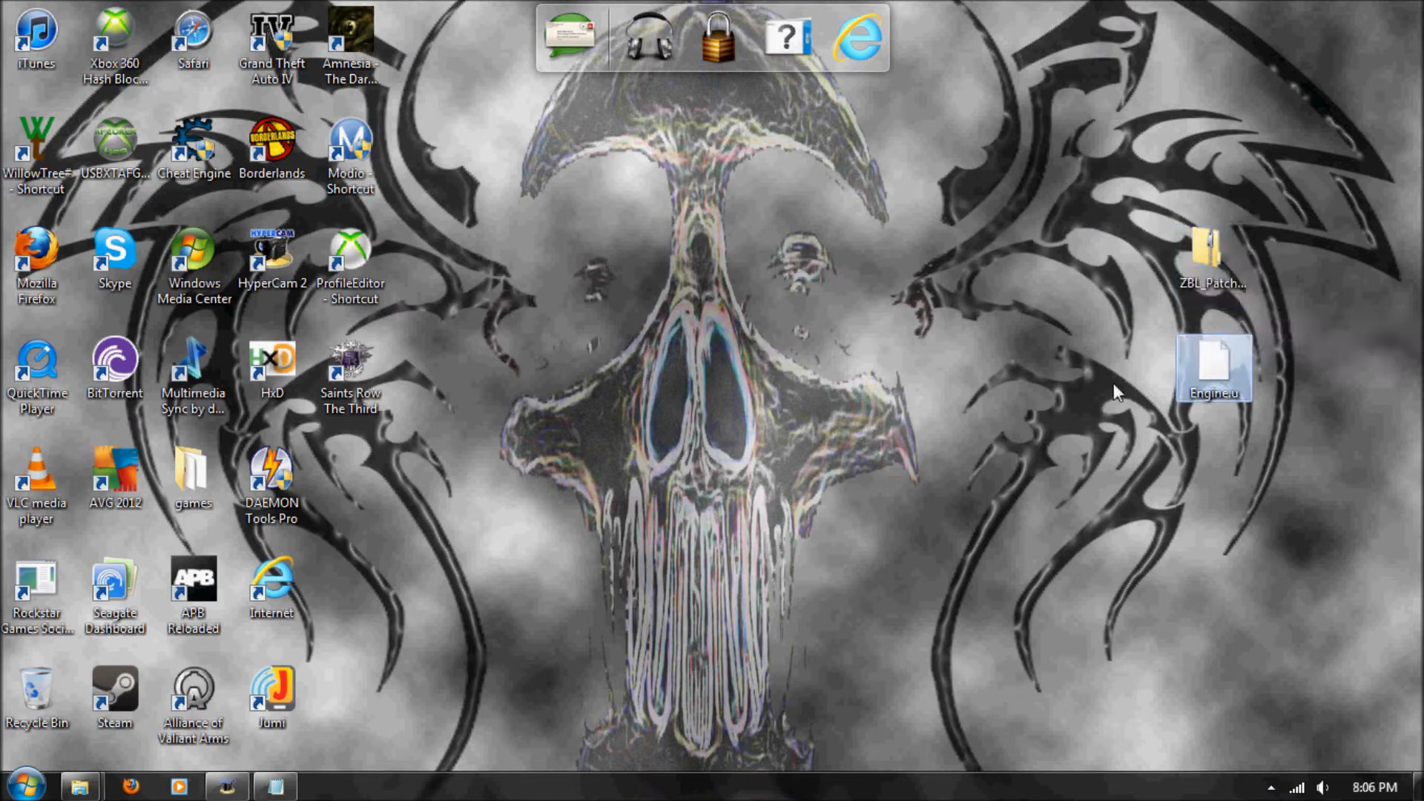
{"action": "left_click", "coordinate": [113, 469]}
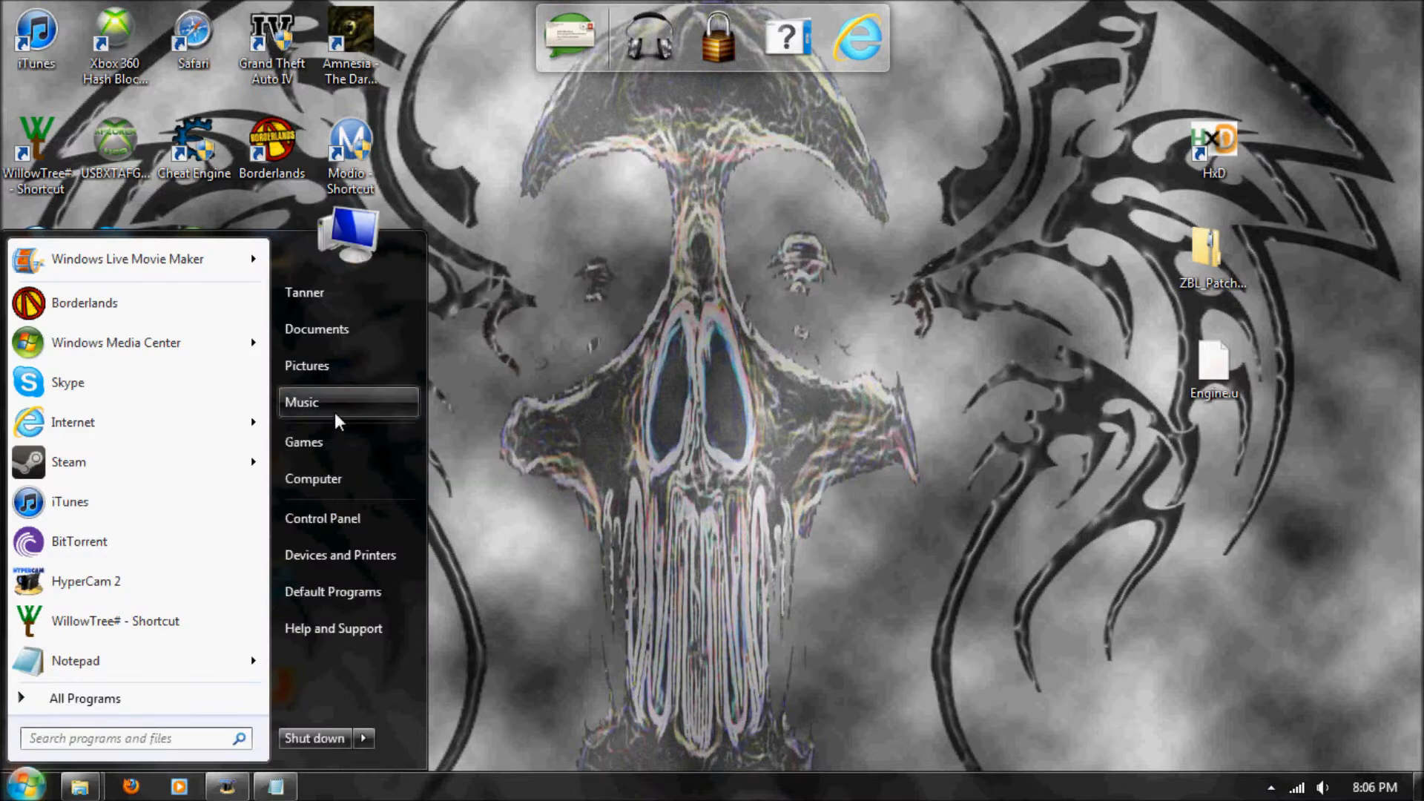
Browse Documents > My Games > Borderlands > WillowGame > Config
{"action": "left_click", "coordinate": [316, 329]}
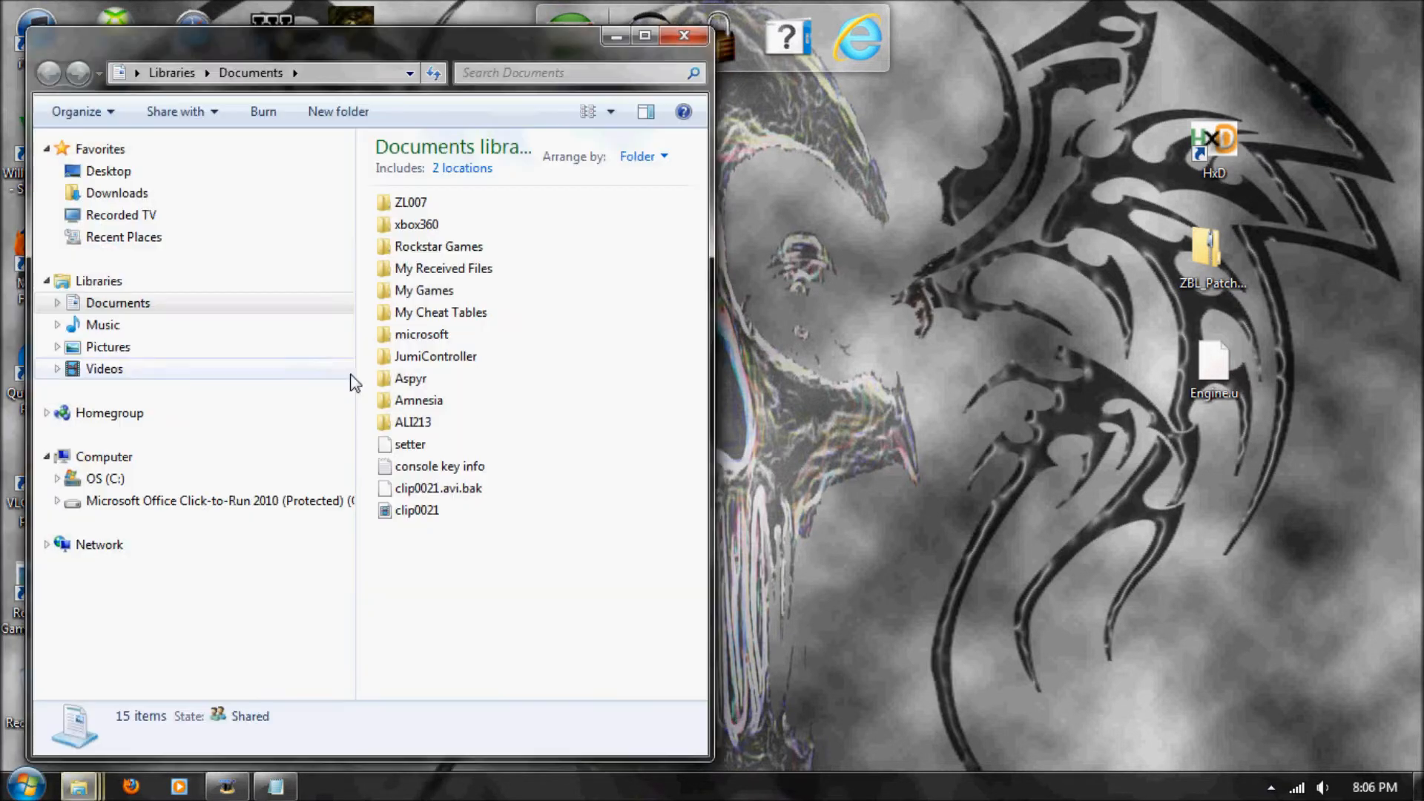
{"action": "double_click", "coordinate": [423, 290]}
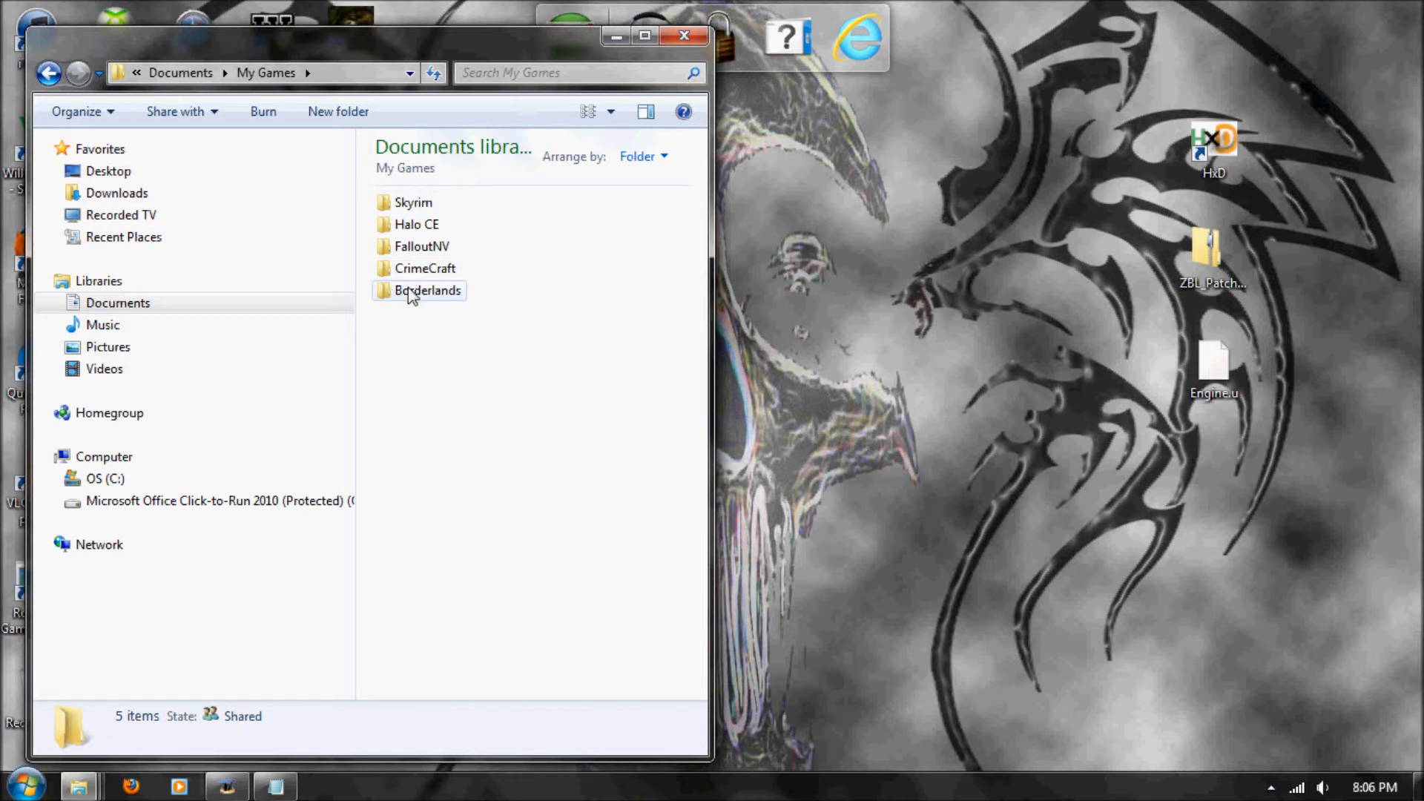
{"action": "double_click", "coordinate": [426, 291]}
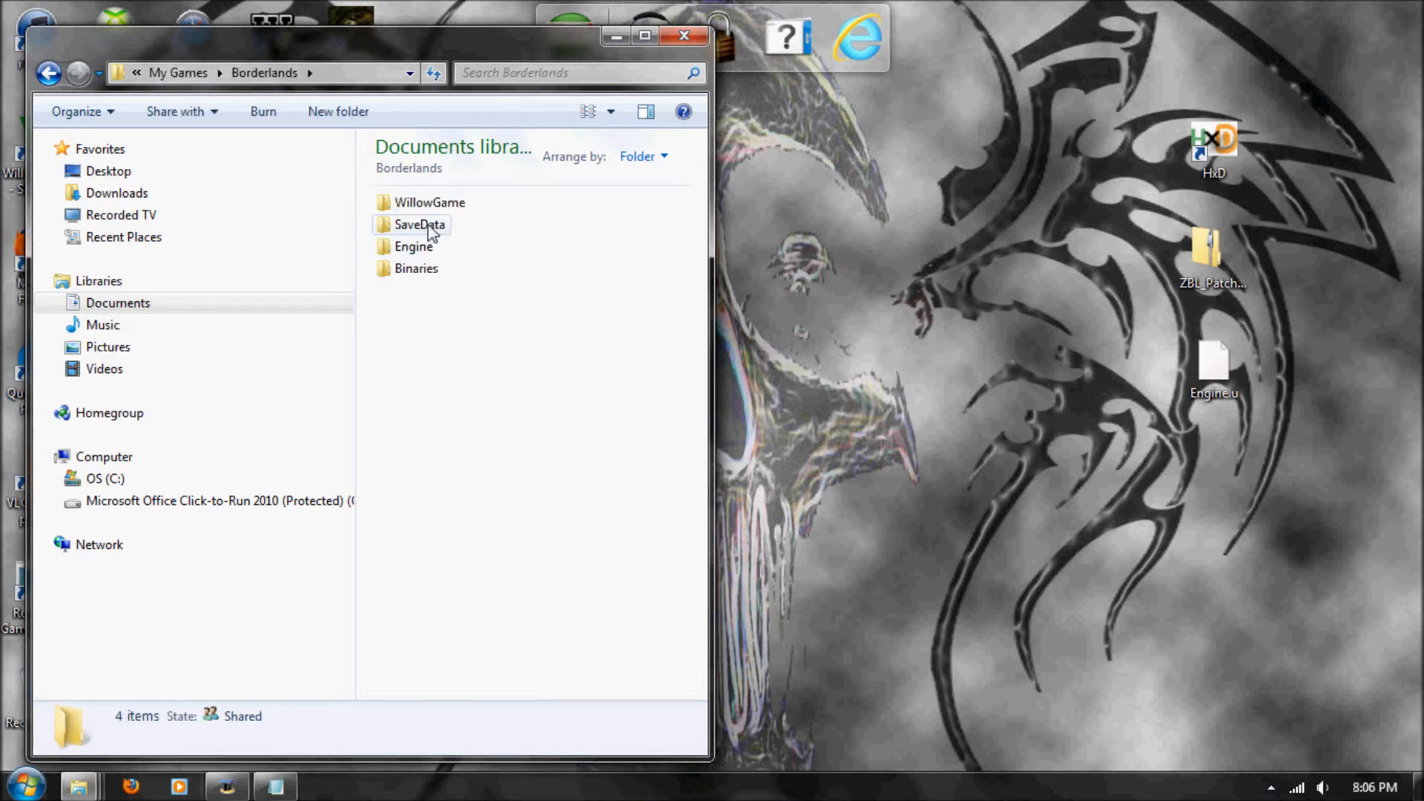
{"action": "left_click", "coordinate": [414, 224]}
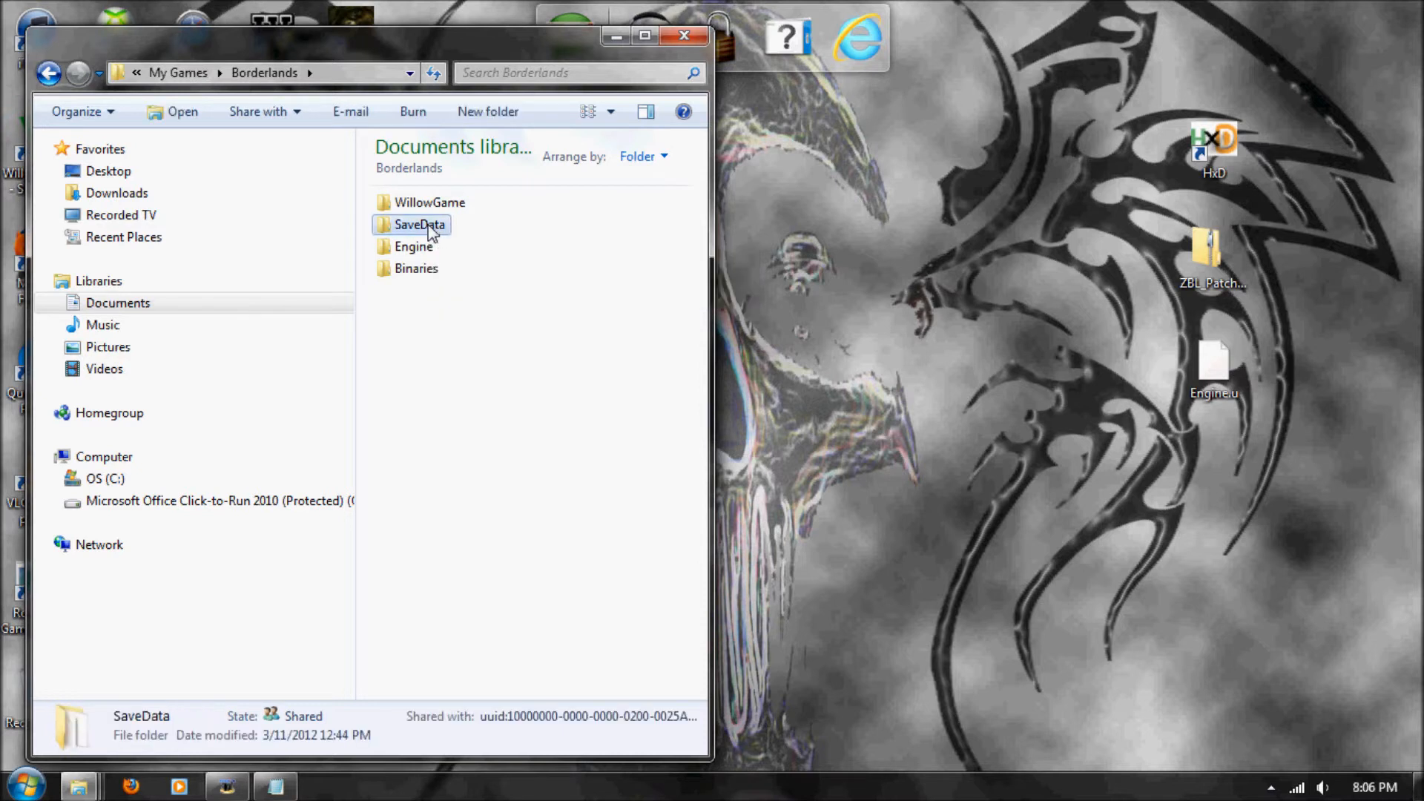
{"action": "double_click", "coordinate": [427, 201]}
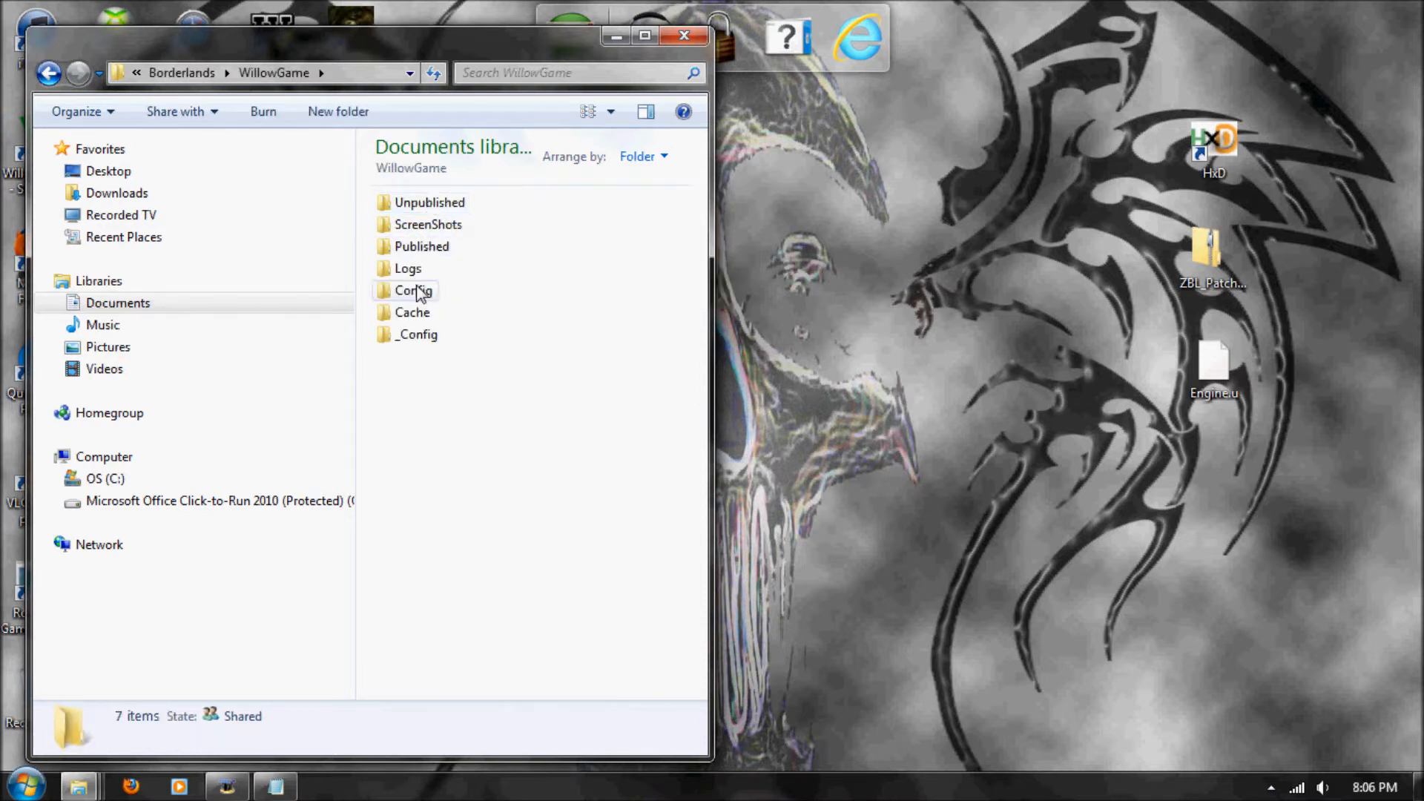
{"action": "left_click", "coordinate": [416, 335]}
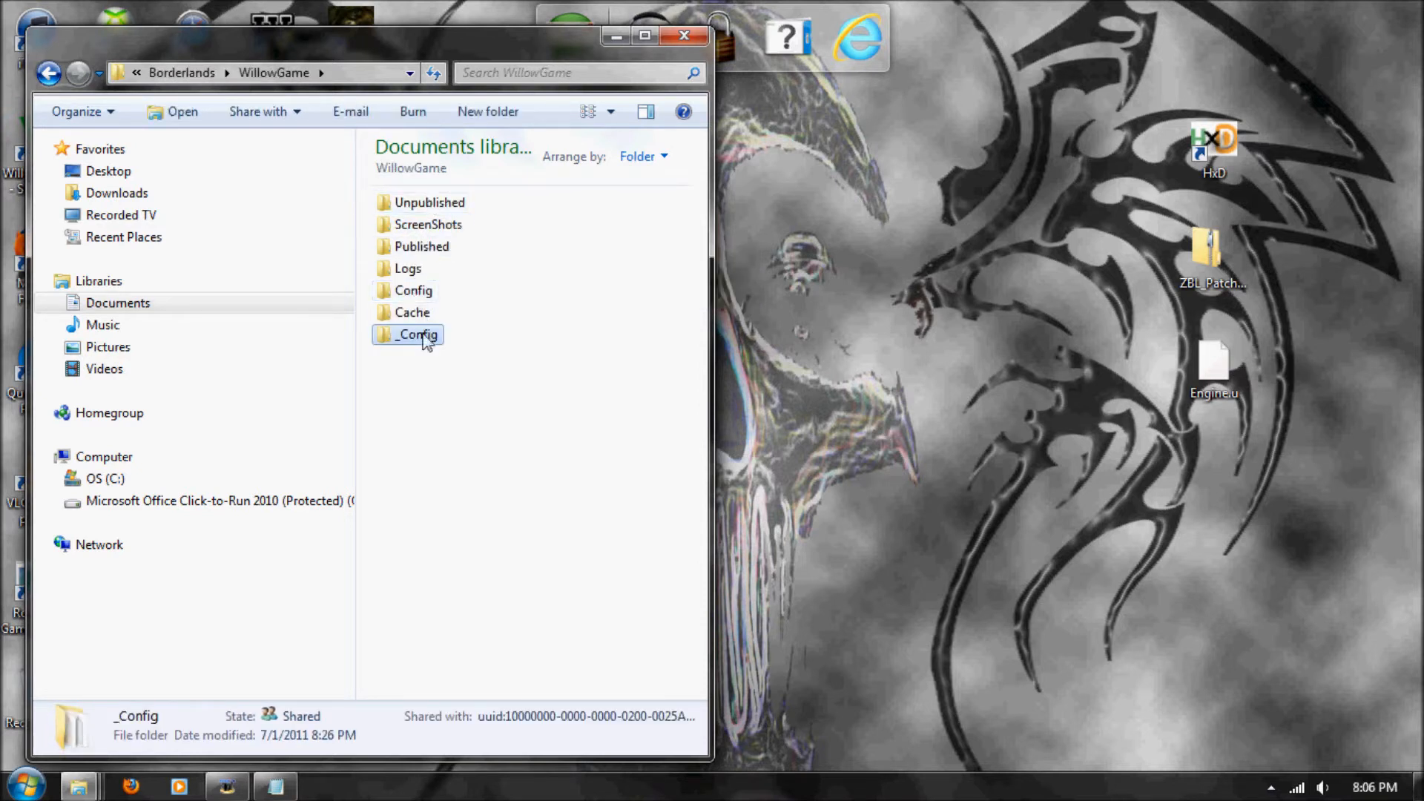
{"action": "double_click", "coordinate": [413, 334]}
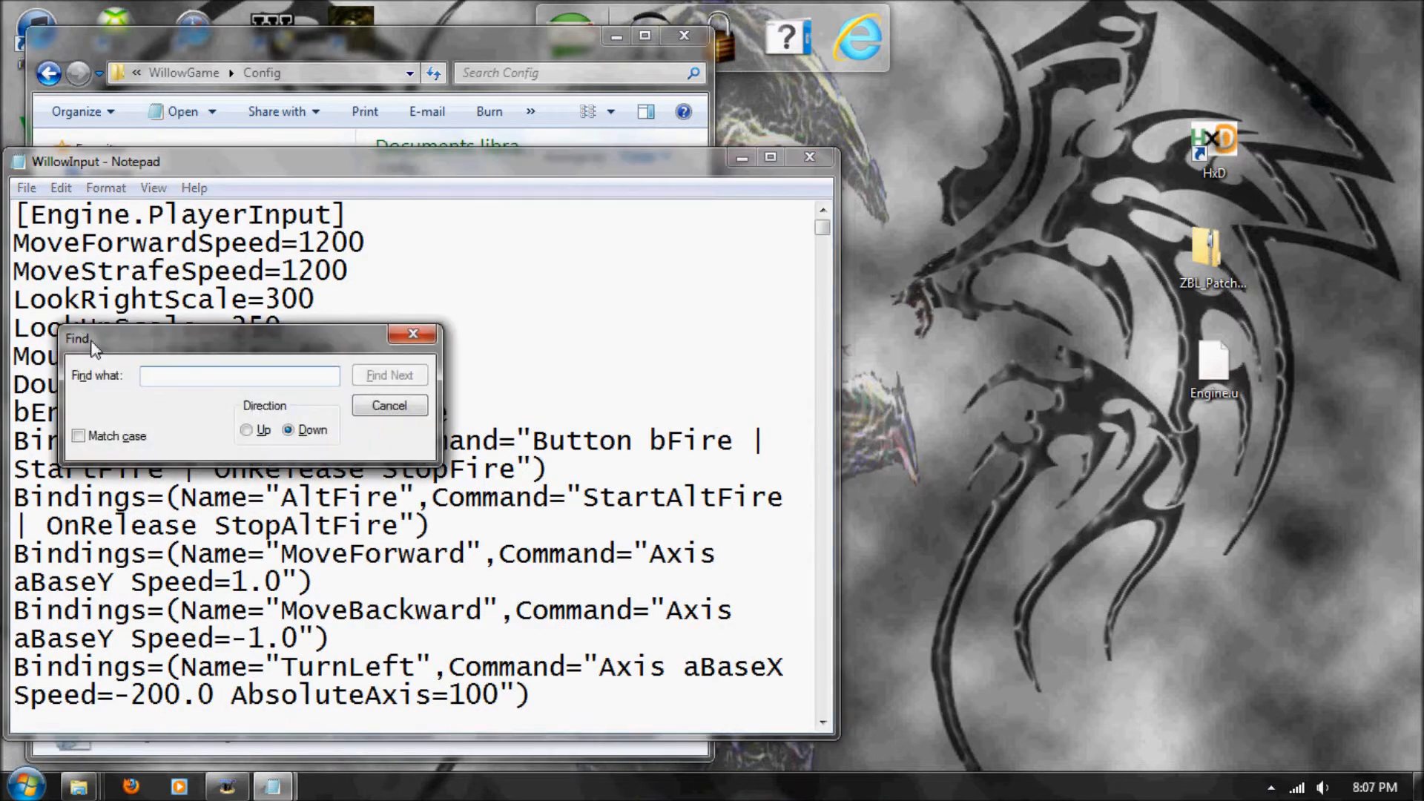
{"action": "mouse_move", "coordinate": [422, 317]}
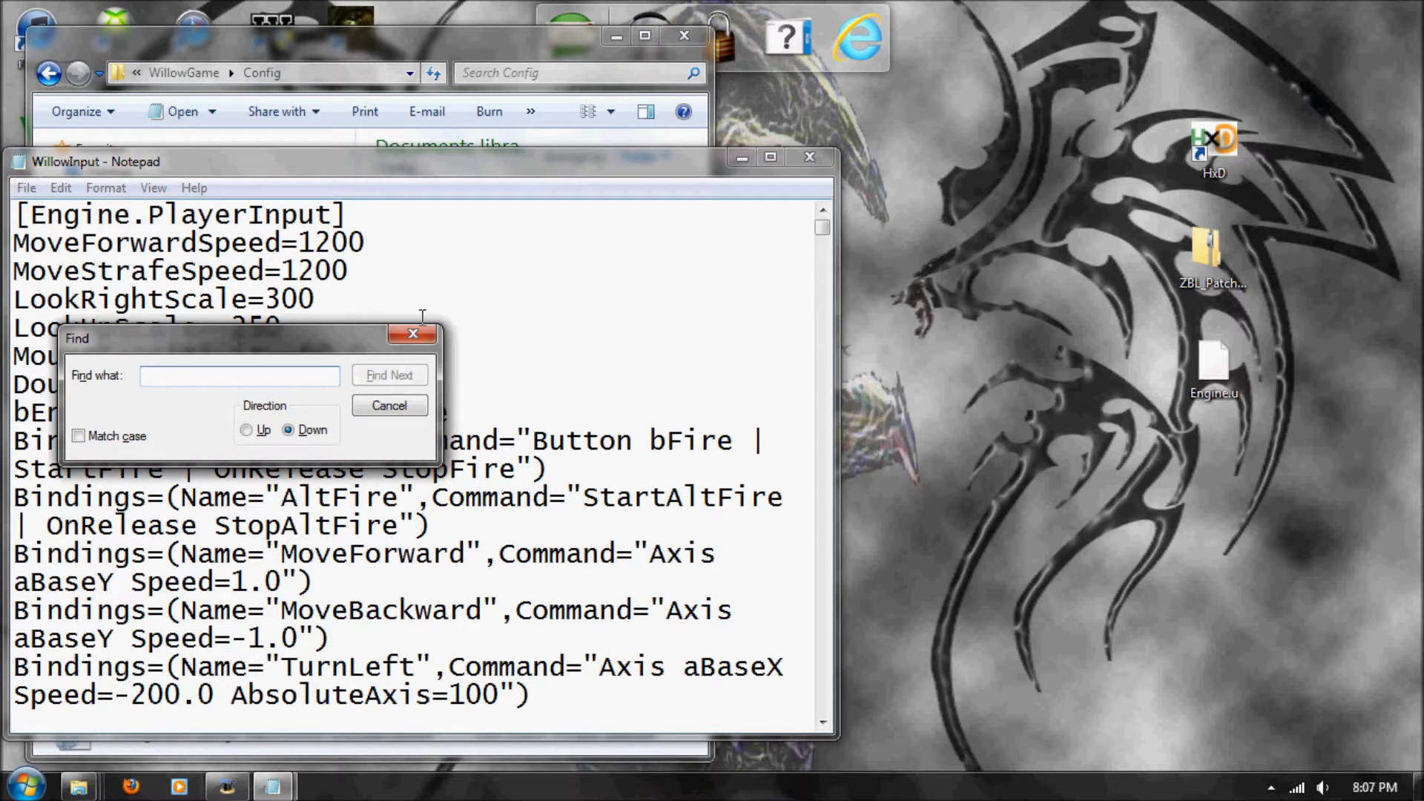
Search WillowInput for 'console' to reach the ConsoleKey=Tilde line
{"action": "type", "text": "console"}
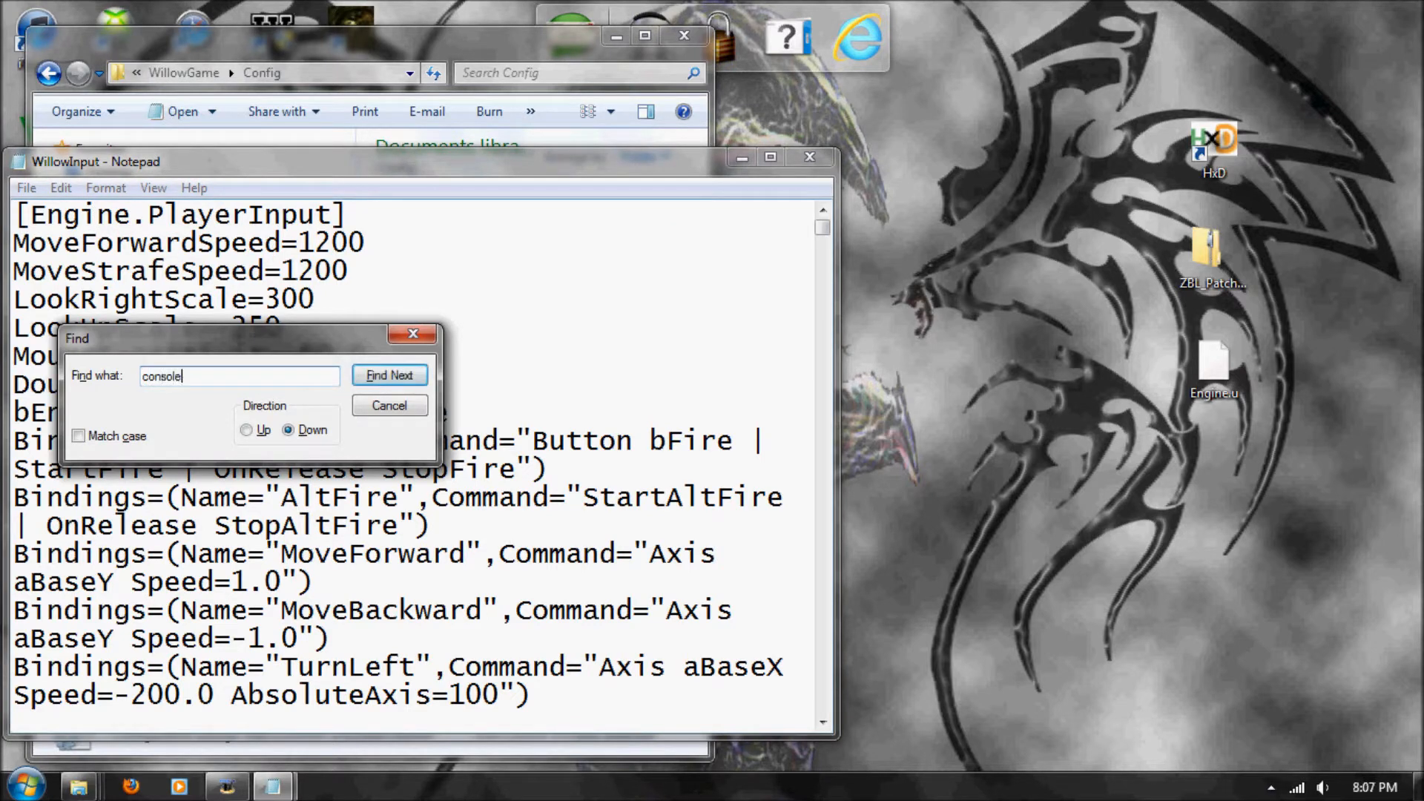
{"action": "left_click", "coordinate": [389, 375]}
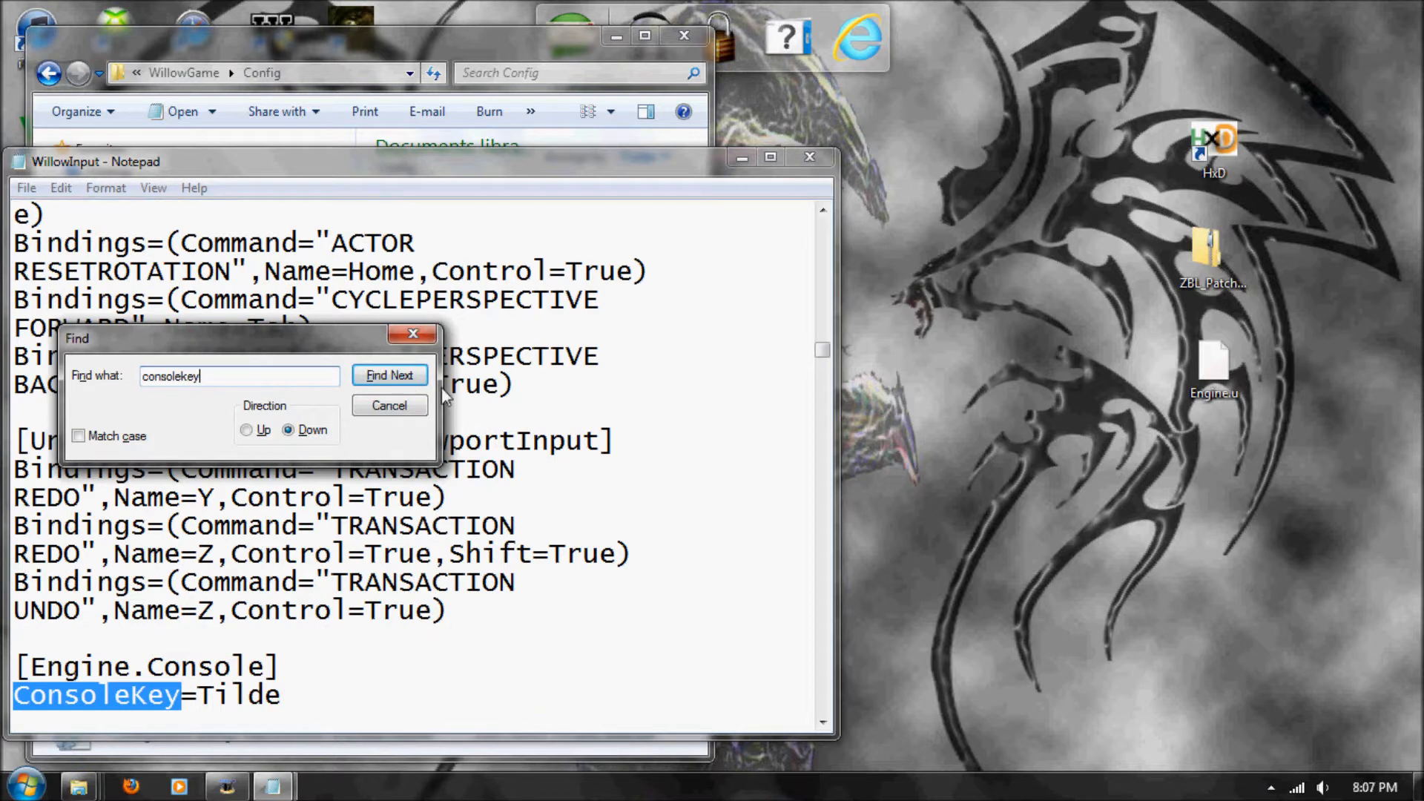
{"action": "left_click", "coordinate": [390, 405]}
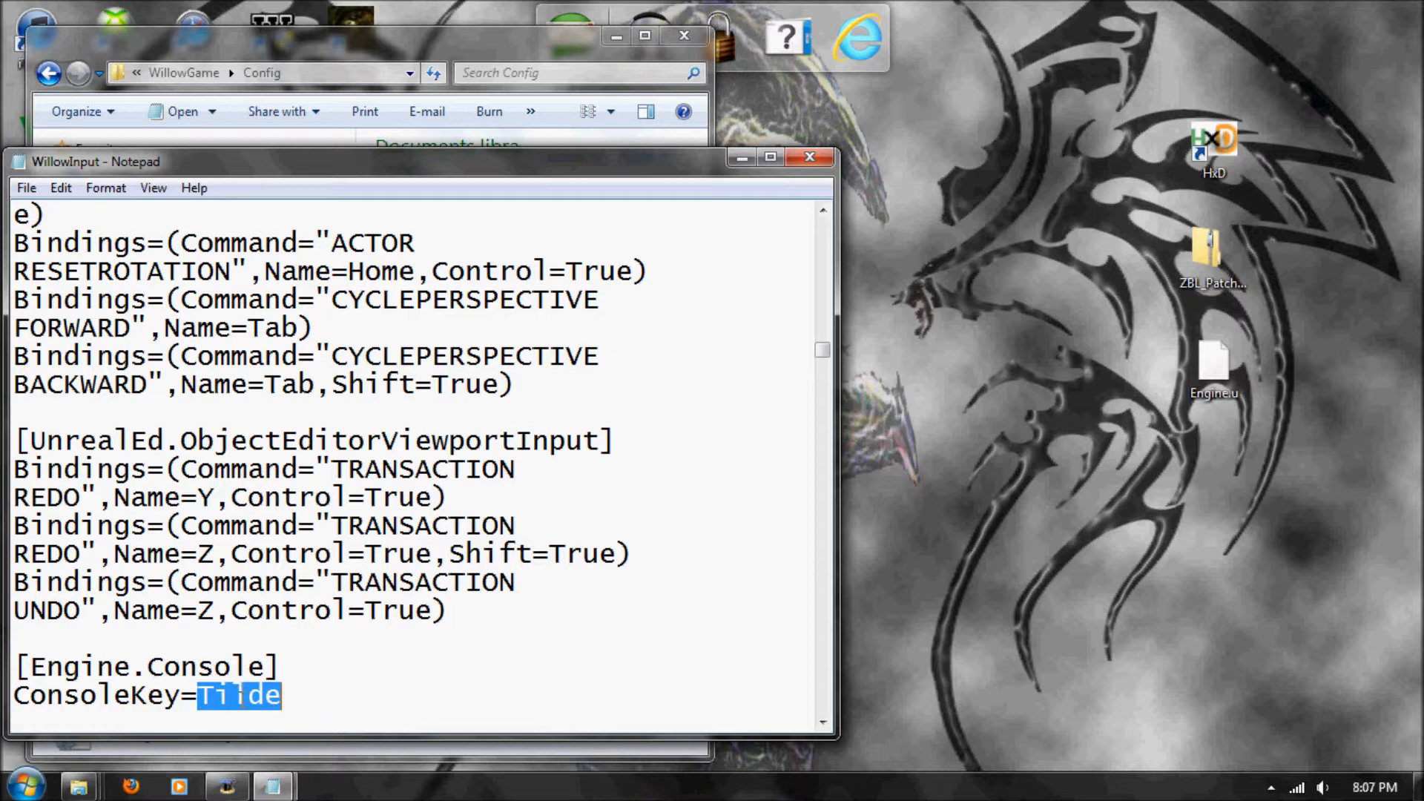
{"action": "left_click", "coordinate": [27, 187]}
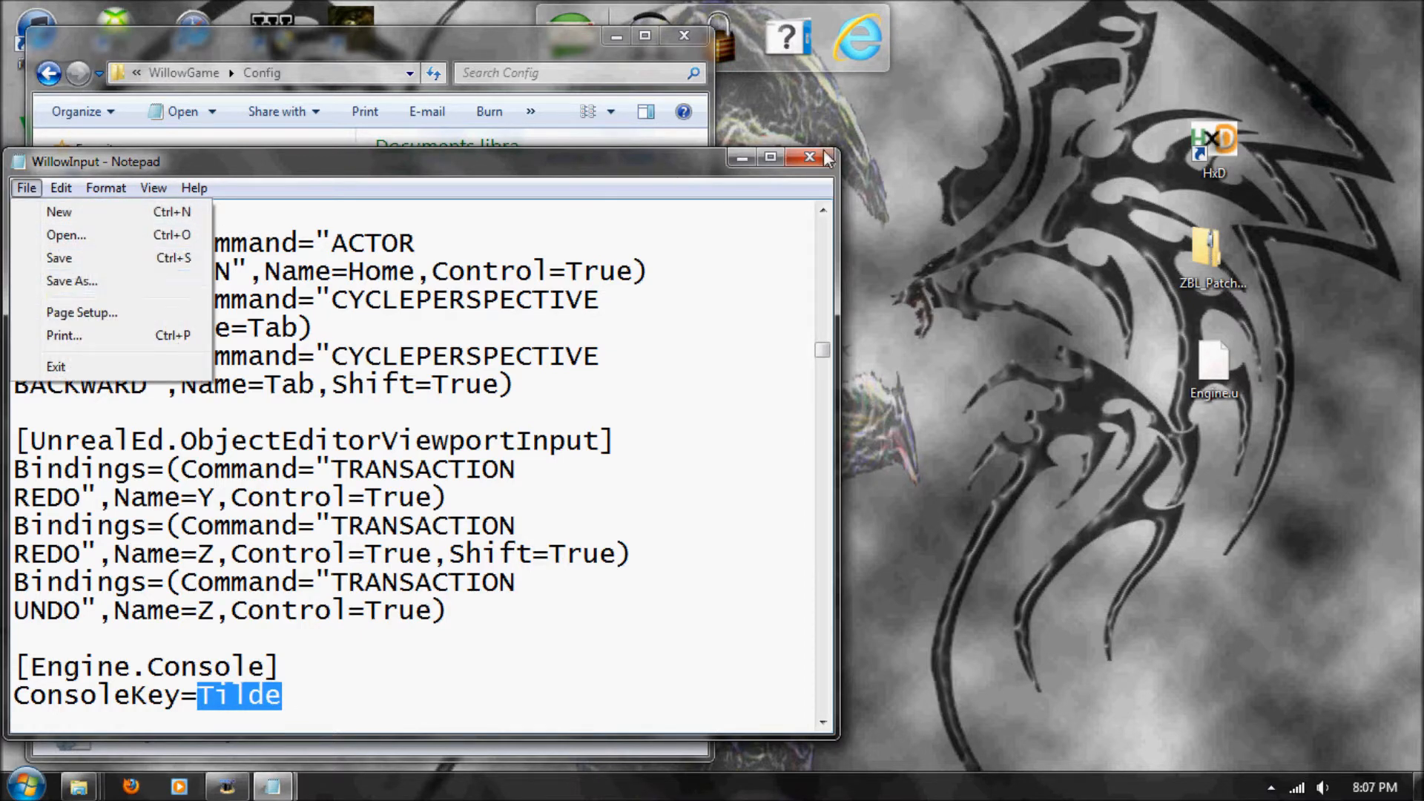
Close WillowInput and the Config window, and bring forward the ZBL_PatchPublic5.4 folder
{"action": "left_click", "coordinate": [809, 157]}
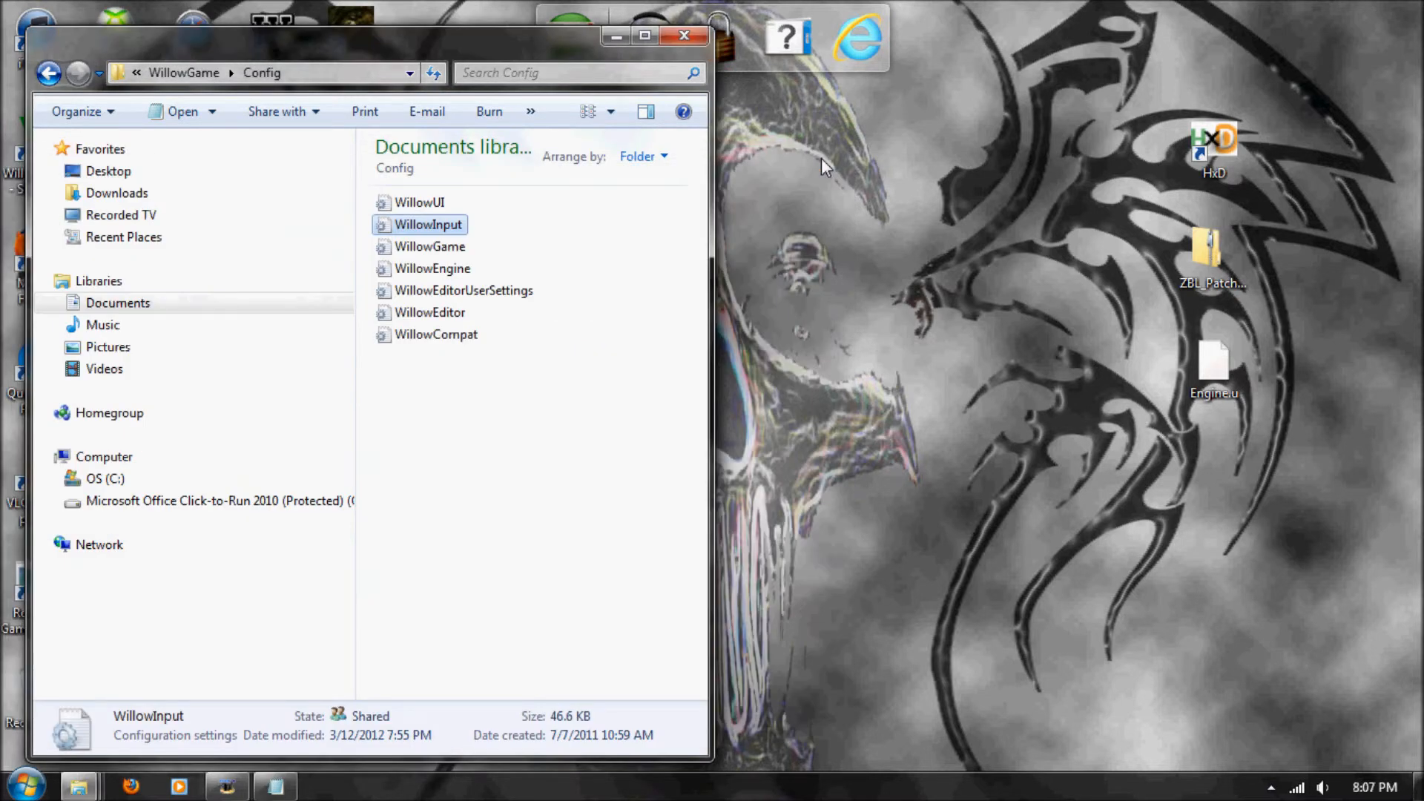
{"action": "mouse_move", "coordinate": [508, 194]}
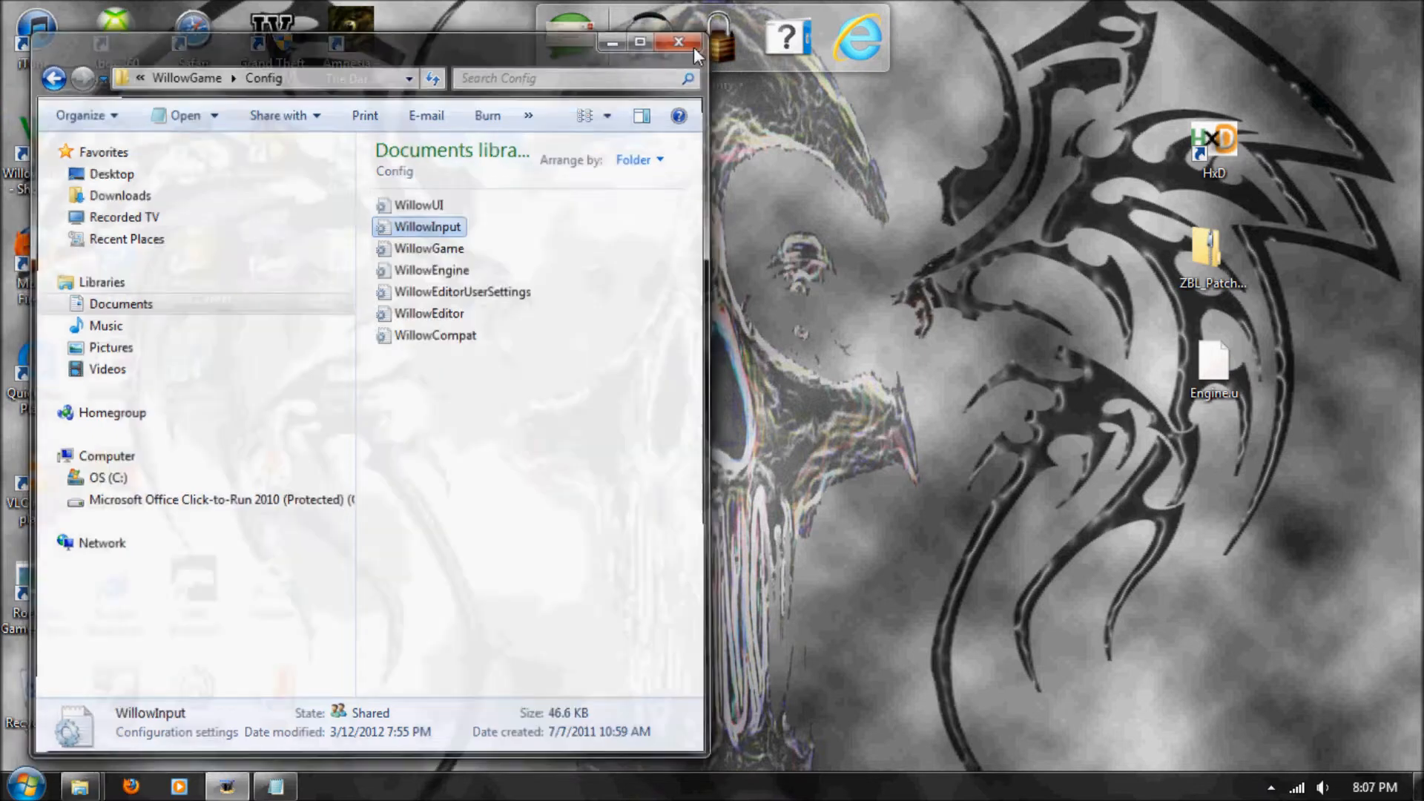
{"action": "left_click", "coordinate": [679, 43]}
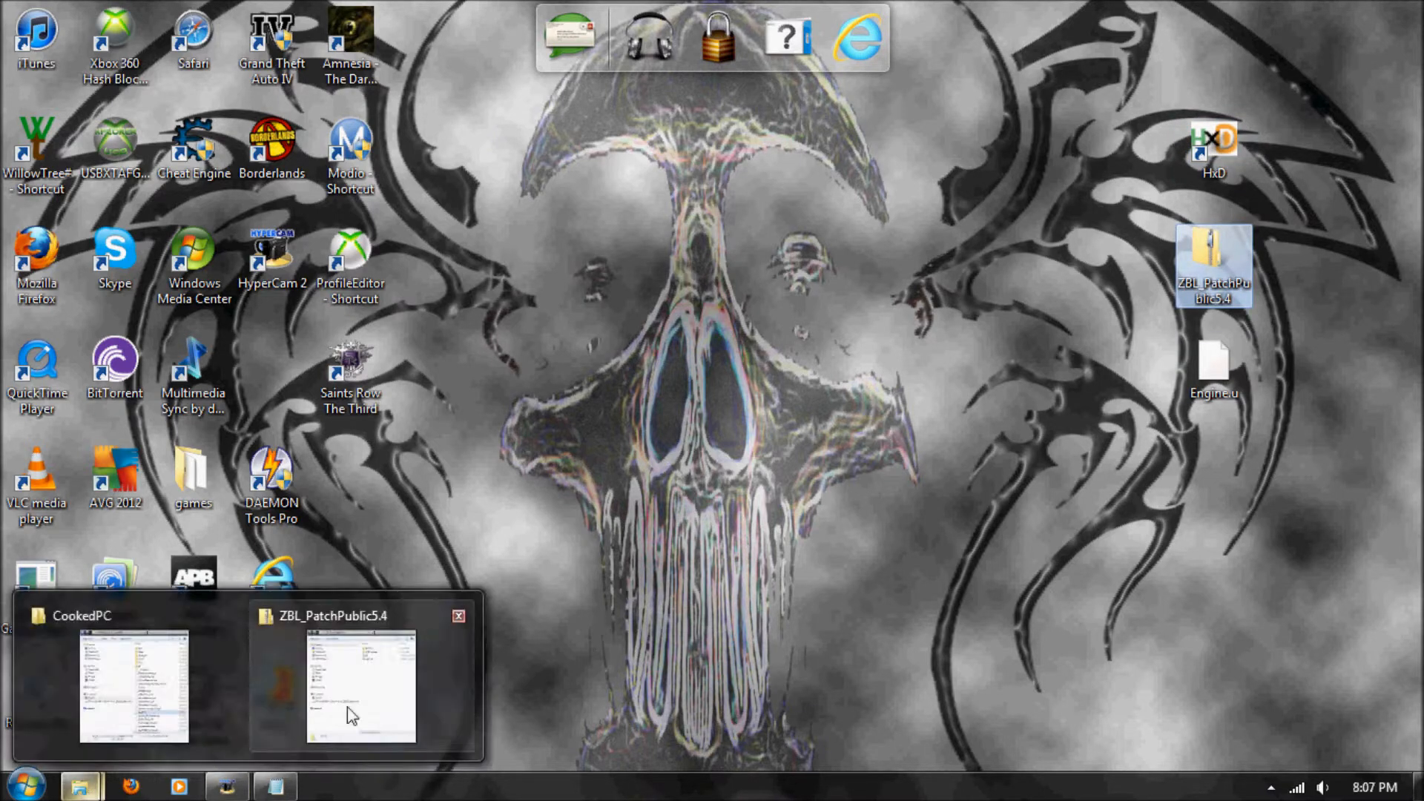
{"action": "left_click", "coordinate": [357, 681]}
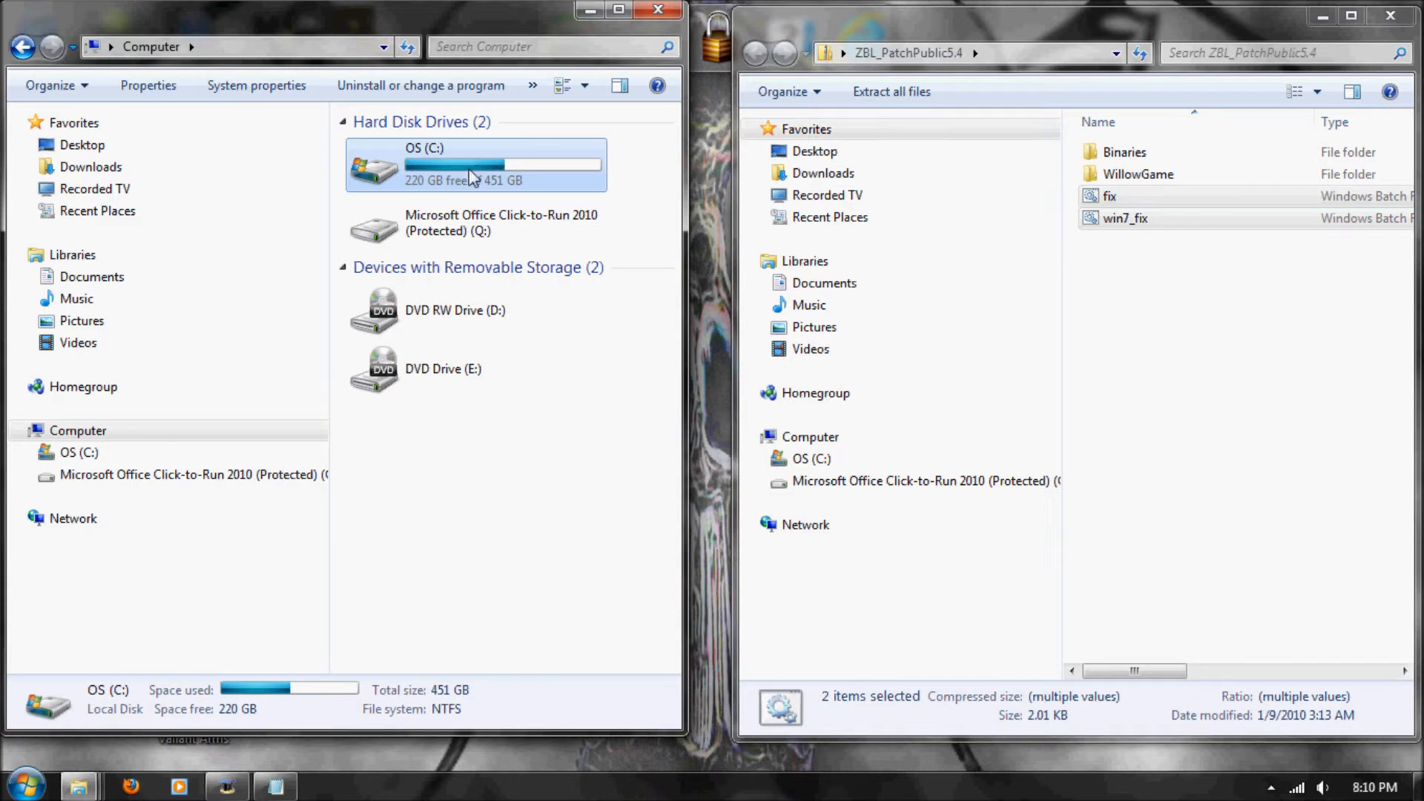
Browse C: > Program Files (x86) > Gearbox Software > Borderlands
{"action": "double_click", "coordinate": [427, 156]}
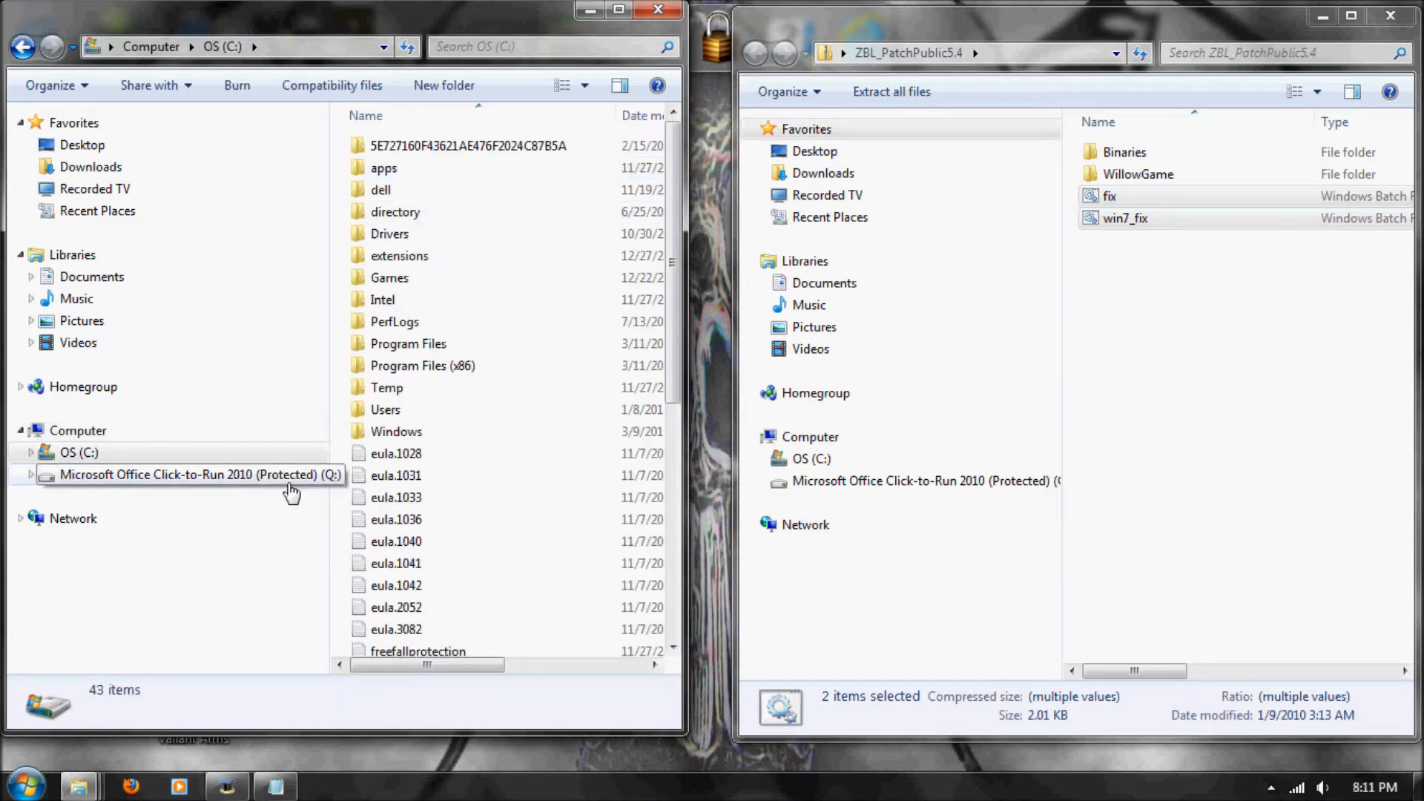
{"action": "left_click", "coordinate": [407, 344]}
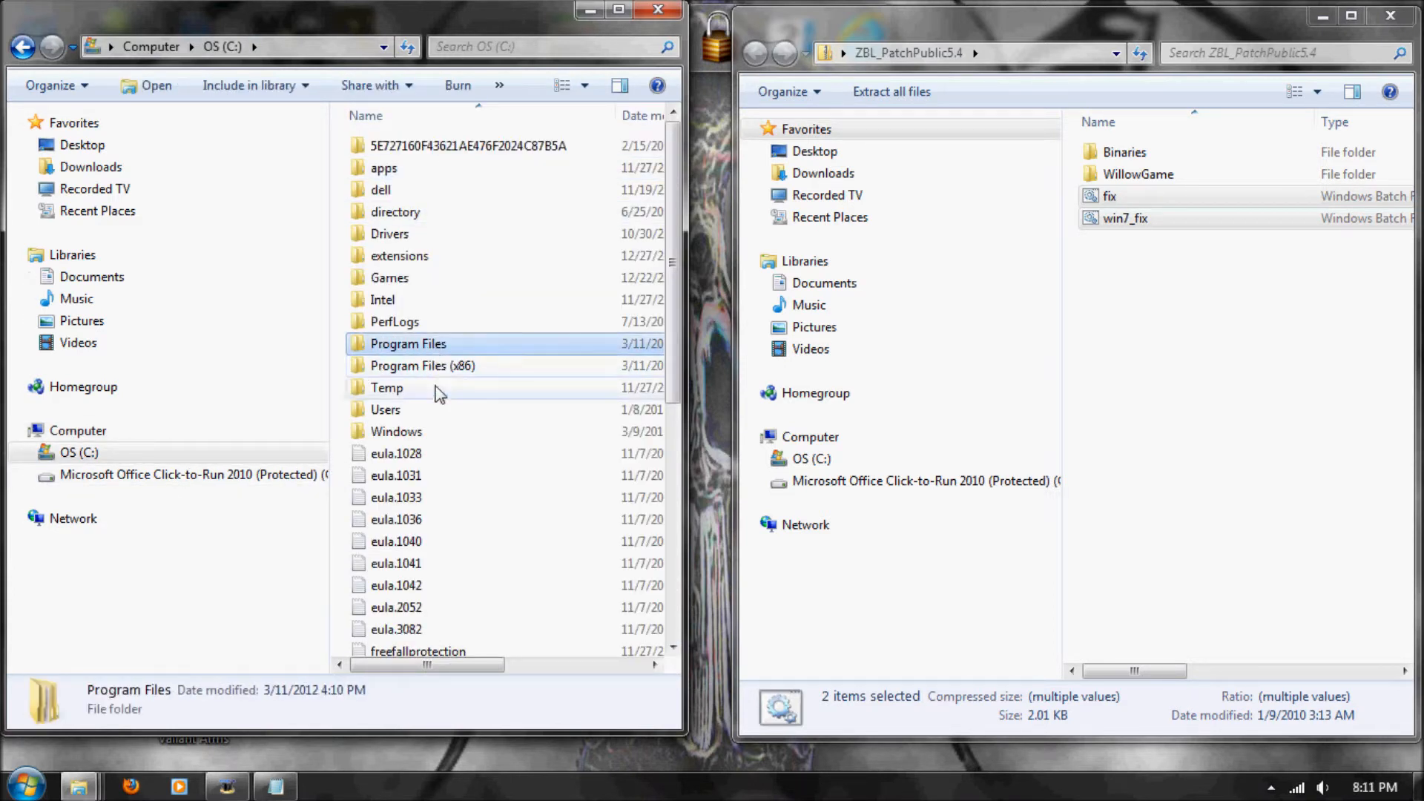
{"action": "left_click", "coordinate": [423, 366]}
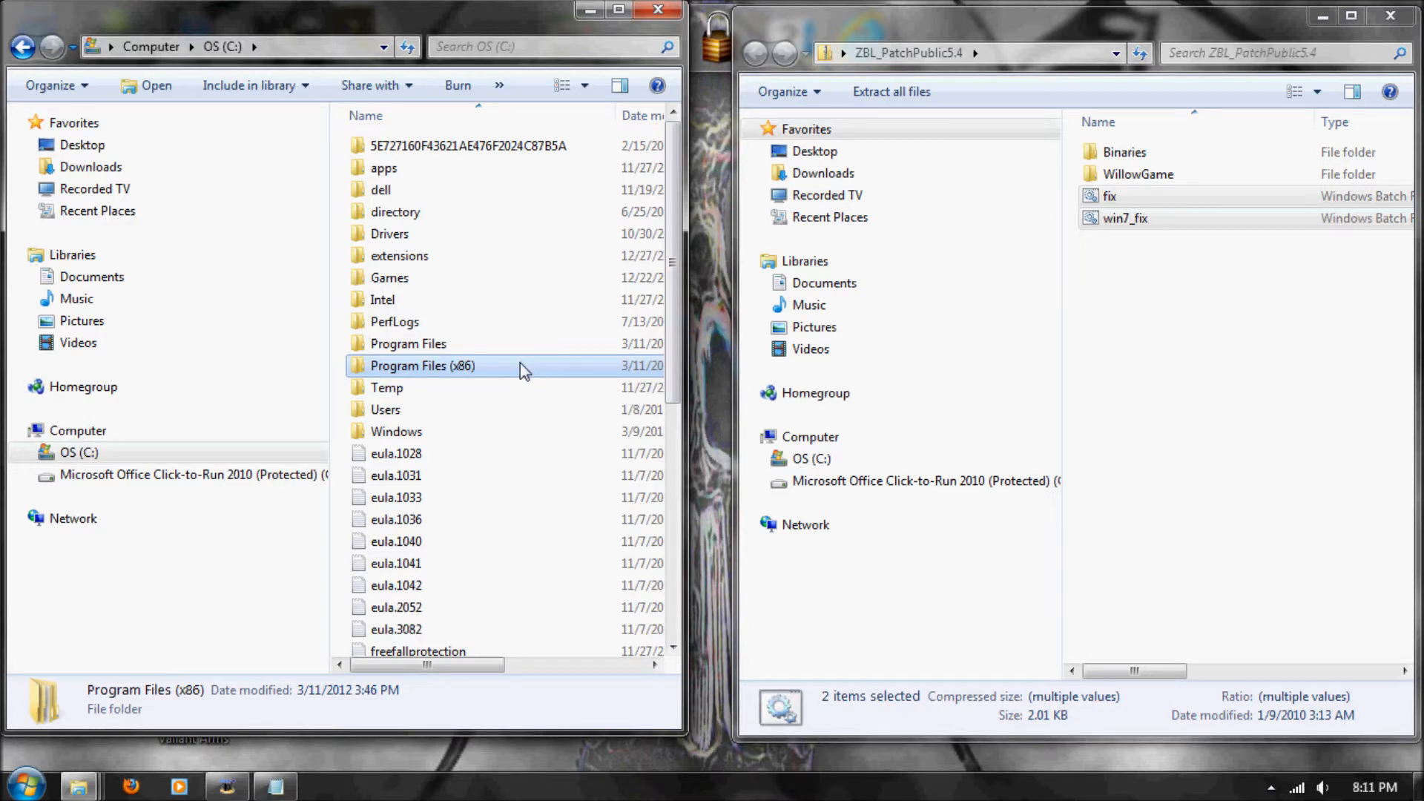
{"action": "mouse_move", "coordinate": [452, 366]}
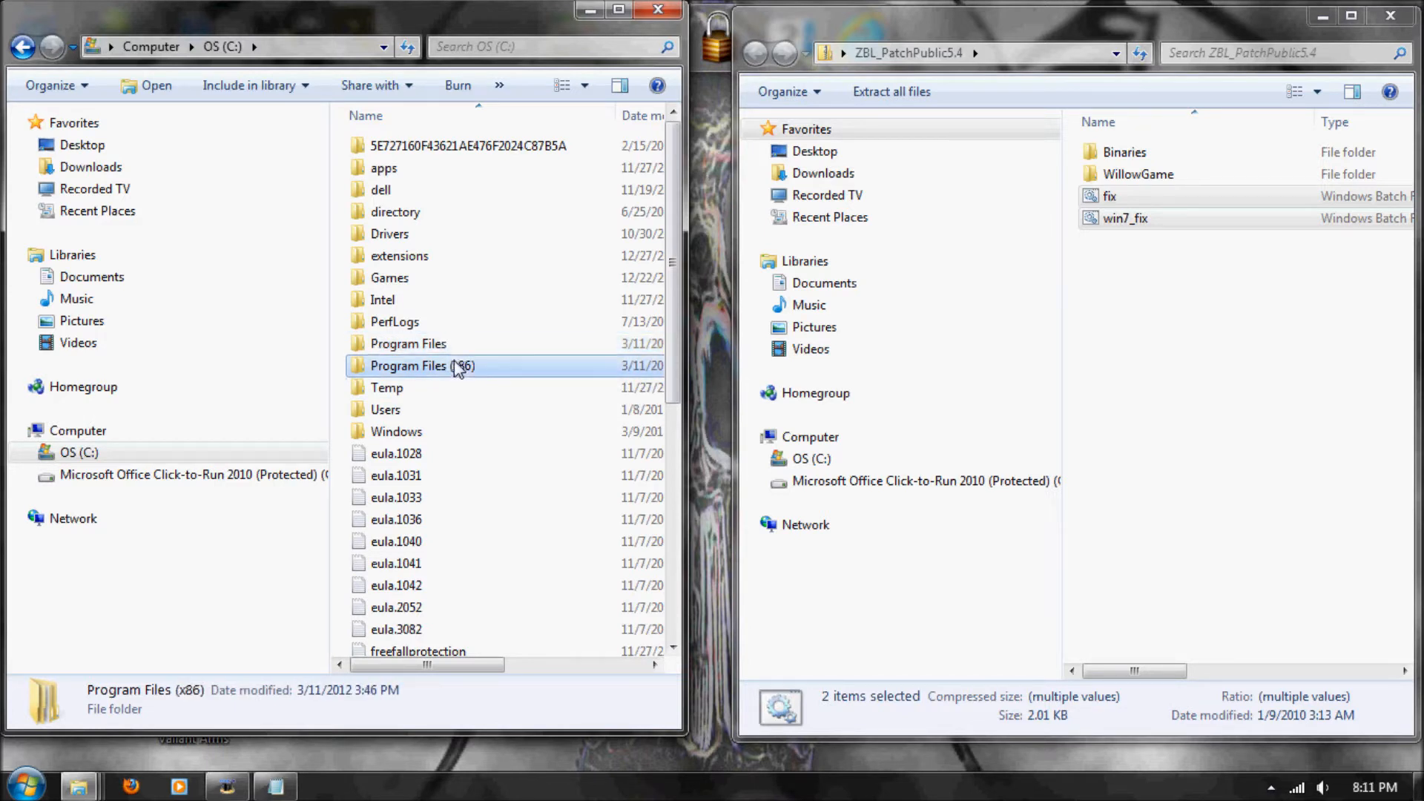
{"action": "double_click", "coordinate": [423, 366]}
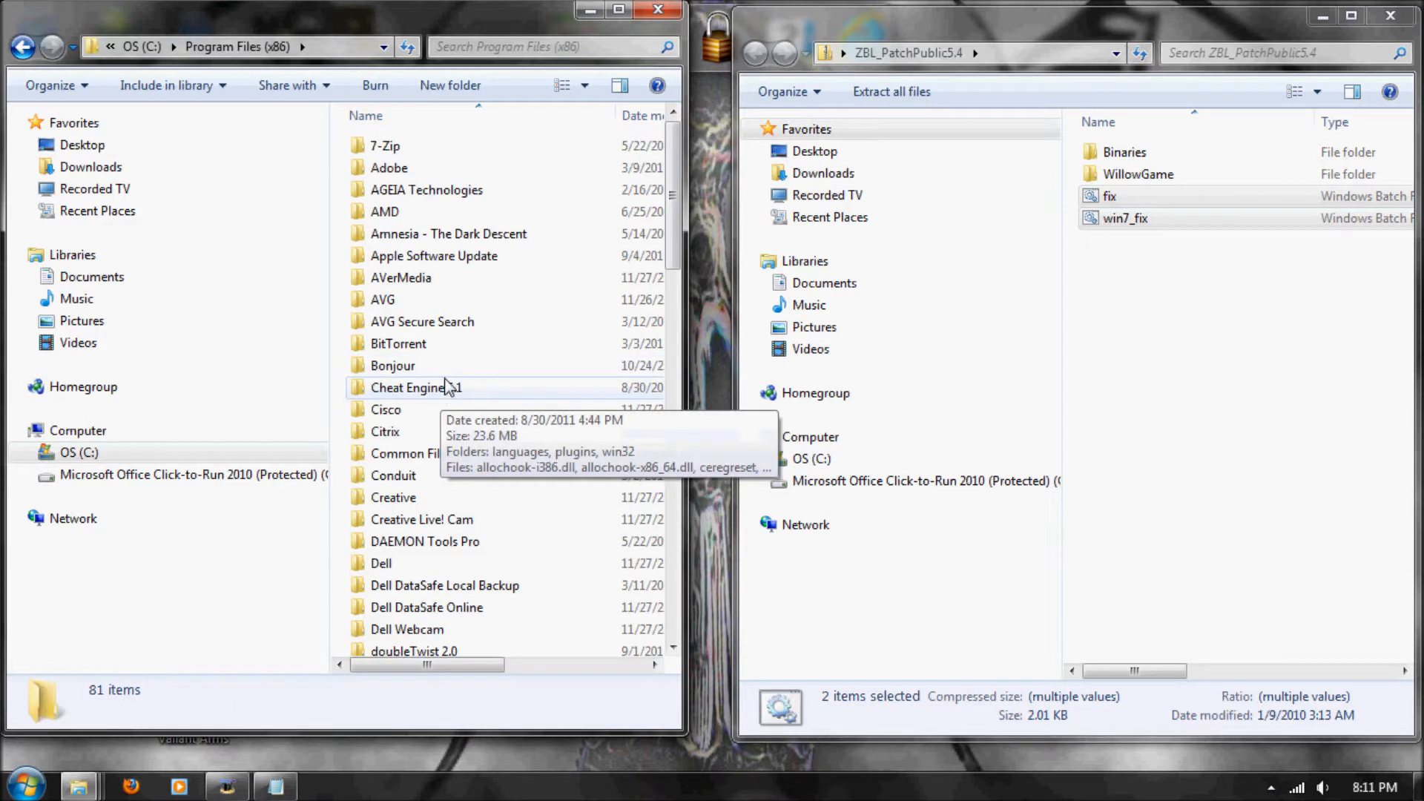
{"action": "left_click", "coordinate": [415, 387]}
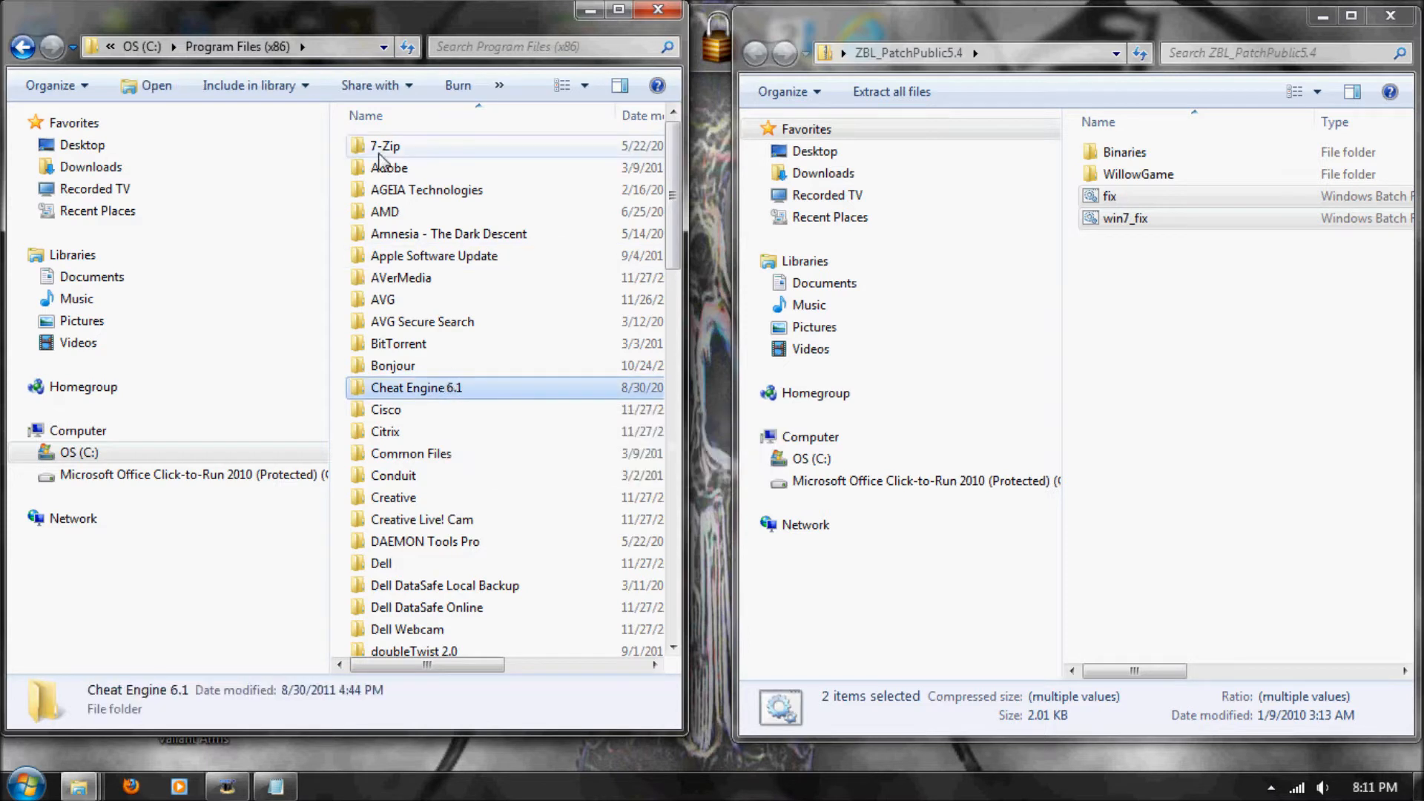
{"action": "left_click", "coordinate": [385, 146]}
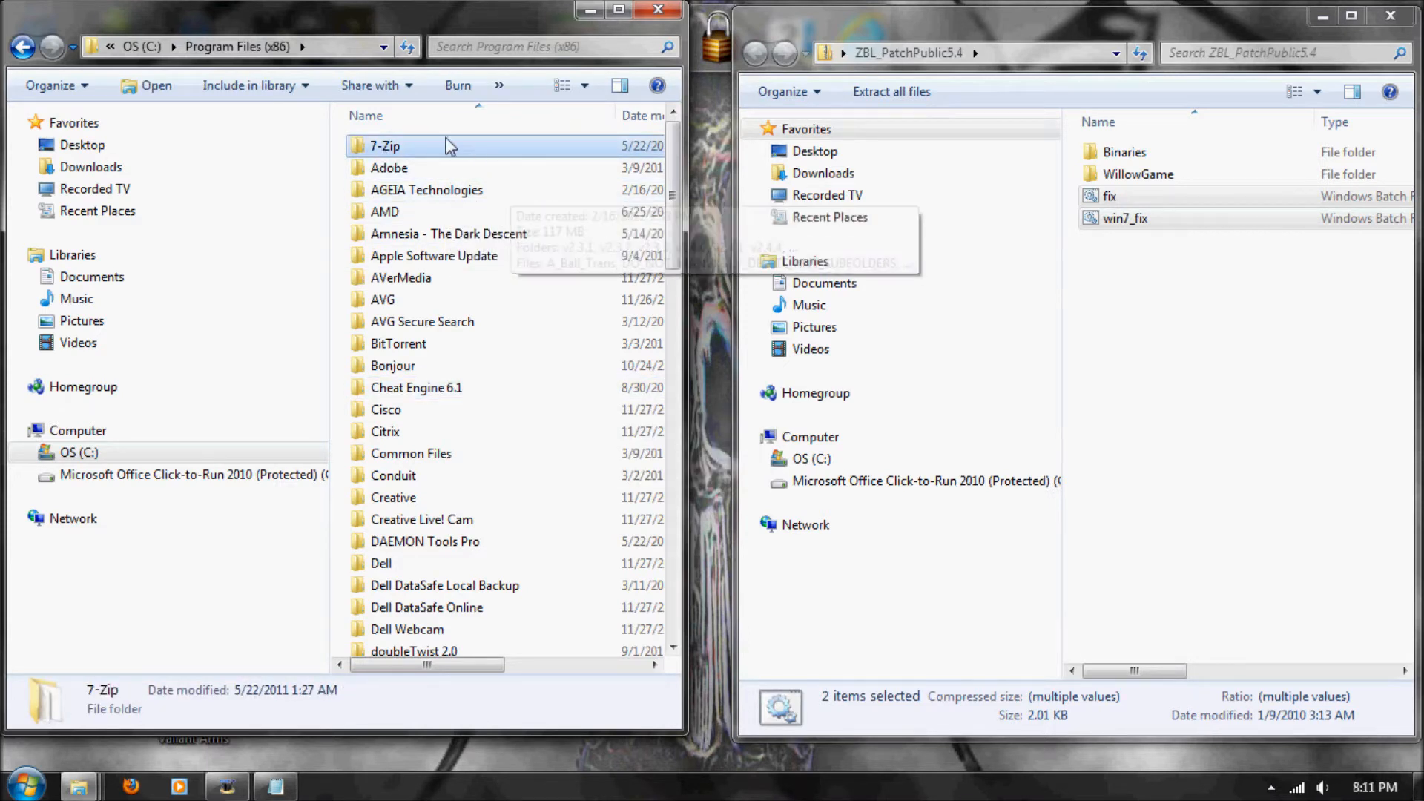
{"action": "mouse_move", "coordinate": [582, 138]}
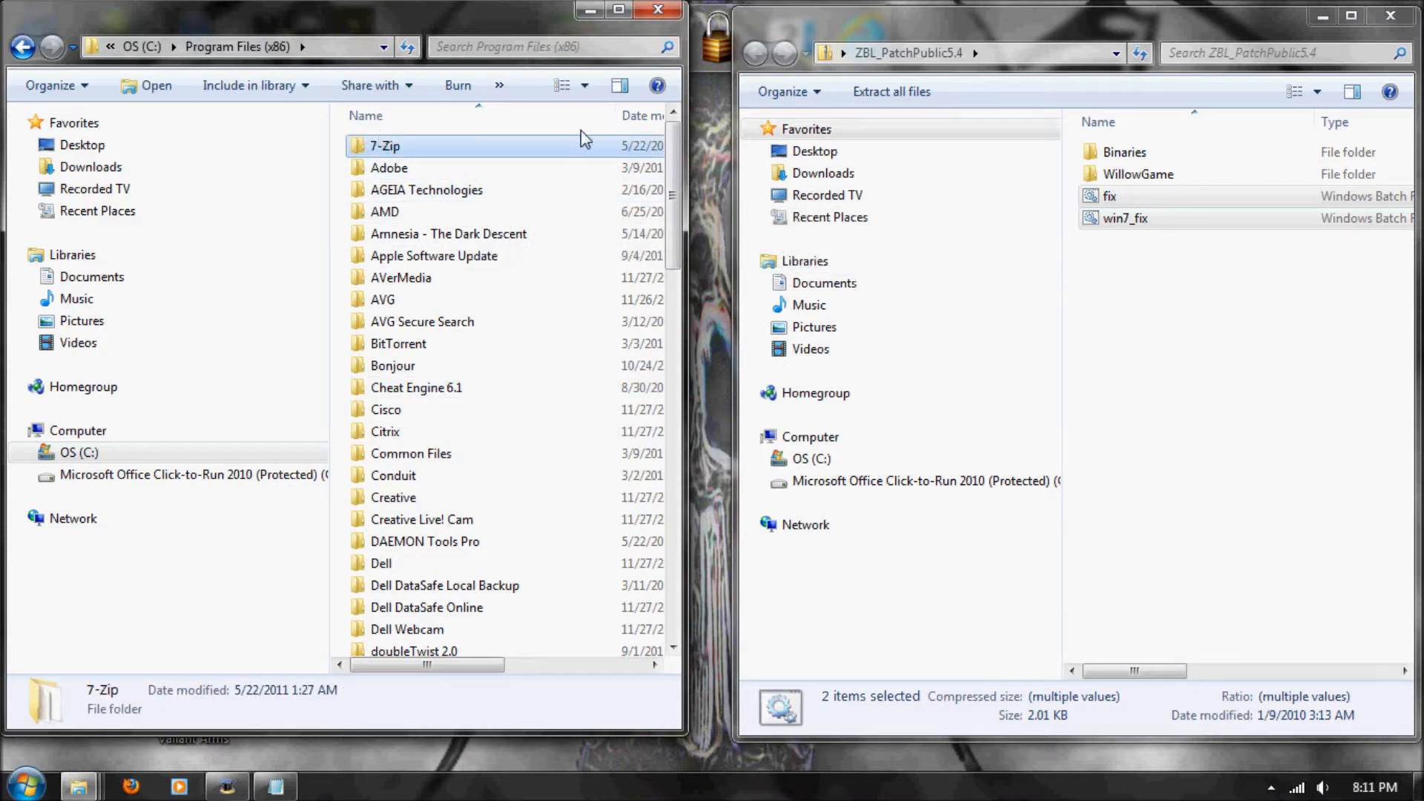
{"action": "mouse_move", "coordinate": [565, 309]}
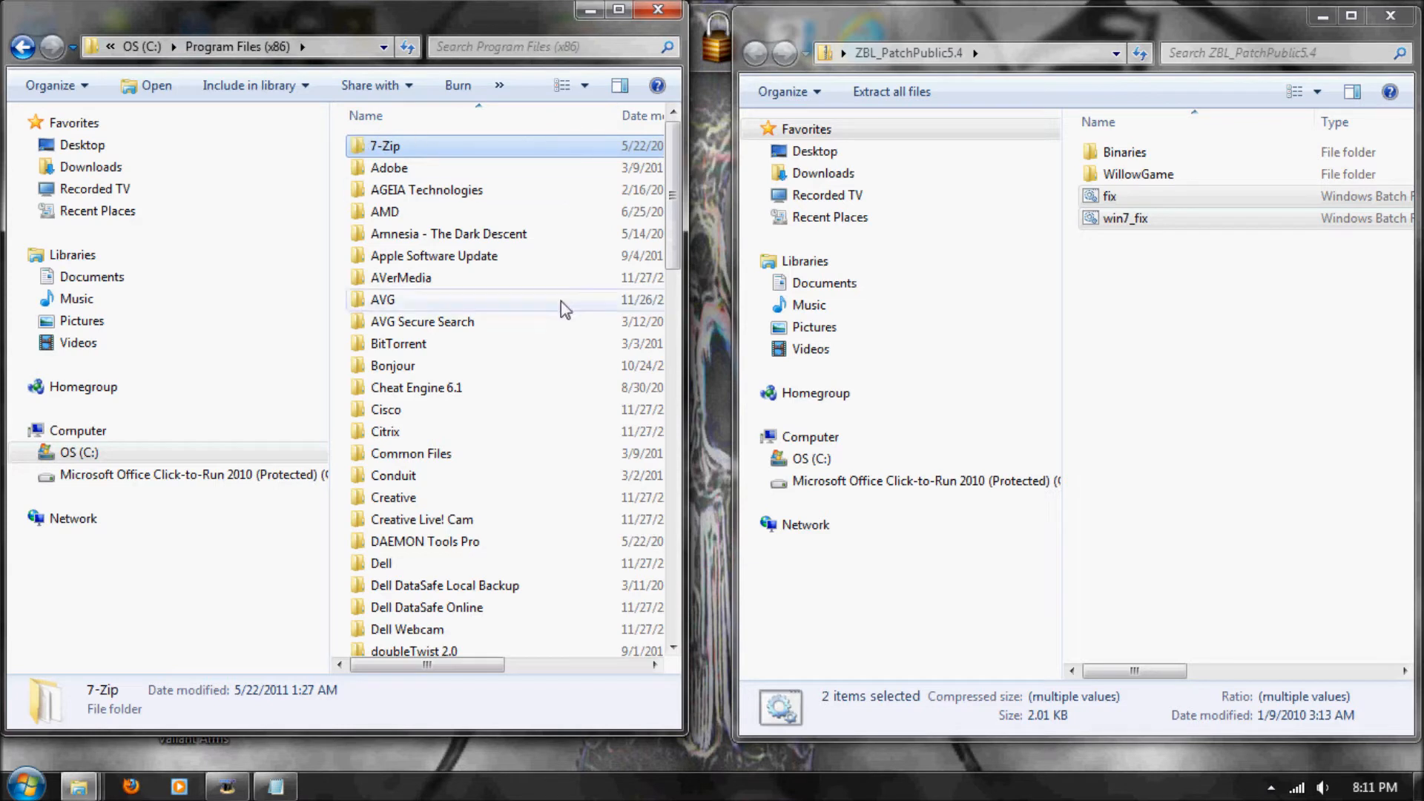
{"action": "left_click", "coordinate": [383, 299]}
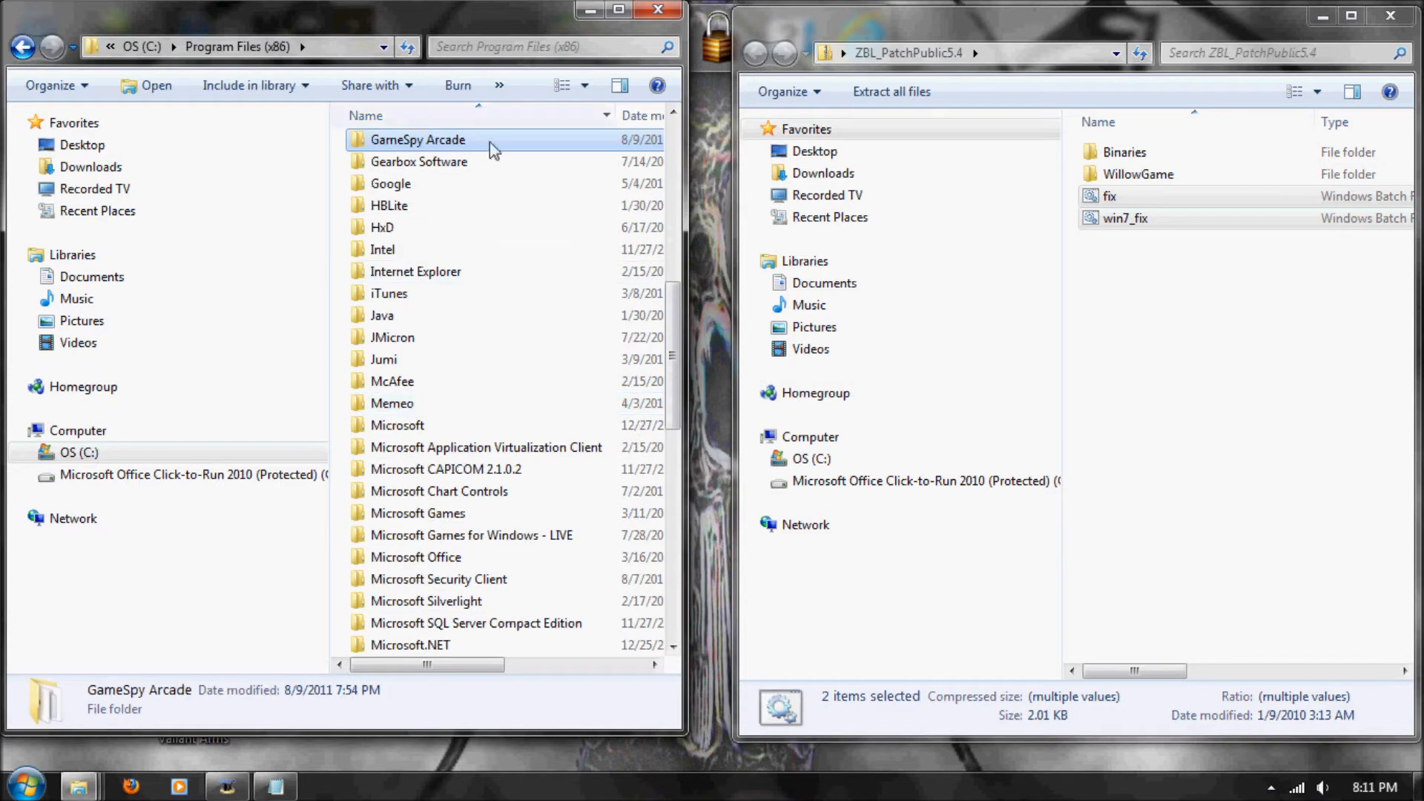
{"action": "double_click", "coordinate": [419, 161]}
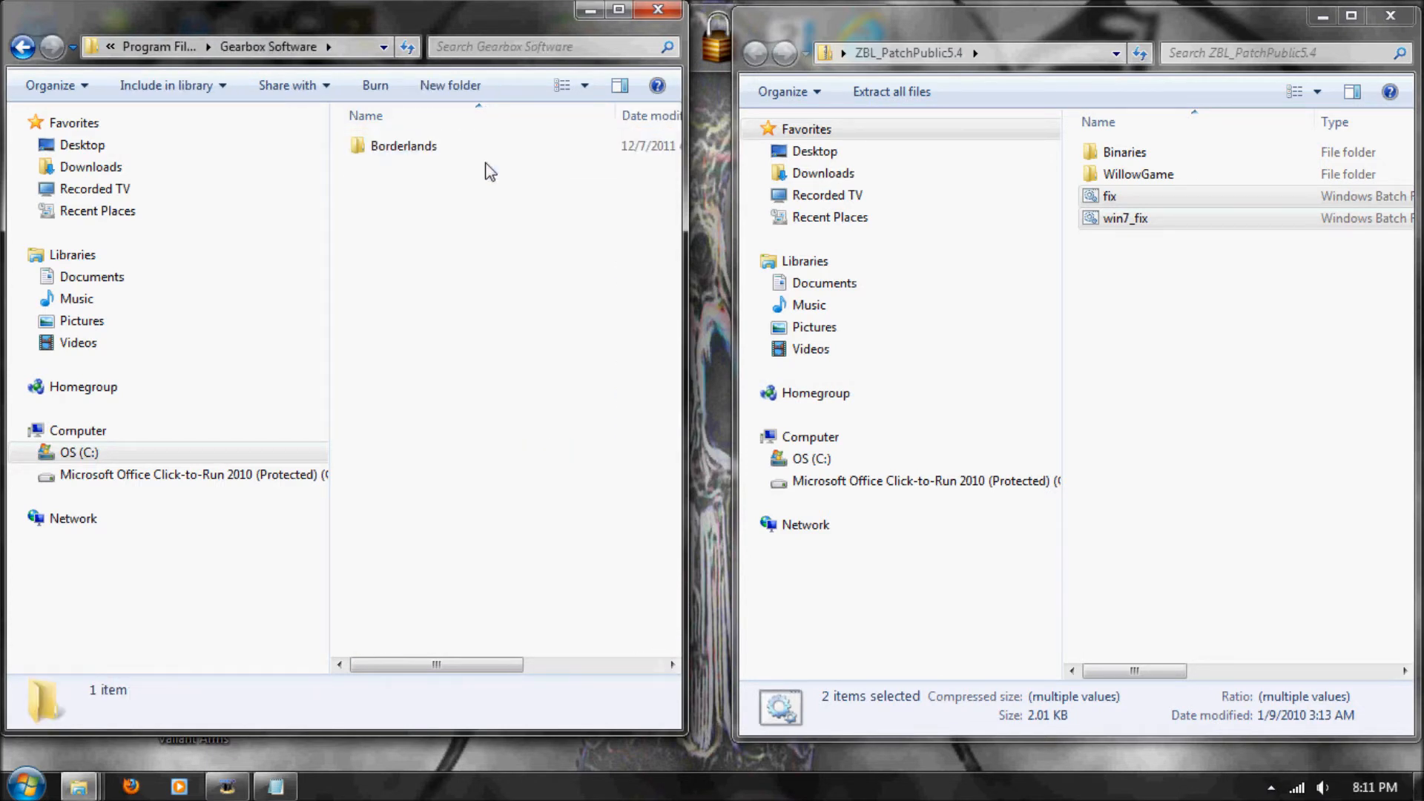
{"action": "left_click", "coordinate": [402, 145]}
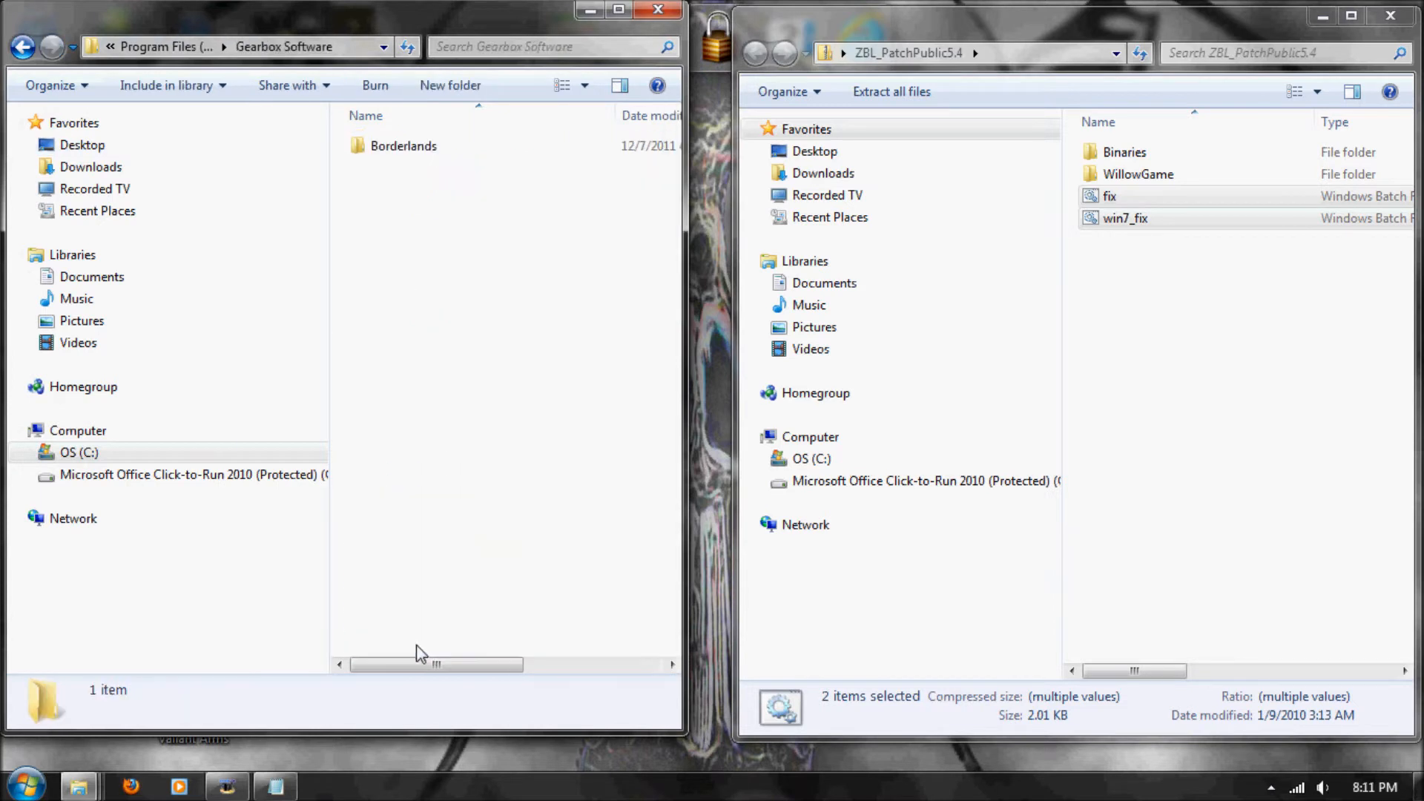
{"action": "double_click", "coordinate": [402, 145]}
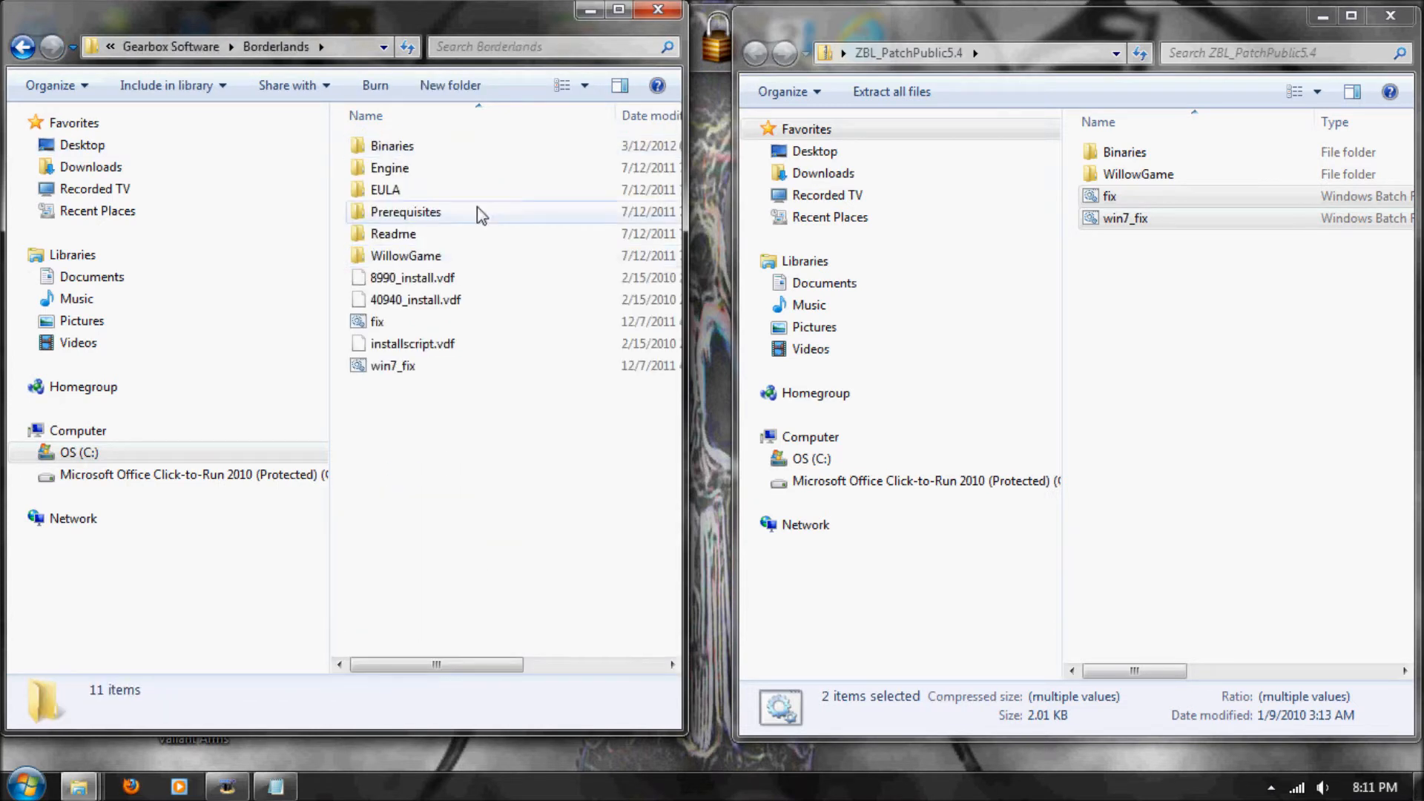
{"action": "left_click", "coordinate": [392, 145]}
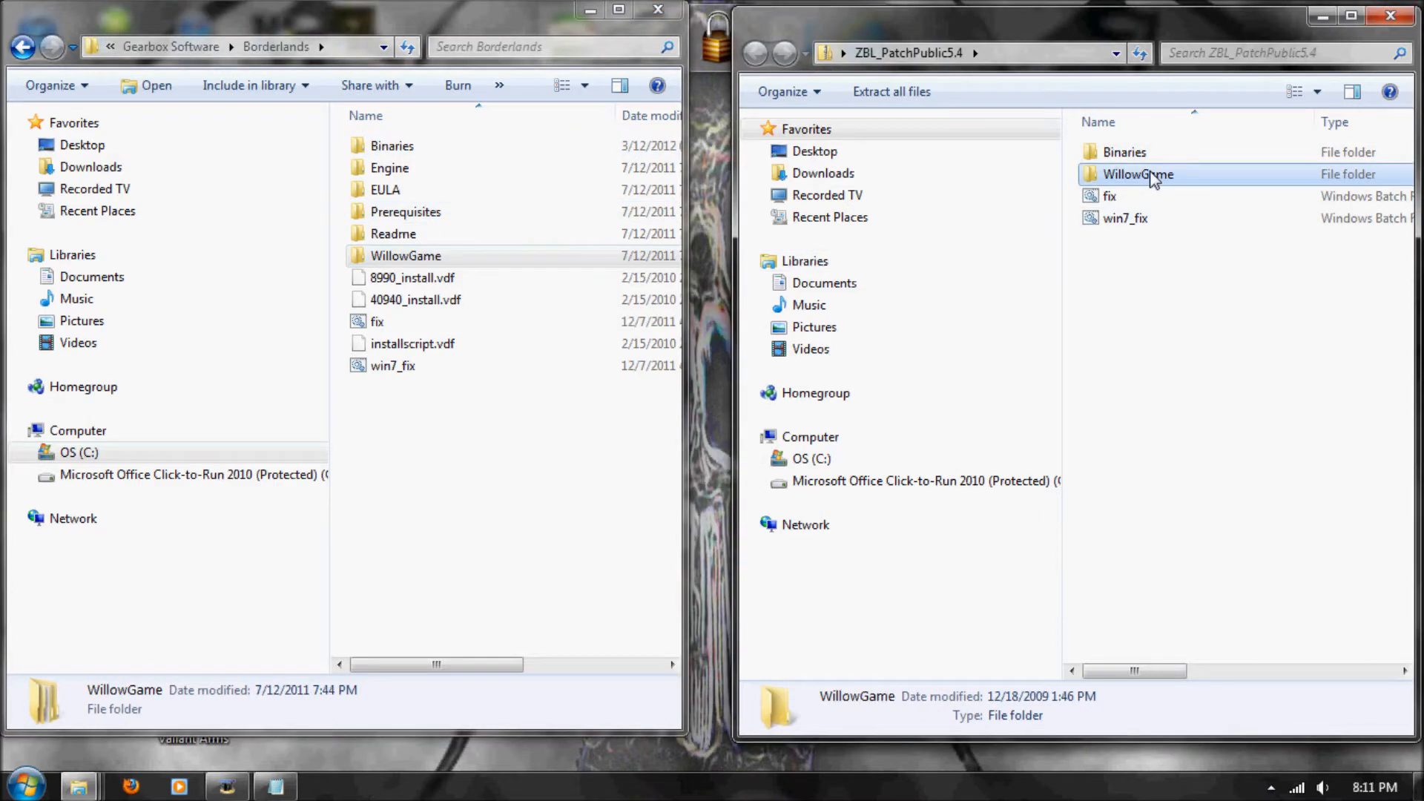
Open both Binaries folders, select nvcpl.dll and UE3ShaderCompileWorker, then go back
{"action": "double_click", "coordinate": [1124, 152]}
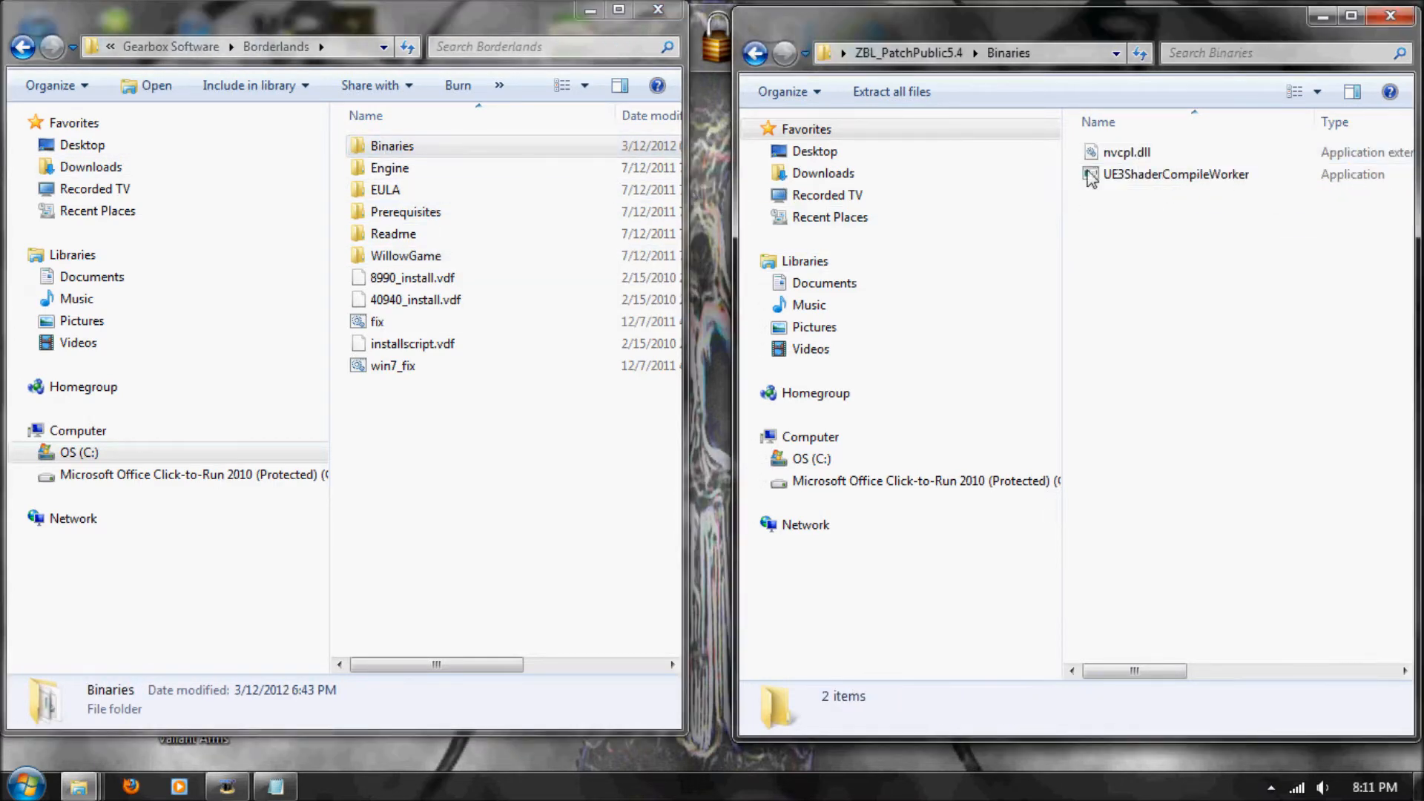
{"action": "double_click", "coordinate": [391, 145]}
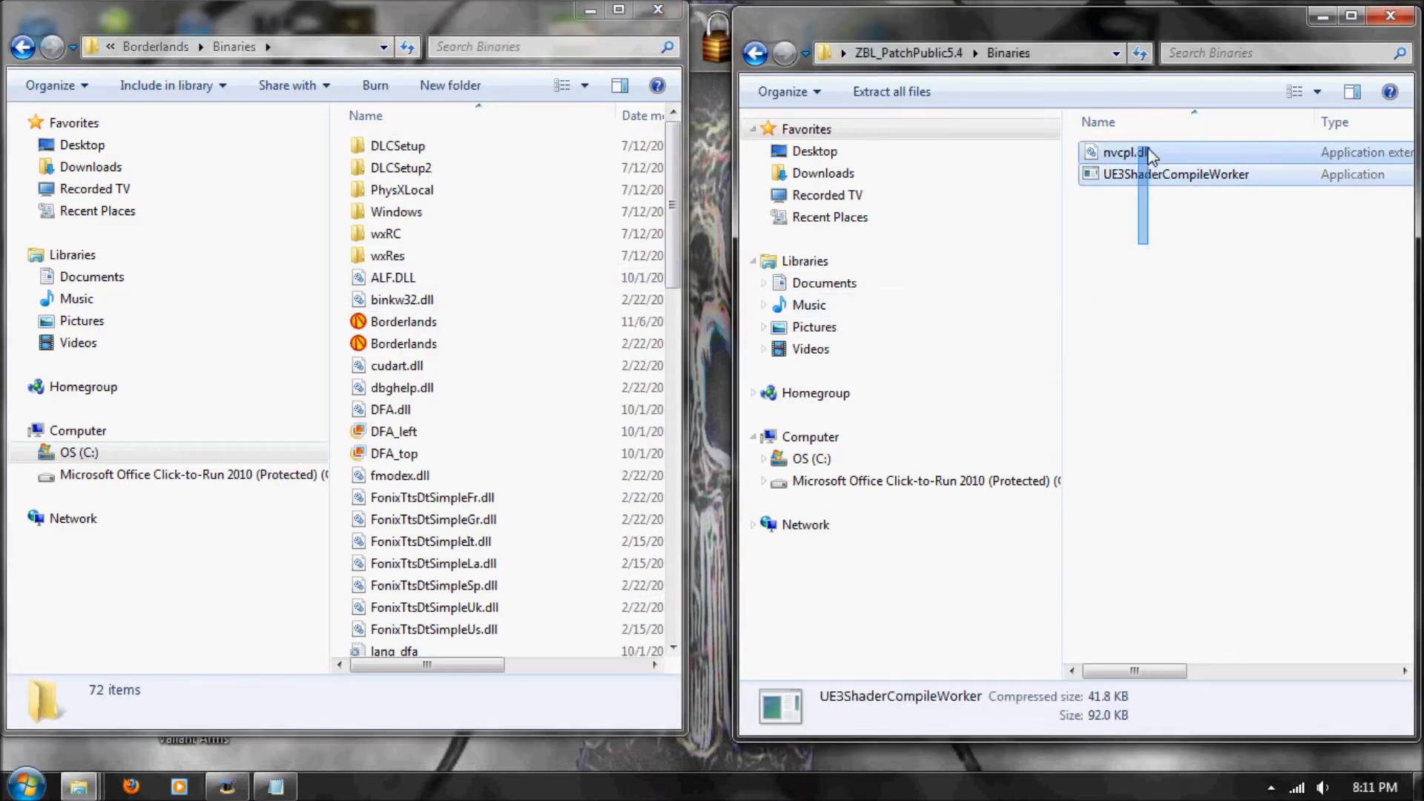
{"action": "left_click_drag", "start_coordinate": [1125, 163], "coordinate": [345, 432]}
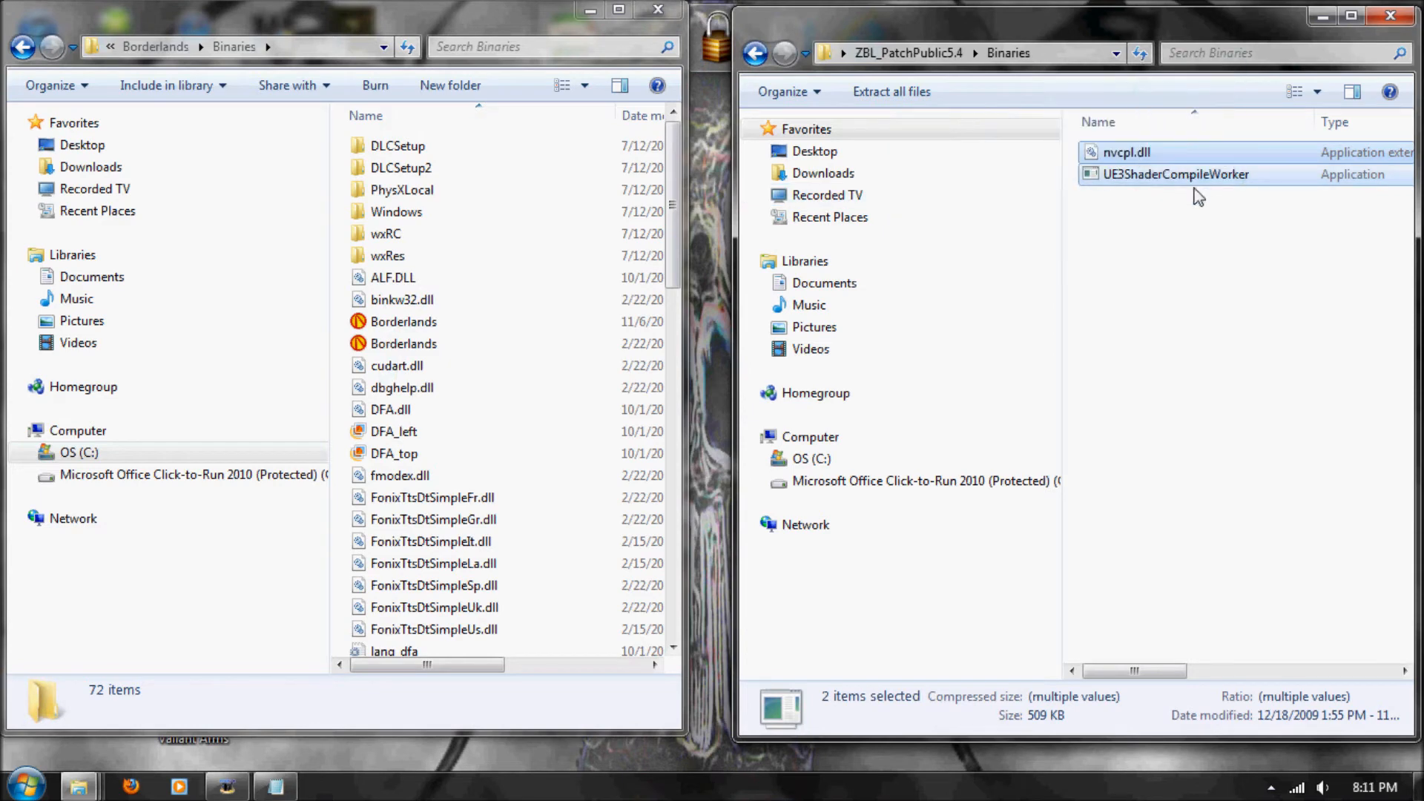
{"action": "mouse_move", "coordinate": [20, 46]}
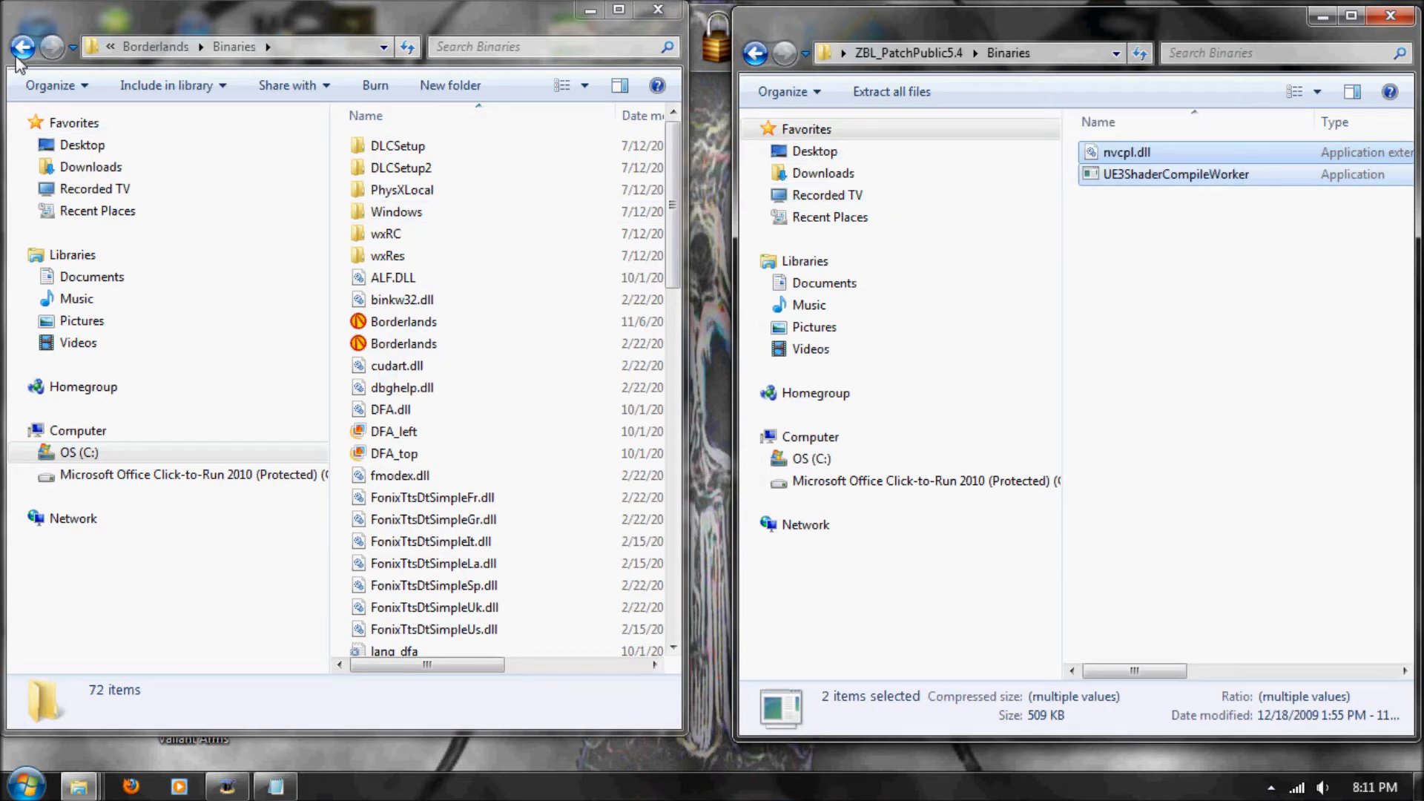
{"action": "left_click", "coordinate": [22, 46]}
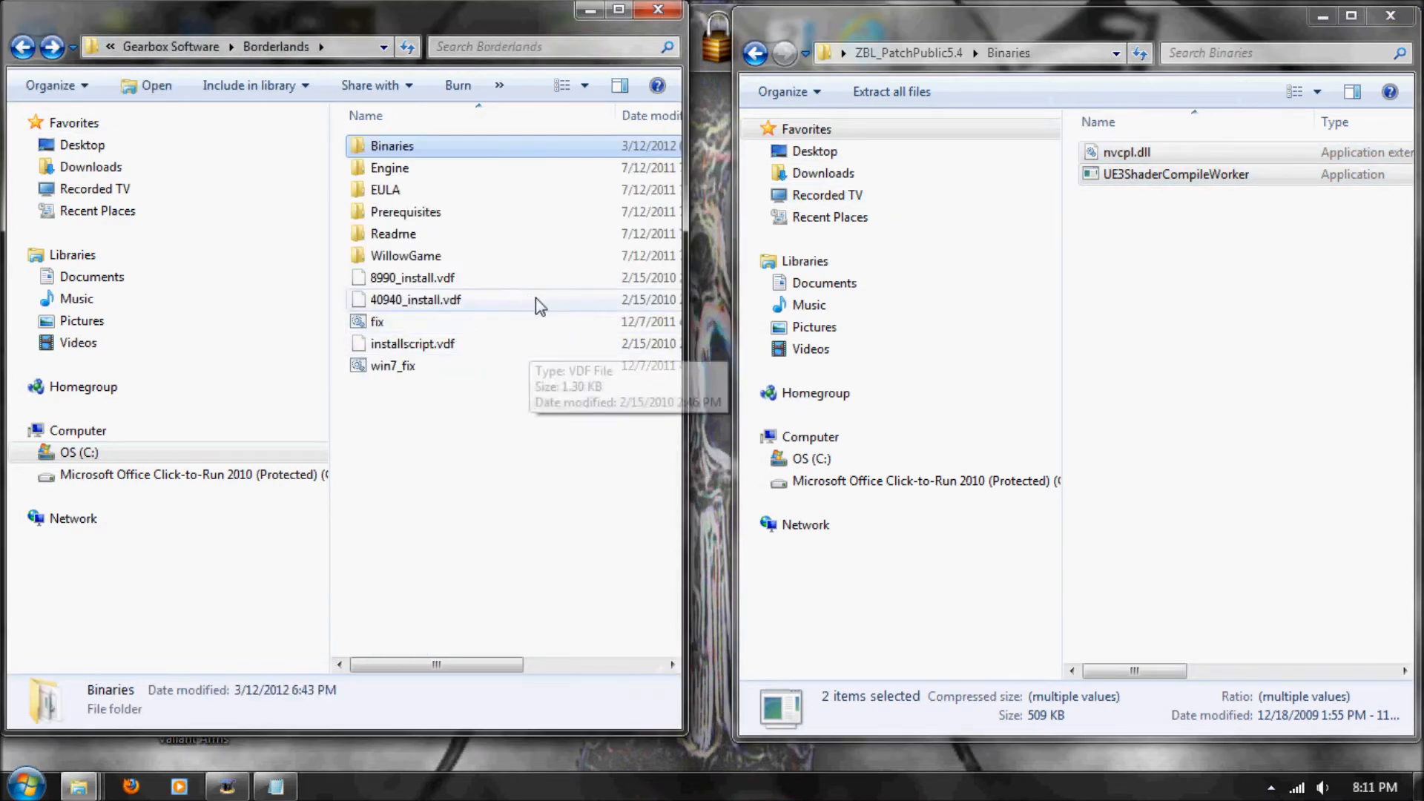
Open Borderlands' WillowGame > CookedPC and return the patch window to its top level
{"action": "left_click", "coordinate": [751, 54]}
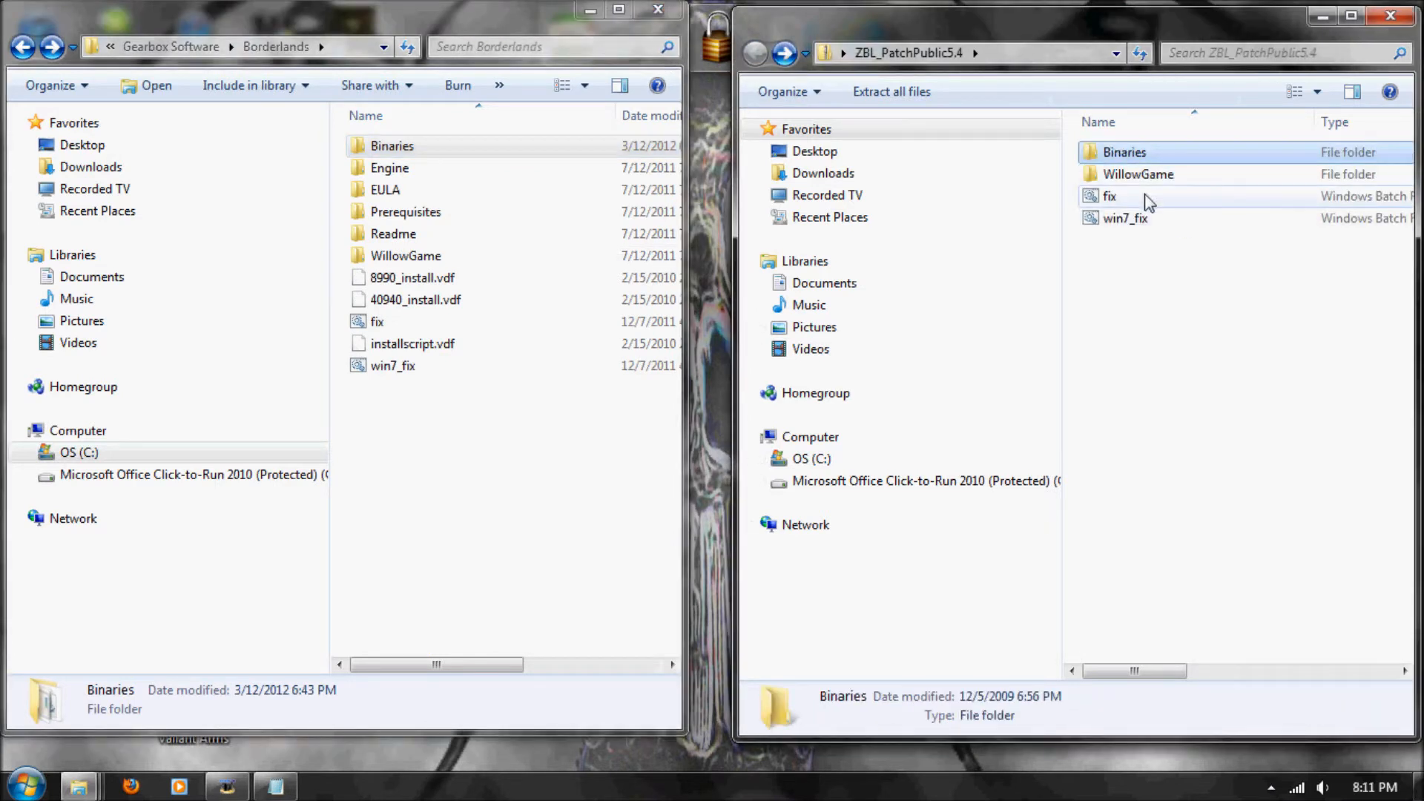
{"action": "double_click", "coordinate": [1137, 174]}
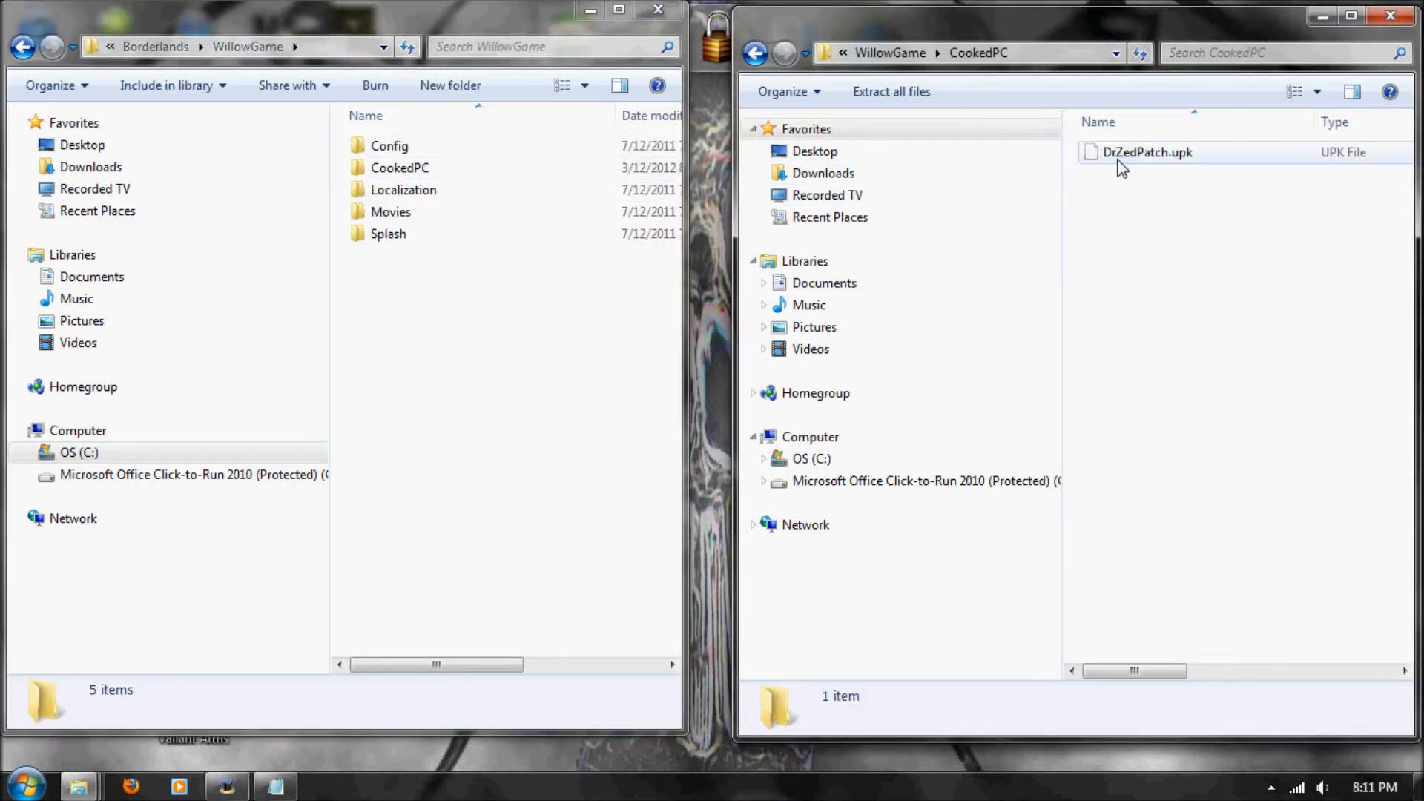
{"action": "double_click", "coordinate": [401, 167]}
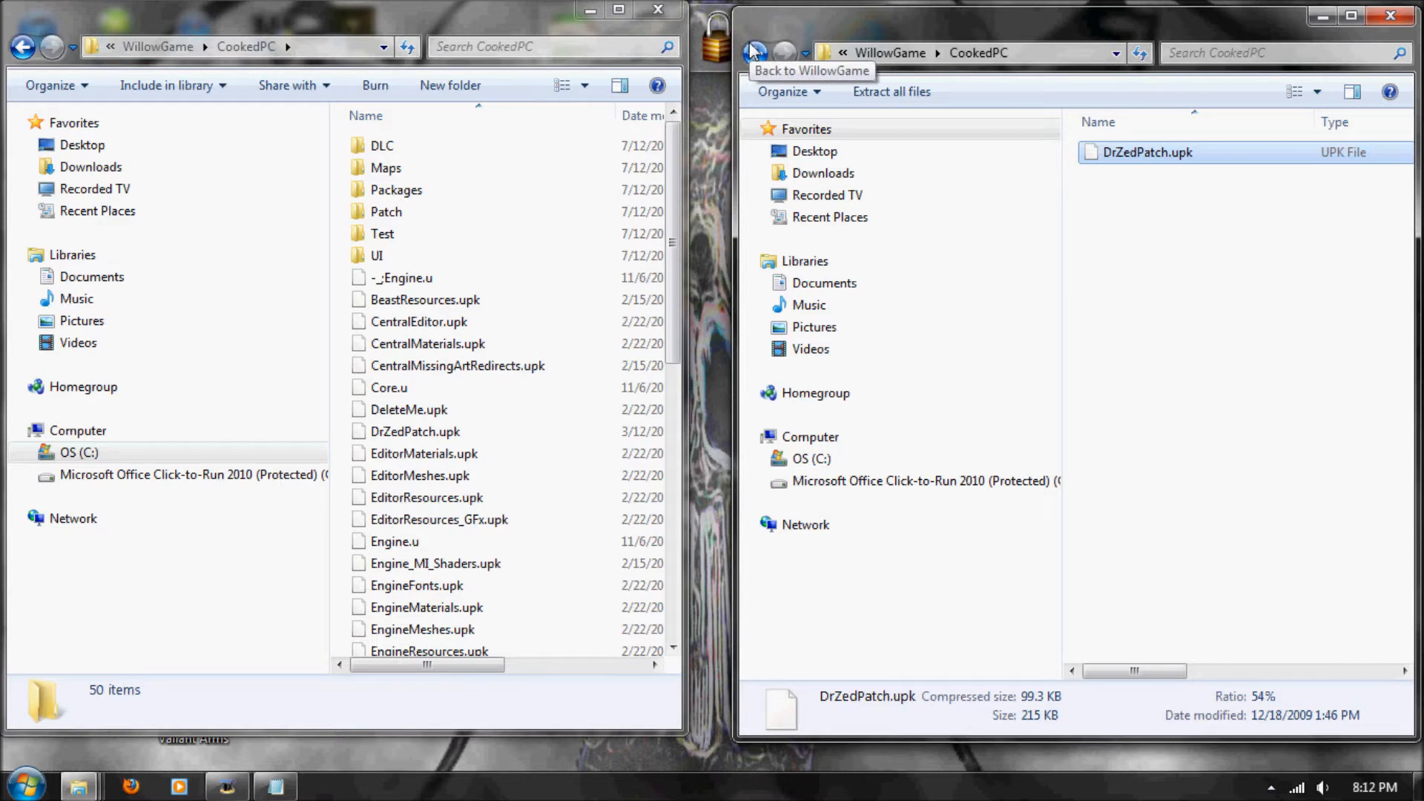
{"action": "left_click", "coordinate": [755, 50]}
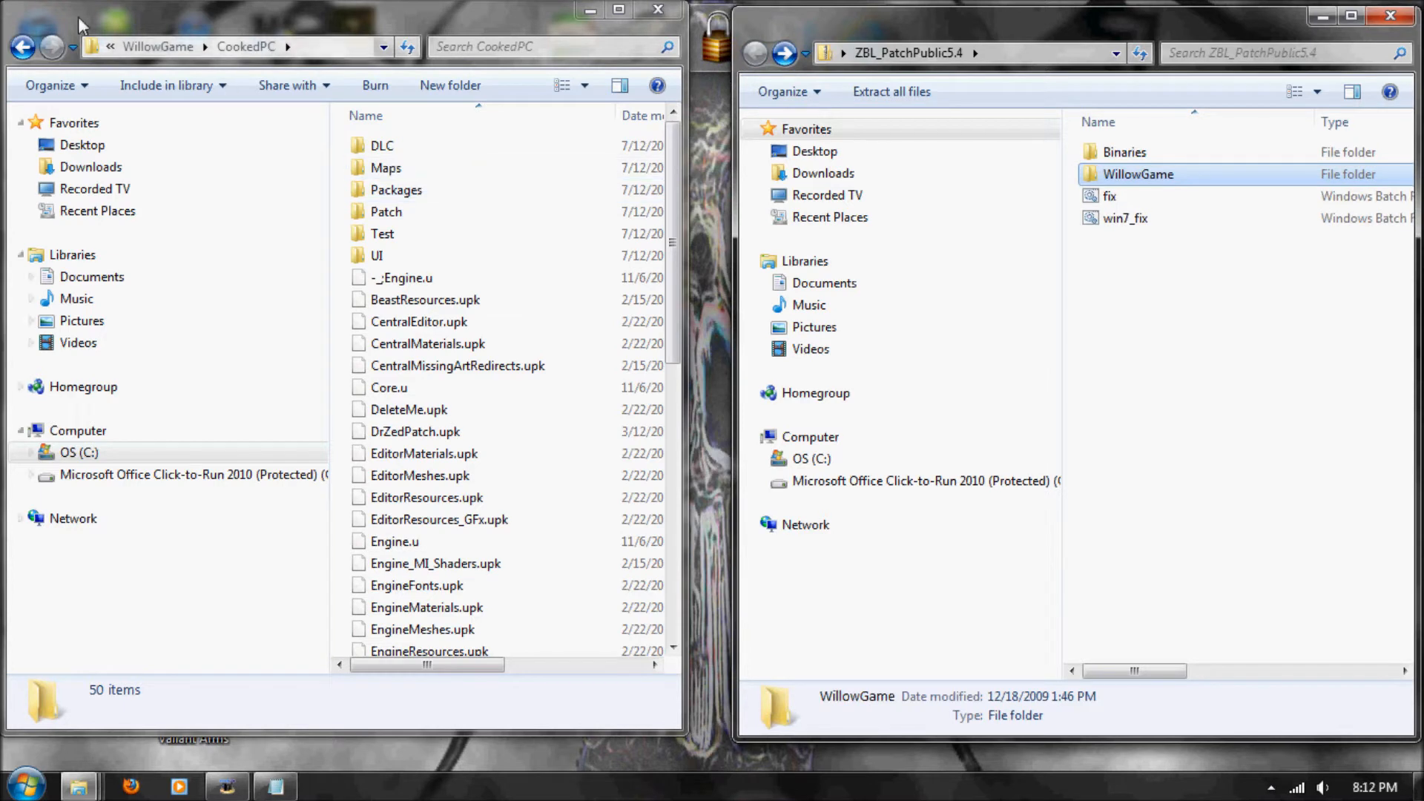
Return to the Borderlands install folder and select the fix and win7_fix batch files
{"action": "left_click", "coordinate": [22, 43]}
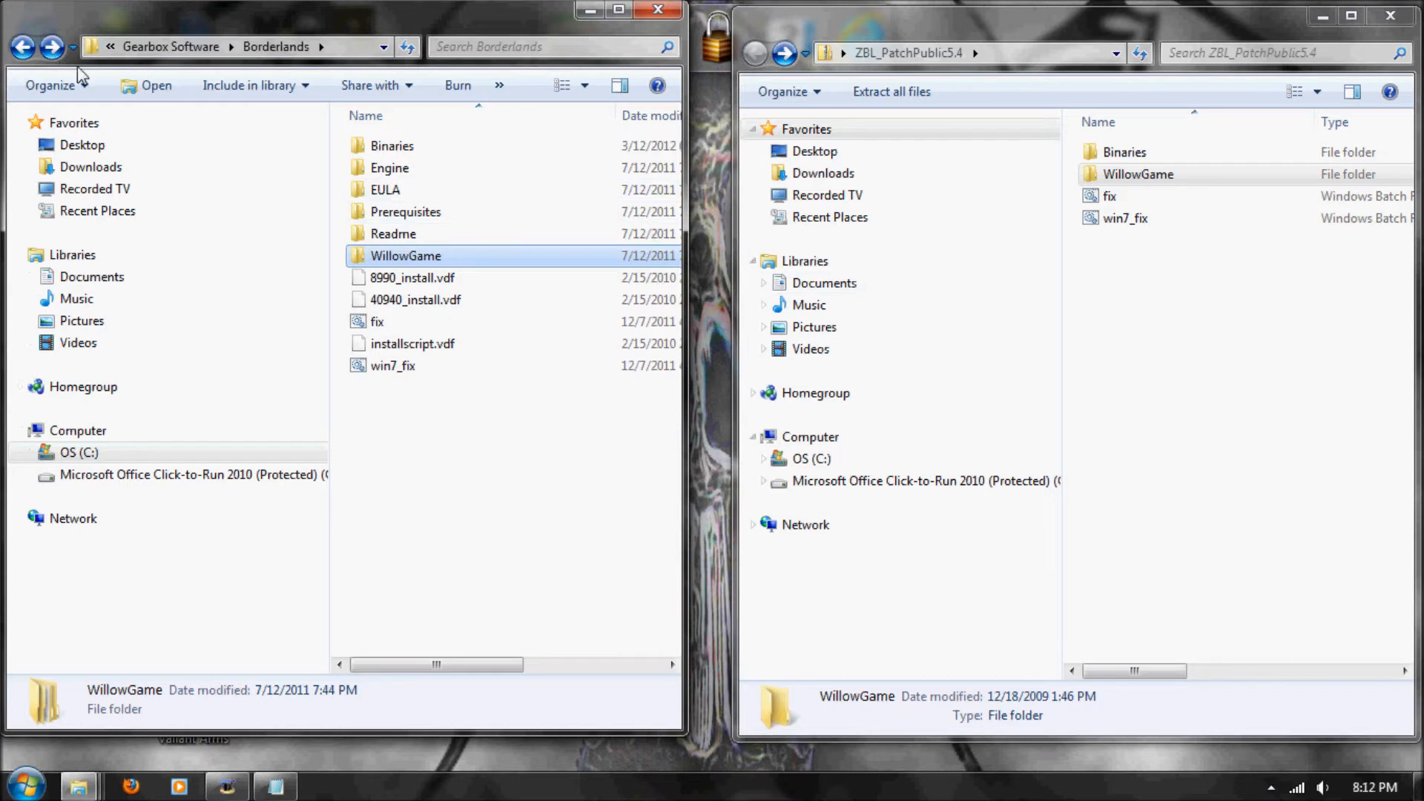
{"action": "double_click", "coordinate": [1132, 174]}
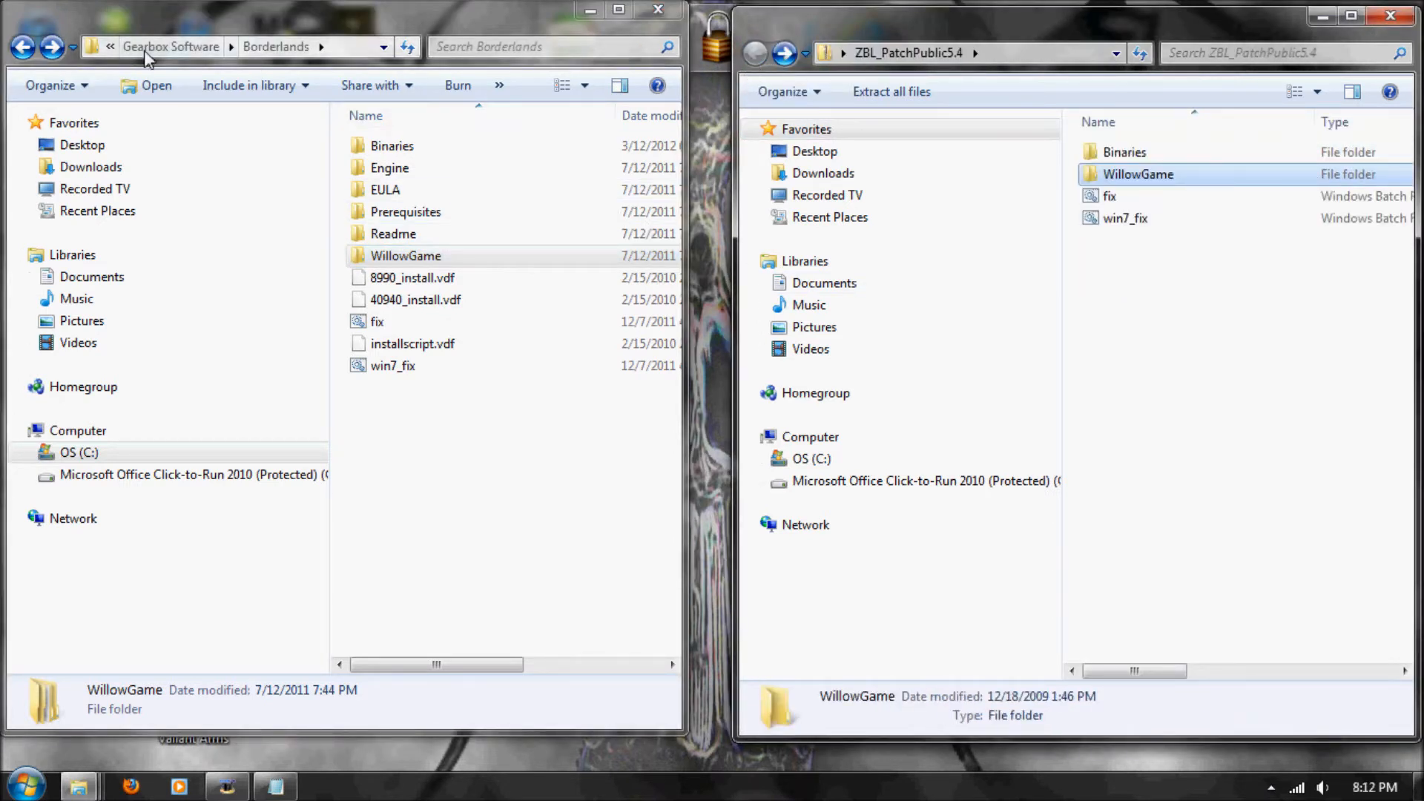
{"action": "double_click", "coordinate": [407, 255]}
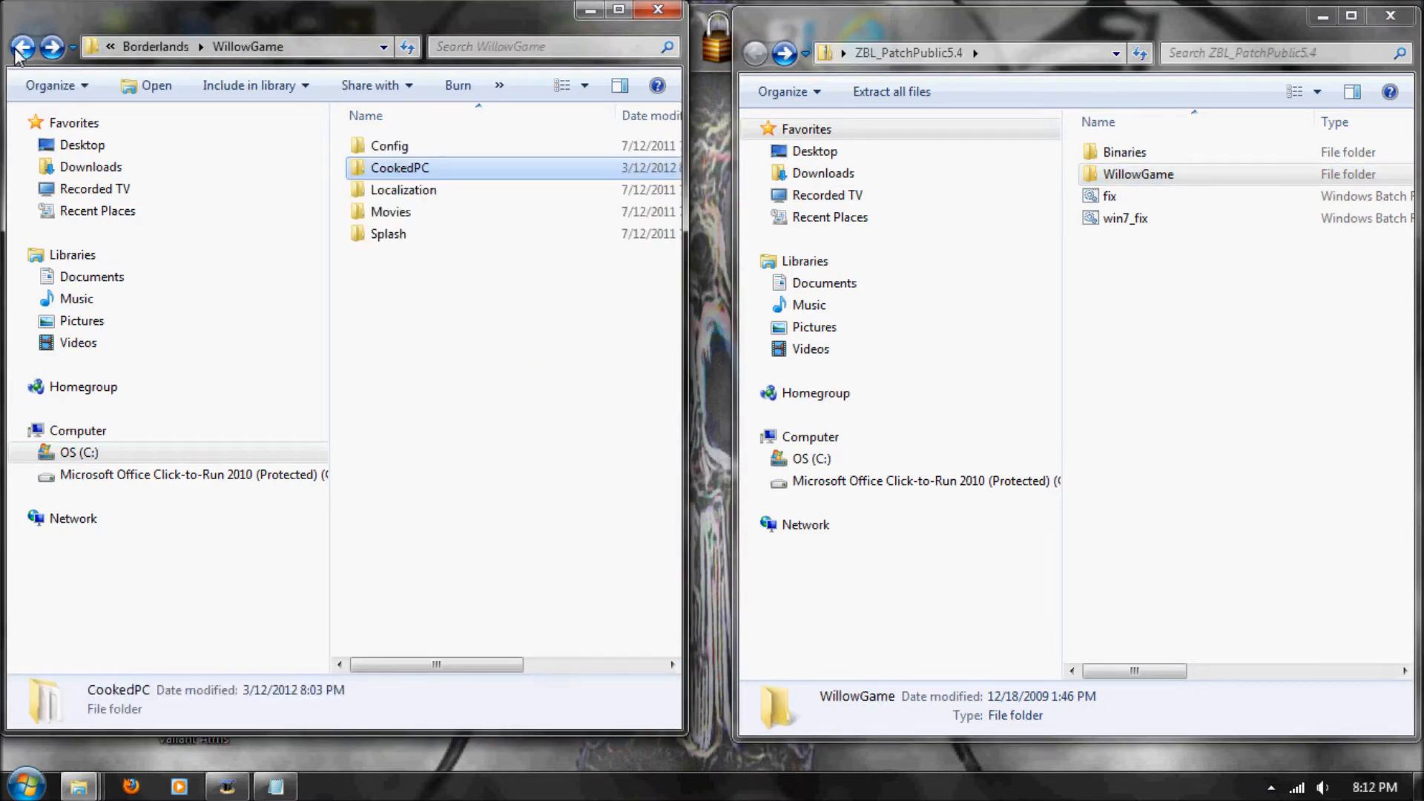
{"action": "left_click", "coordinate": [25, 46]}
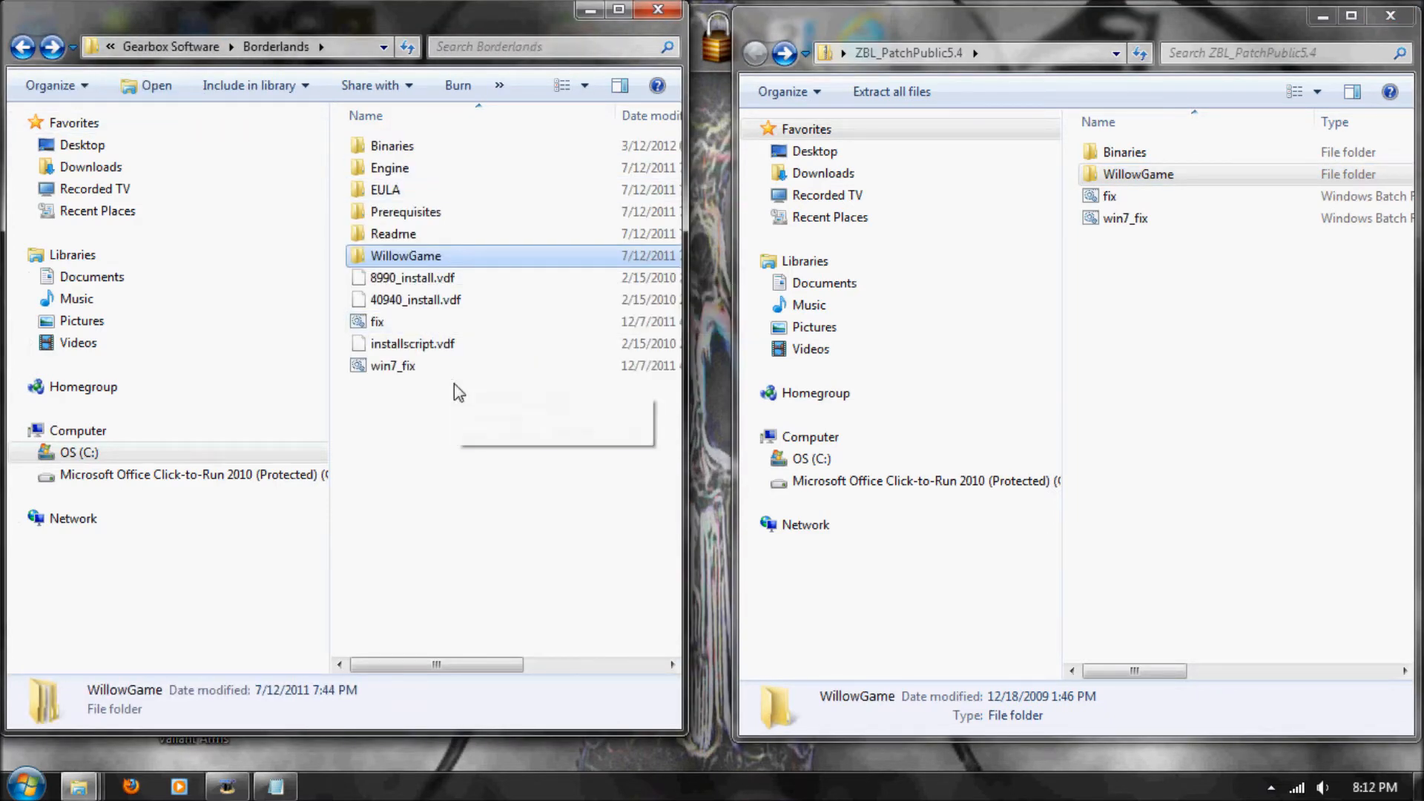
{"action": "left_click_drag", "start_coordinate": [1117, 195], "coordinate": [413, 377]}
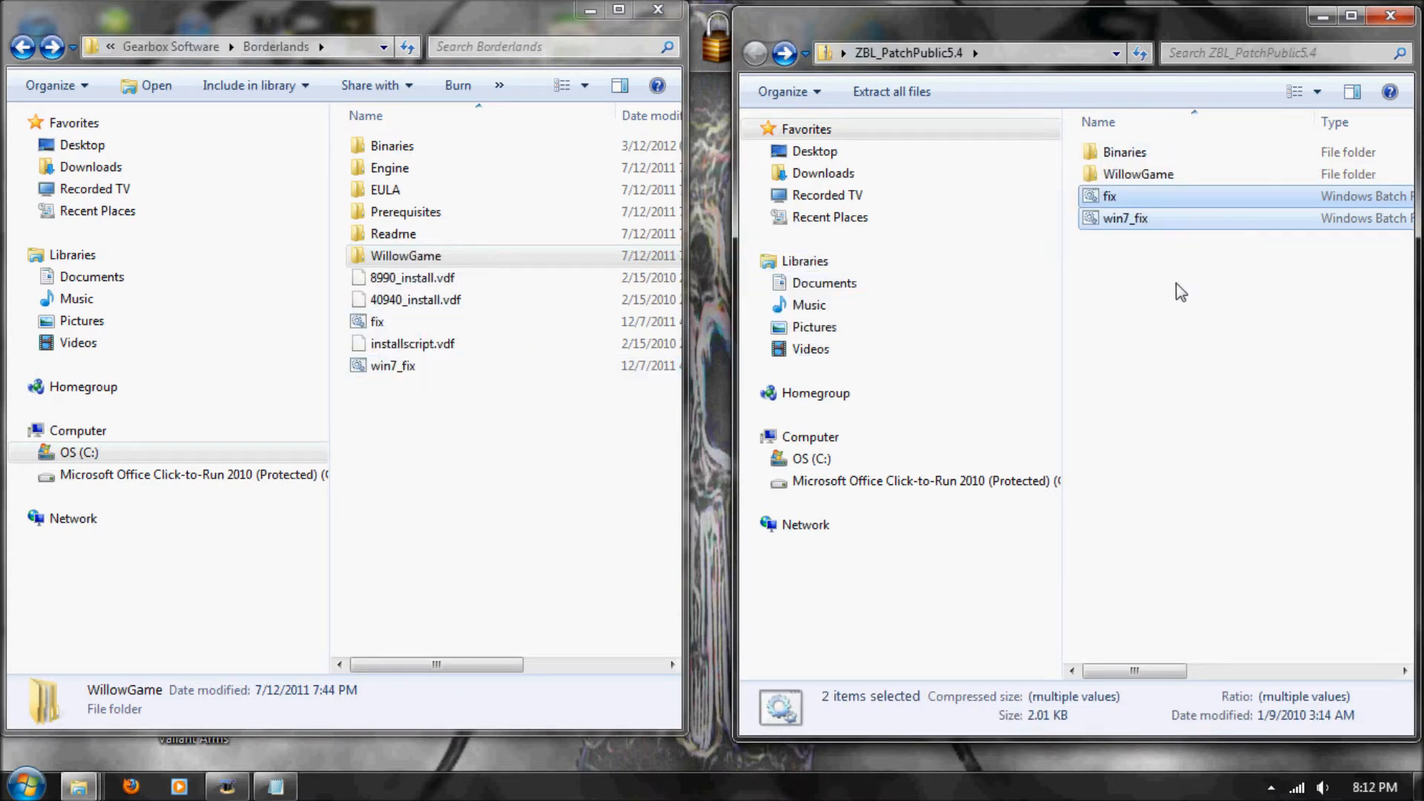
{"action": "mouse_move", "coordinate": [1162, 287]}
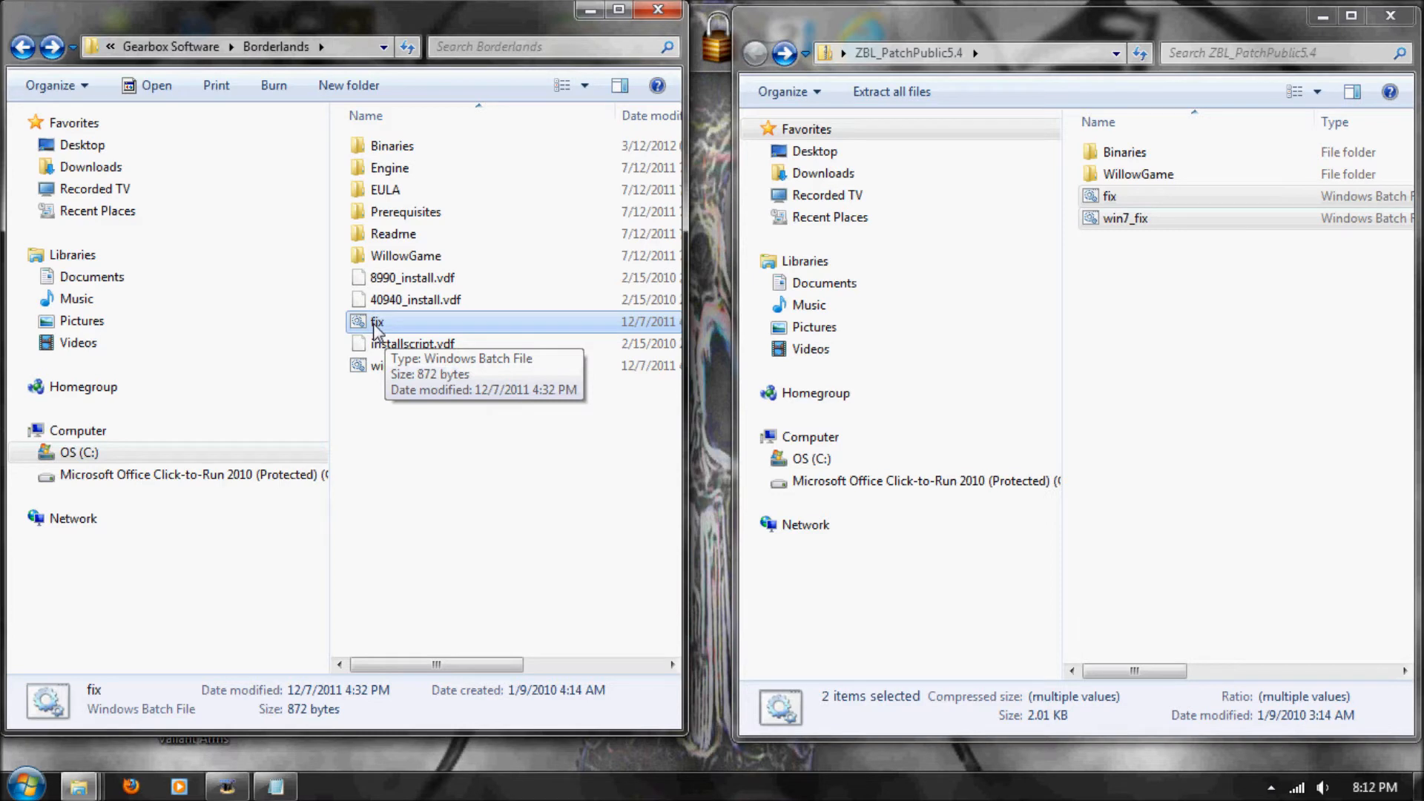
{"action": "mouse_move", "coordinate": [399, 395]}
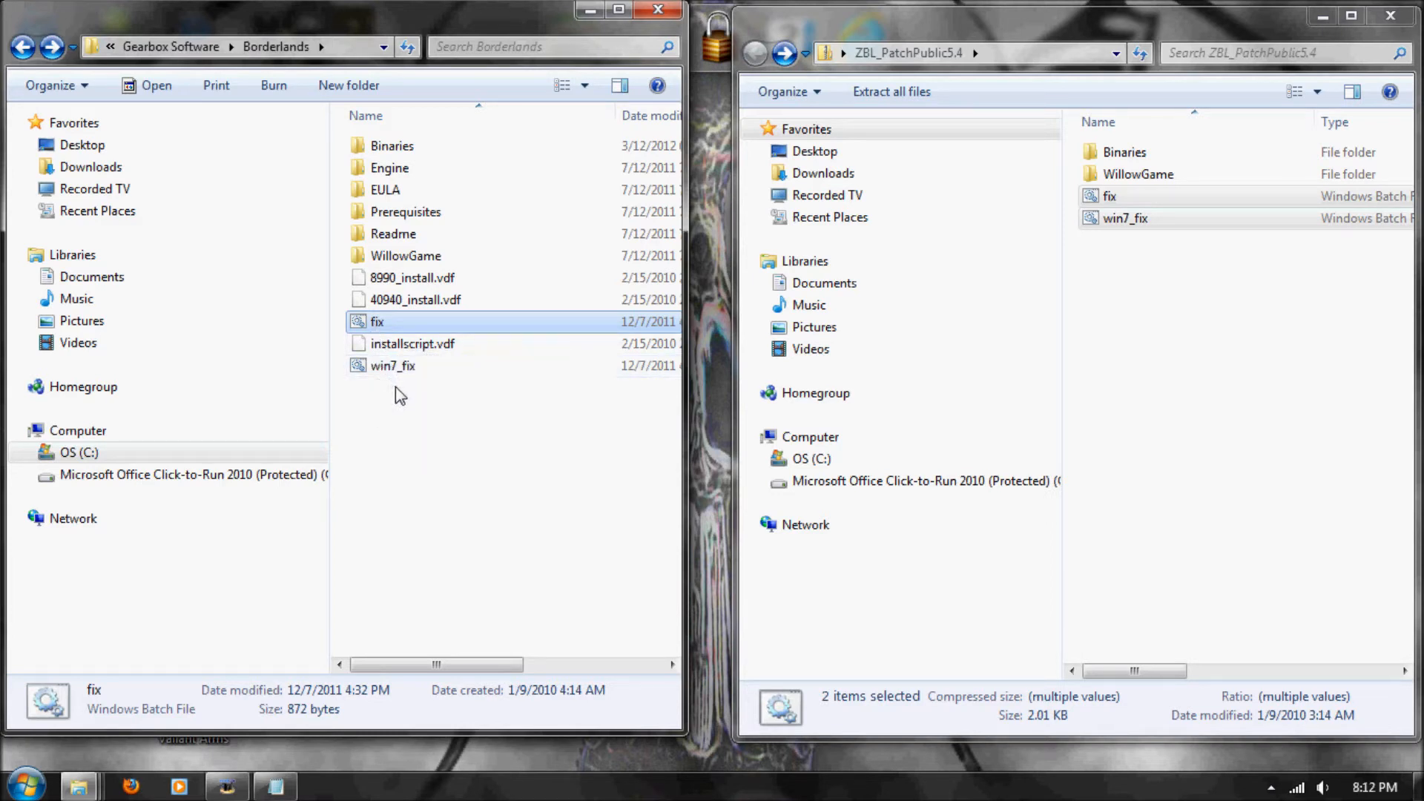
{"action": "left_click", "coordinate": [391, 366]}
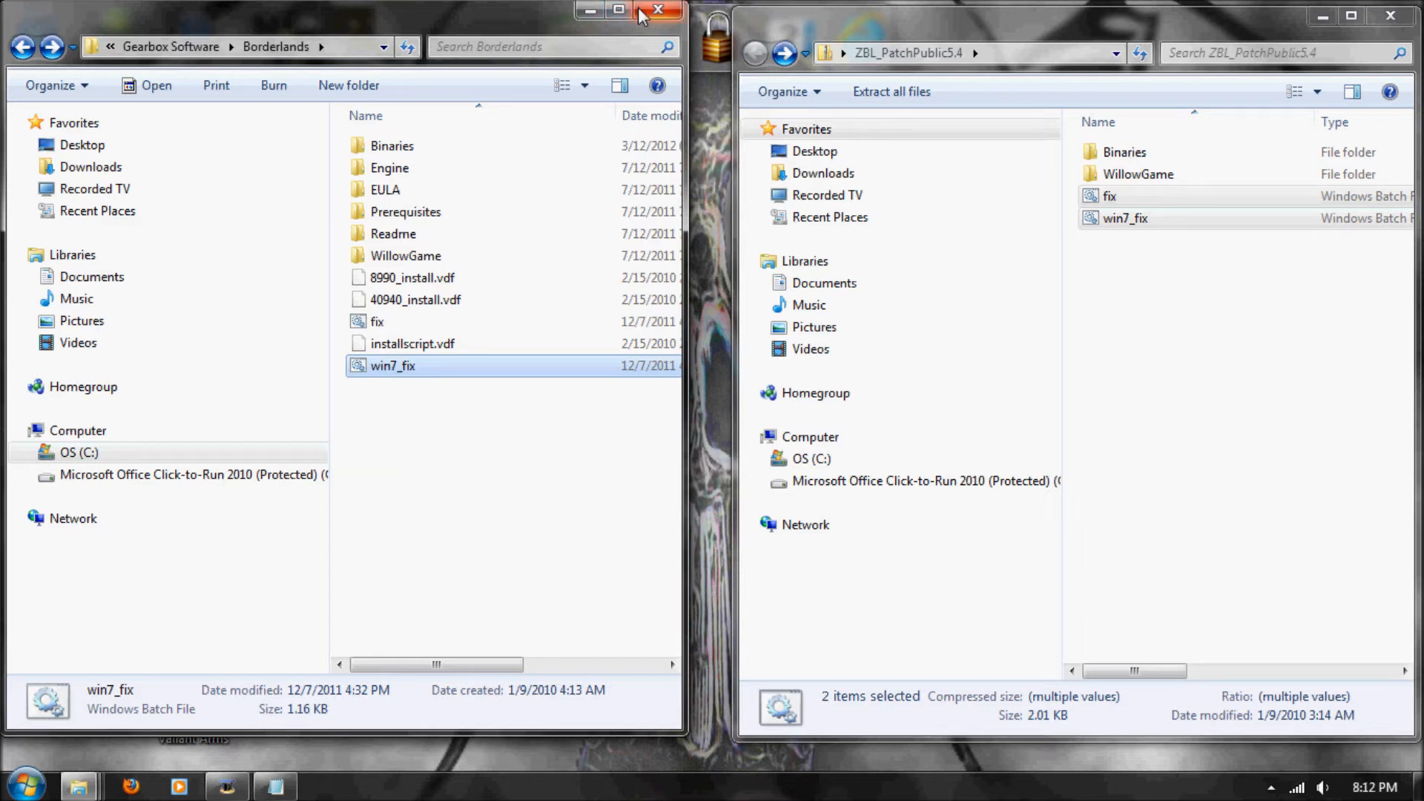
{"action": "mouse_move", "coordinate": [655, 37]}
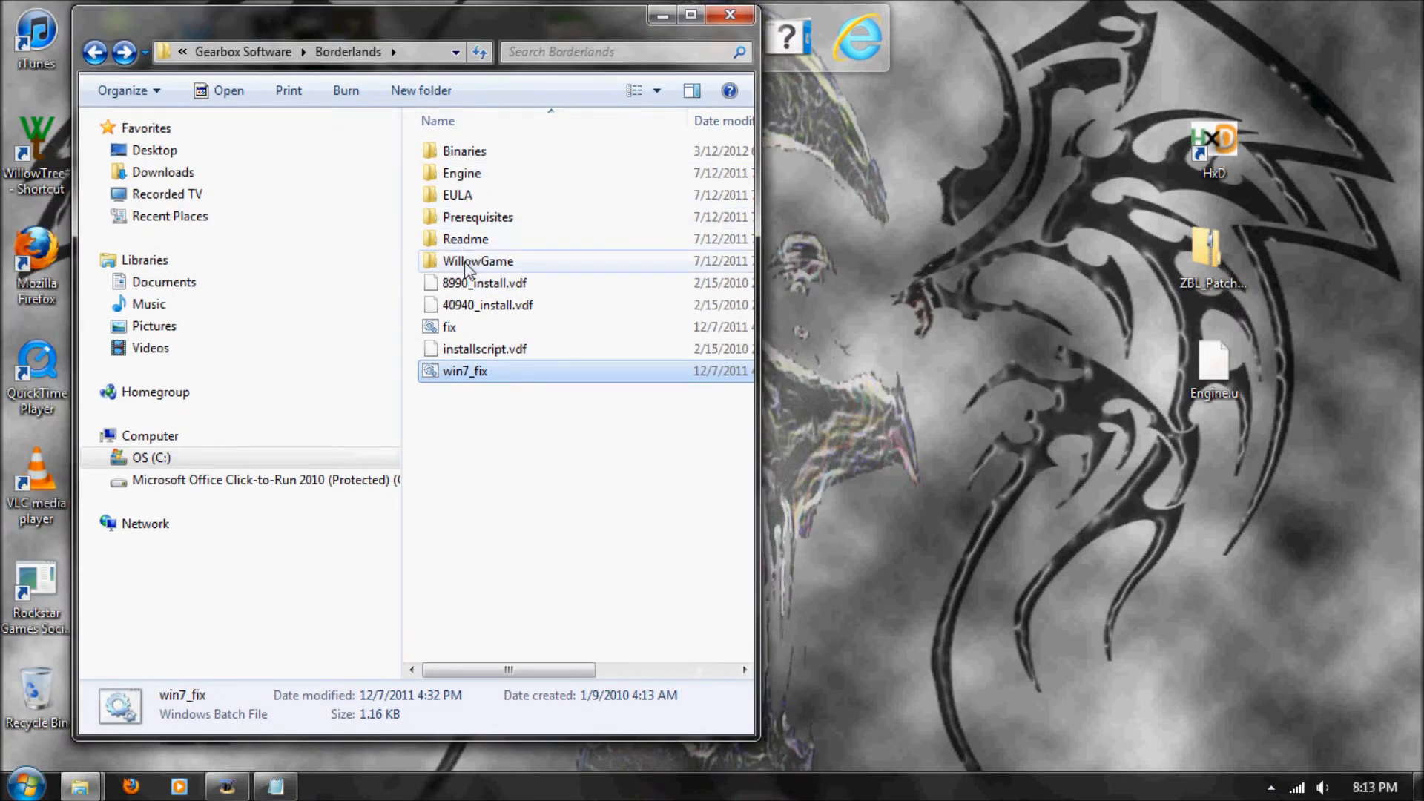
Copy CookedPC's Engine.u to the desktop and rename the original to -_Engine.u
{"action": "left_click", "coordinate": [477, 261]}
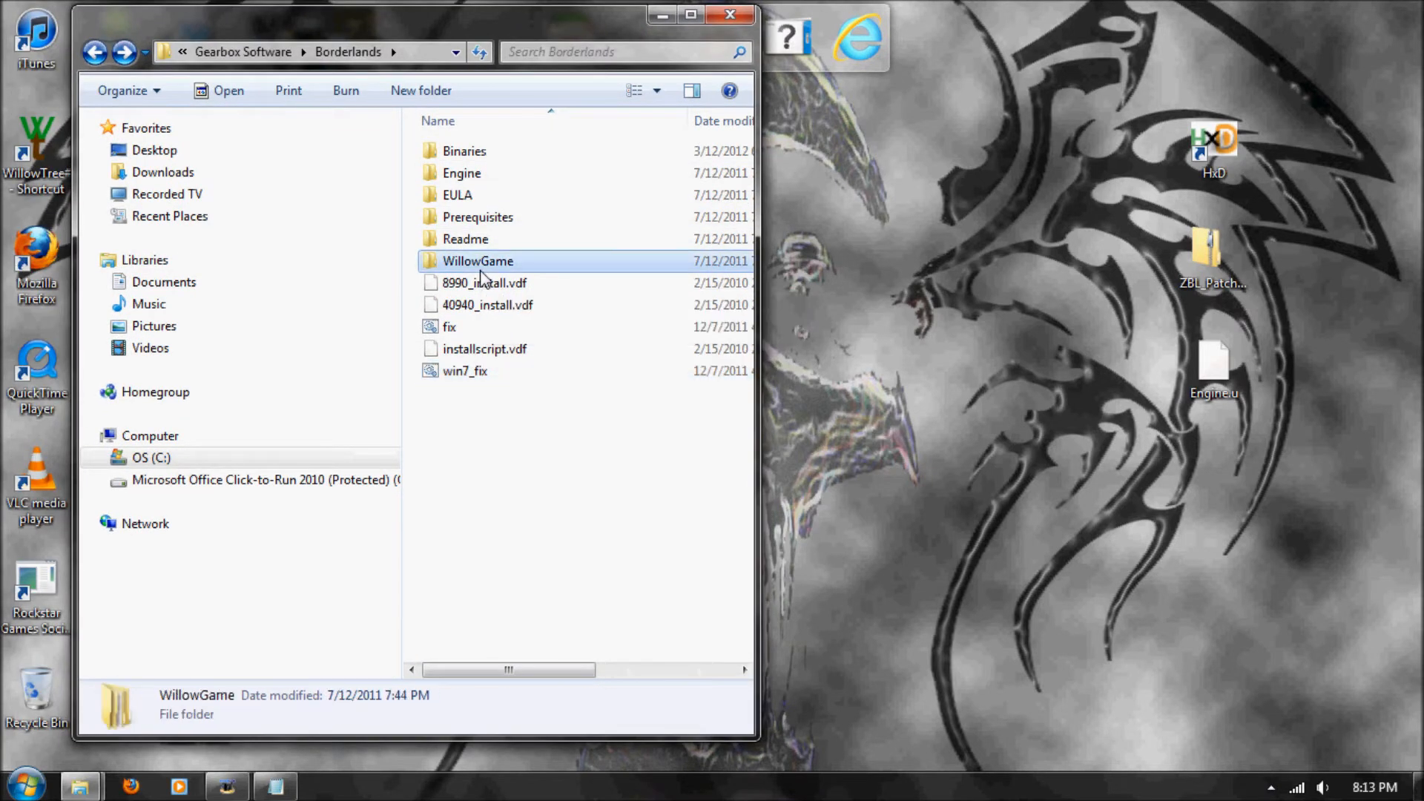
{"action": "double_click", "coordinate": [477, 261]}
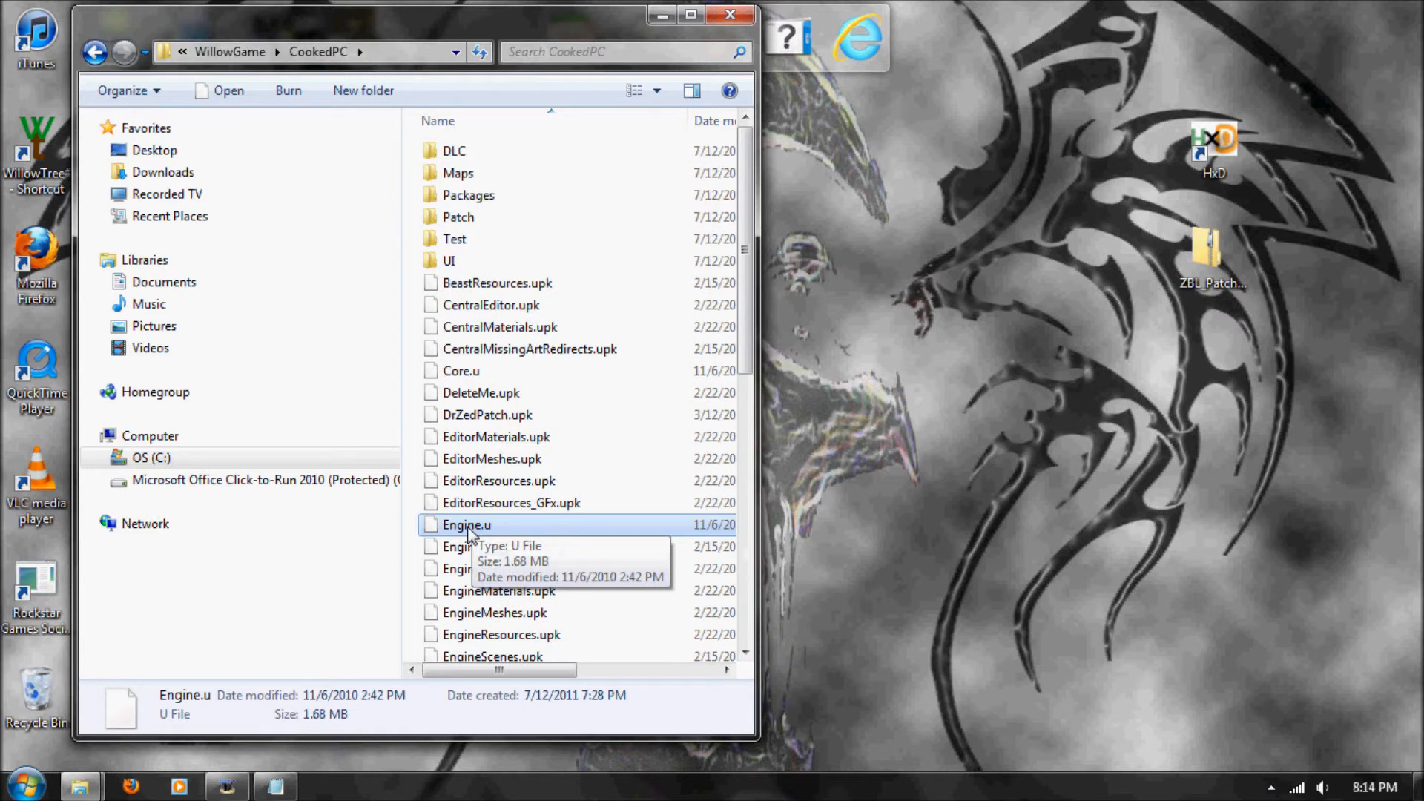
{"action": "mouse_move", "coordinate": [521, 532]}
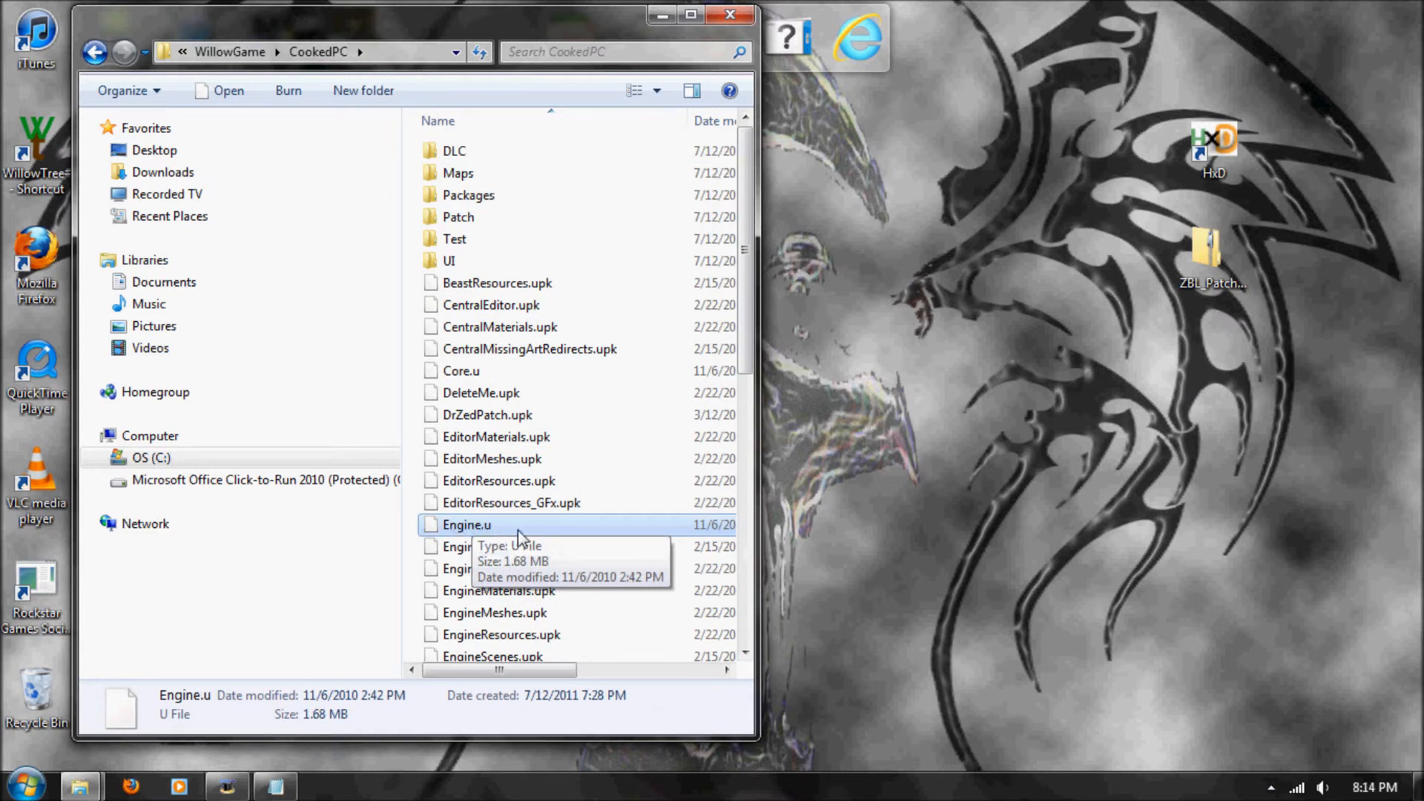
{"action": "mouse_move", "coordinate": [475, 524]}
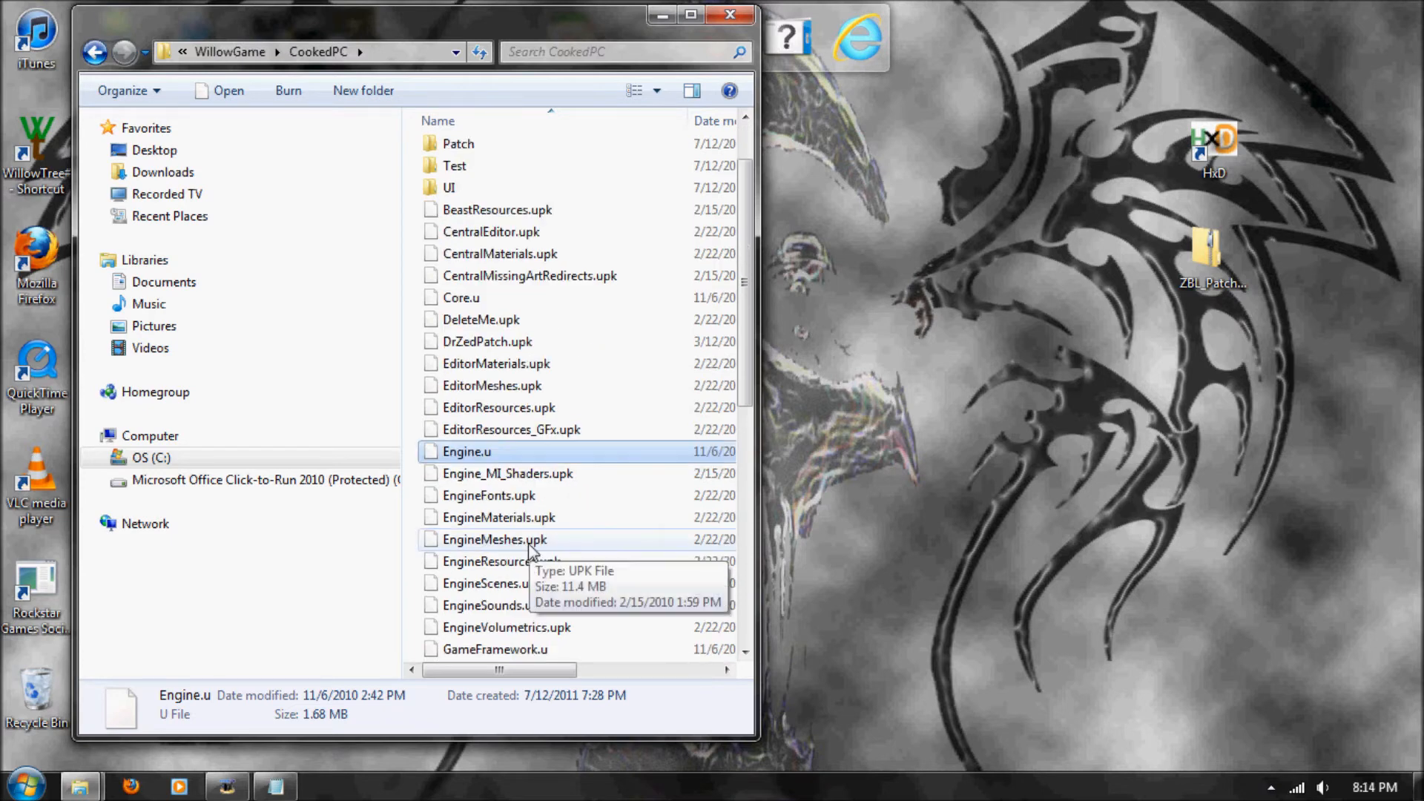
{"action": "scroll", "scroll_direction": "down", "scroll_amount": 3}
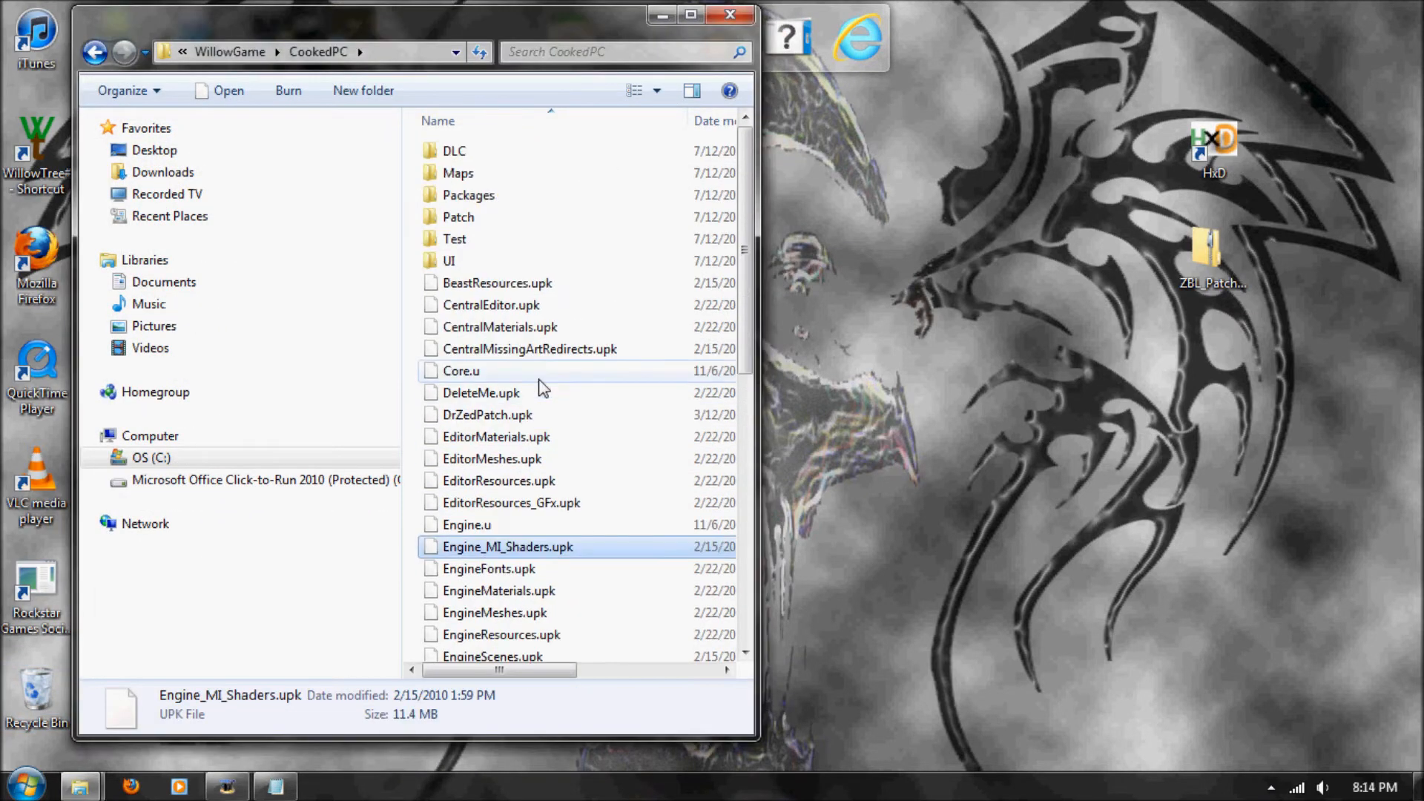
{"action": "left_click", "coordinate": [466, 524]}
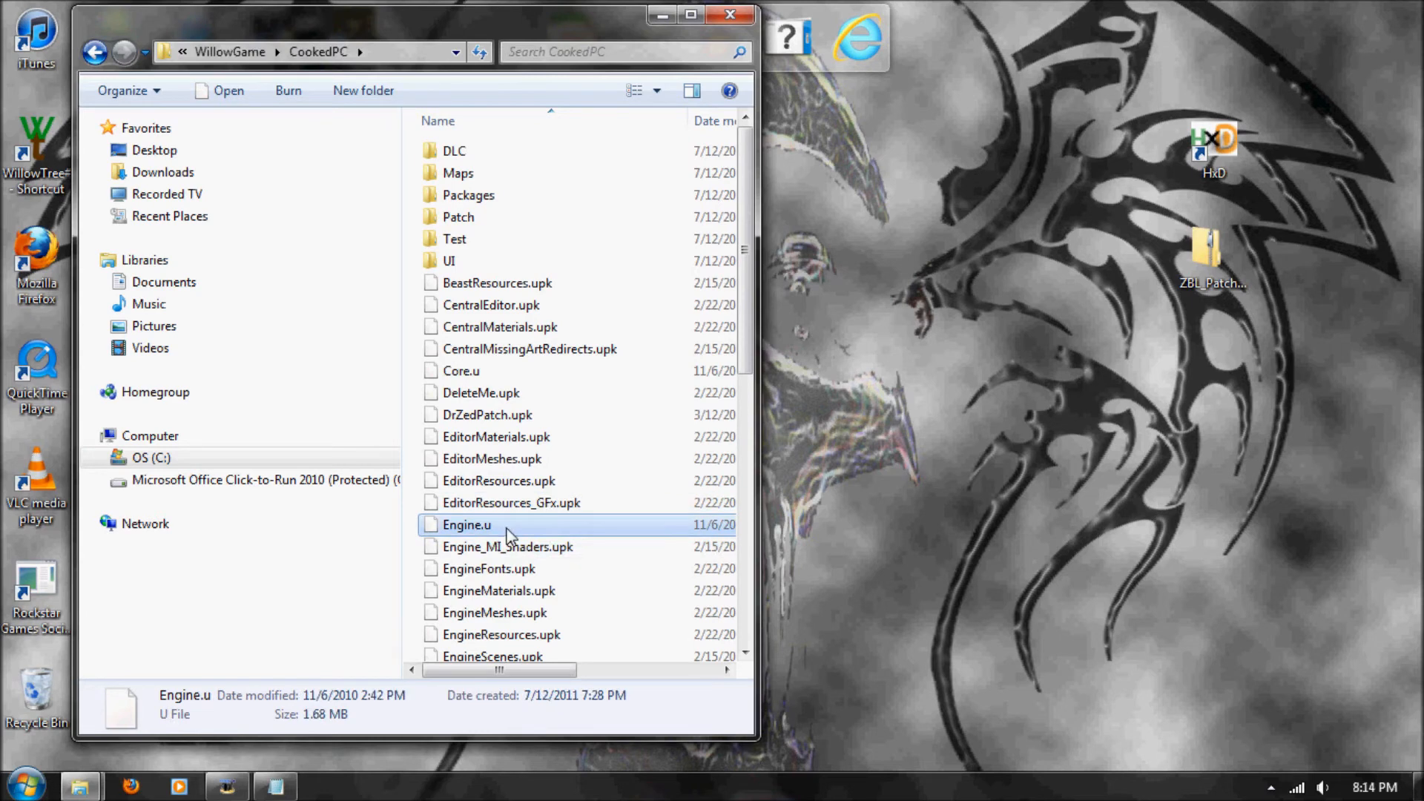
{"action": "left_click_drag", "start_coordinate": [466, 524], "coordinate": [649, 535]}
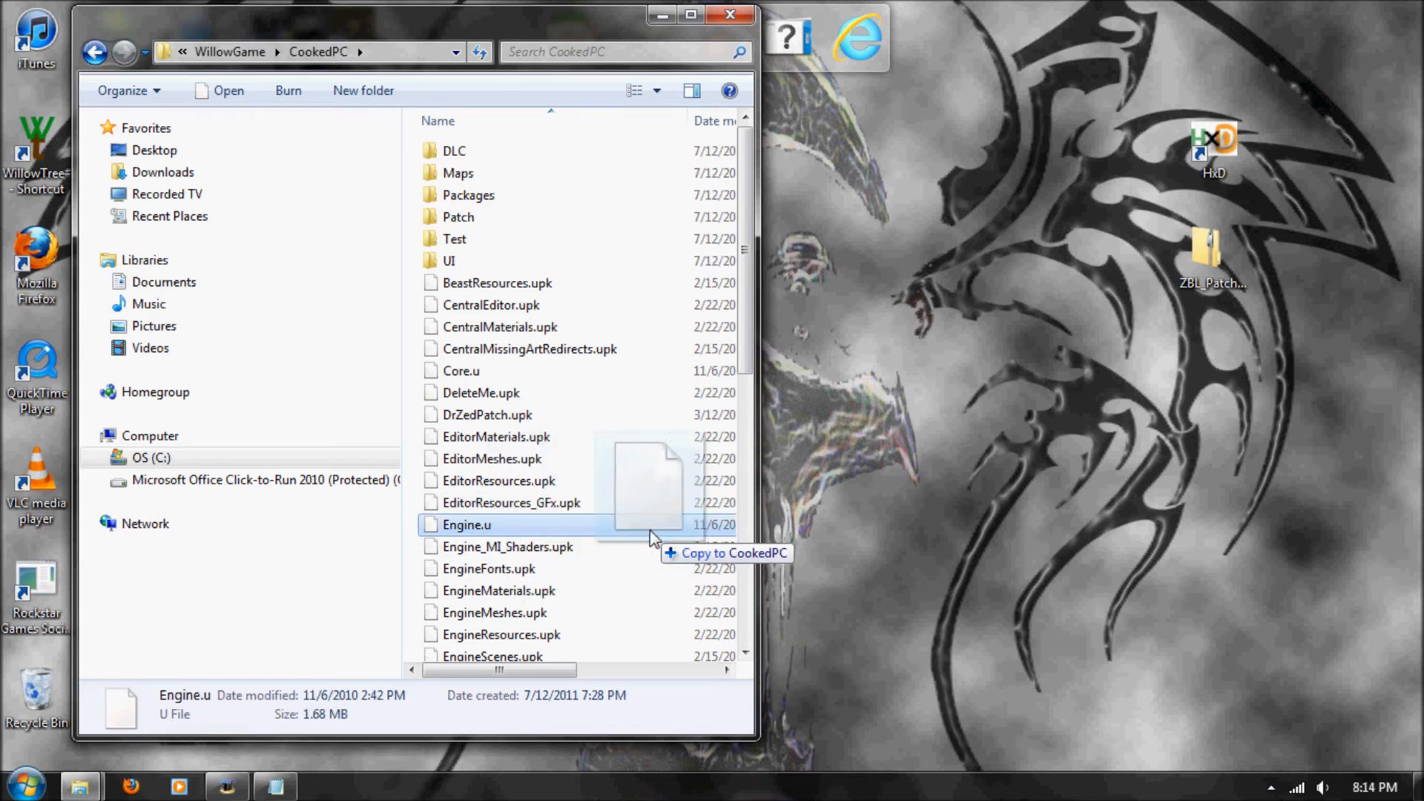
{"action": "left_click_drag", "start_coordinate": [466, 525], "coordinate": [1291, 477]}
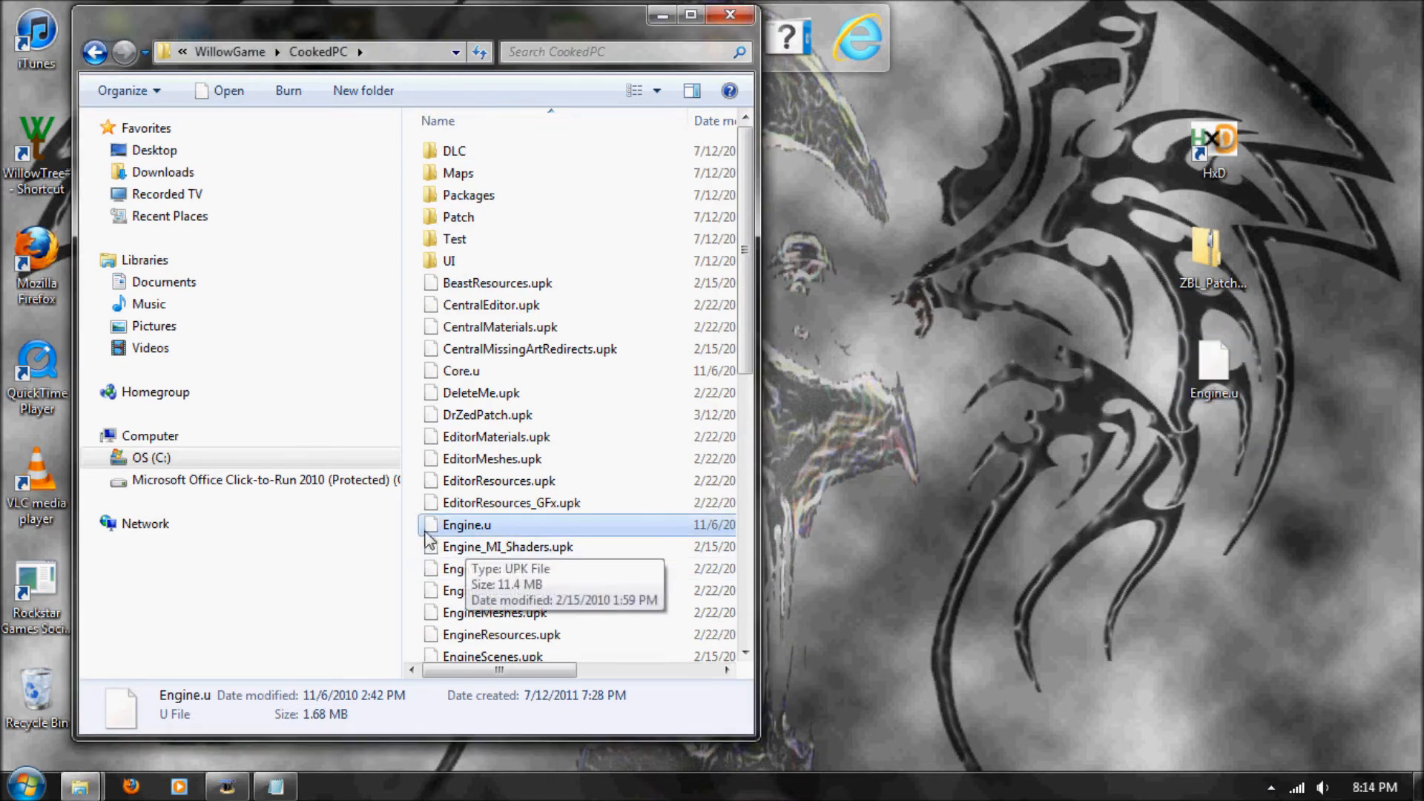
{"action": "mouse_move", "coordinate": [462, 528]}
{"action": "type", "text": "-_-"}
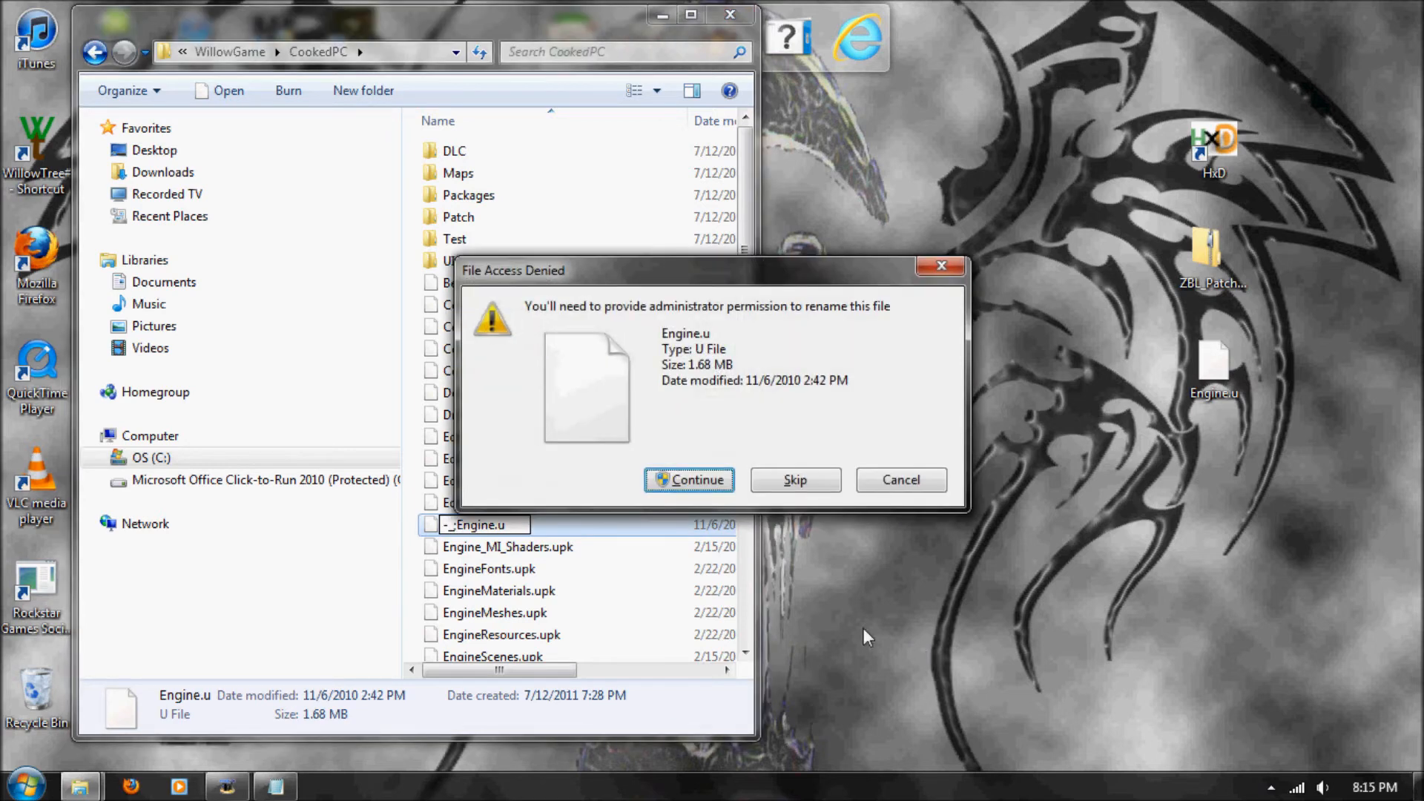
{"action": "left_click", "coordinate": [689, 480]}
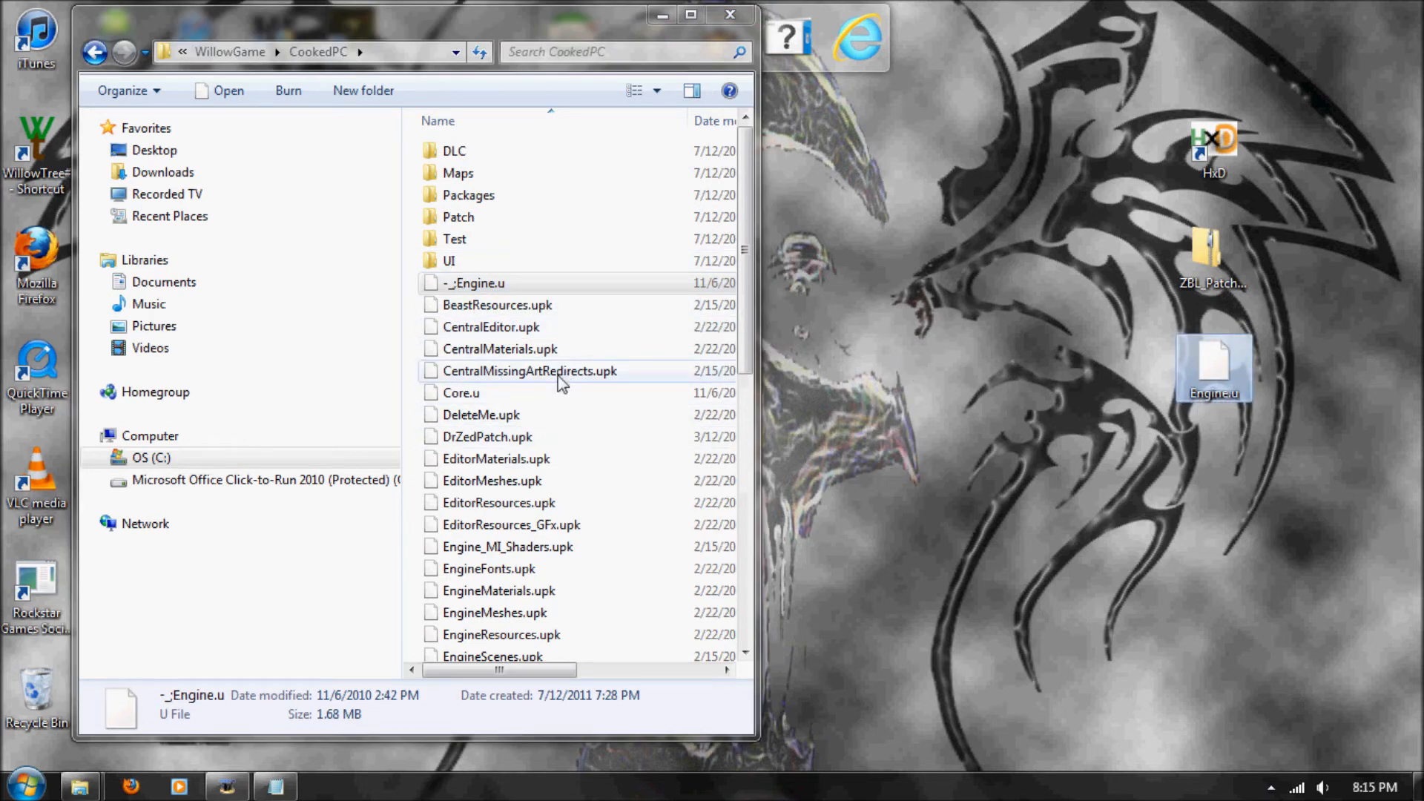
{"action": "mouse_move", "coordinate": [495, 414]}
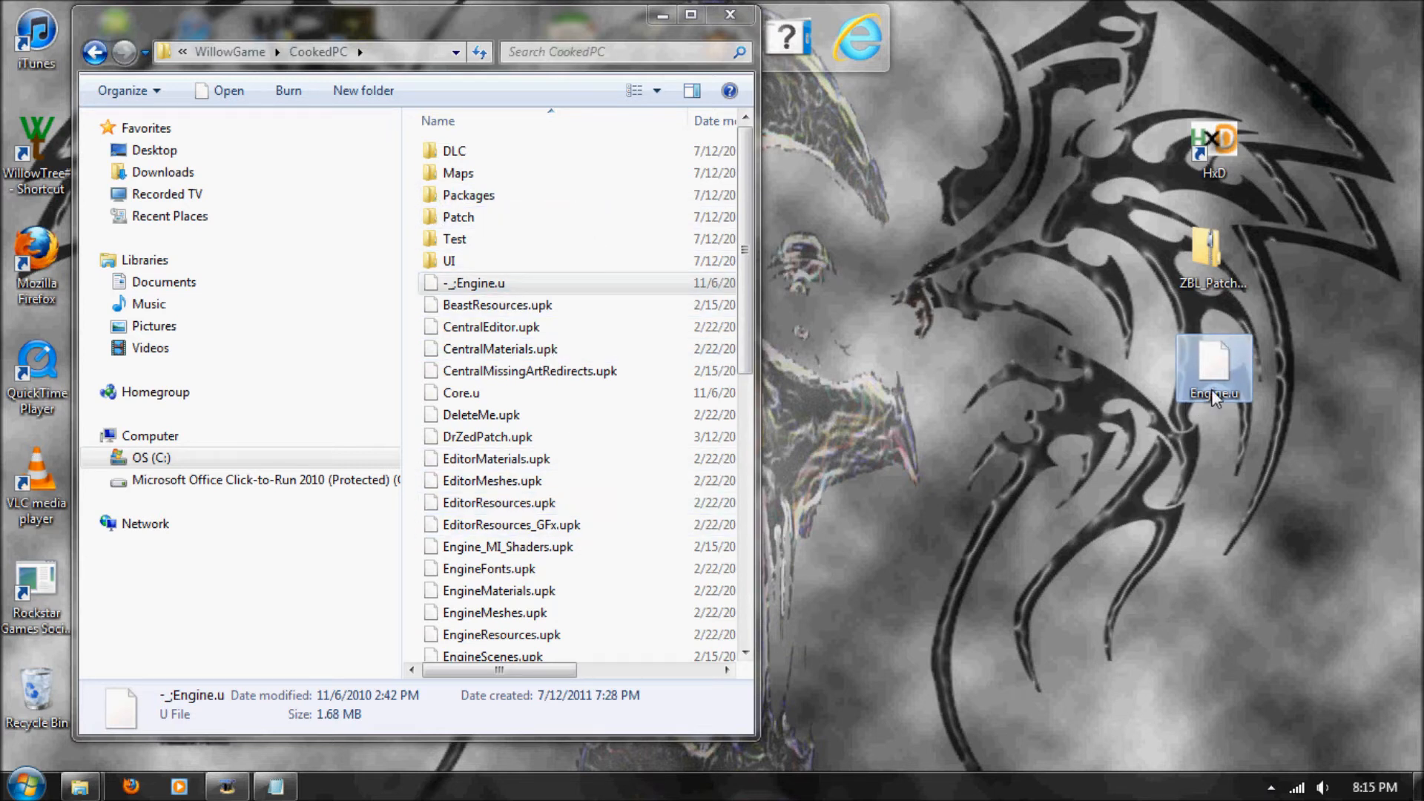
{"action": "mouse_move", "coordinate": [1189, 375]}
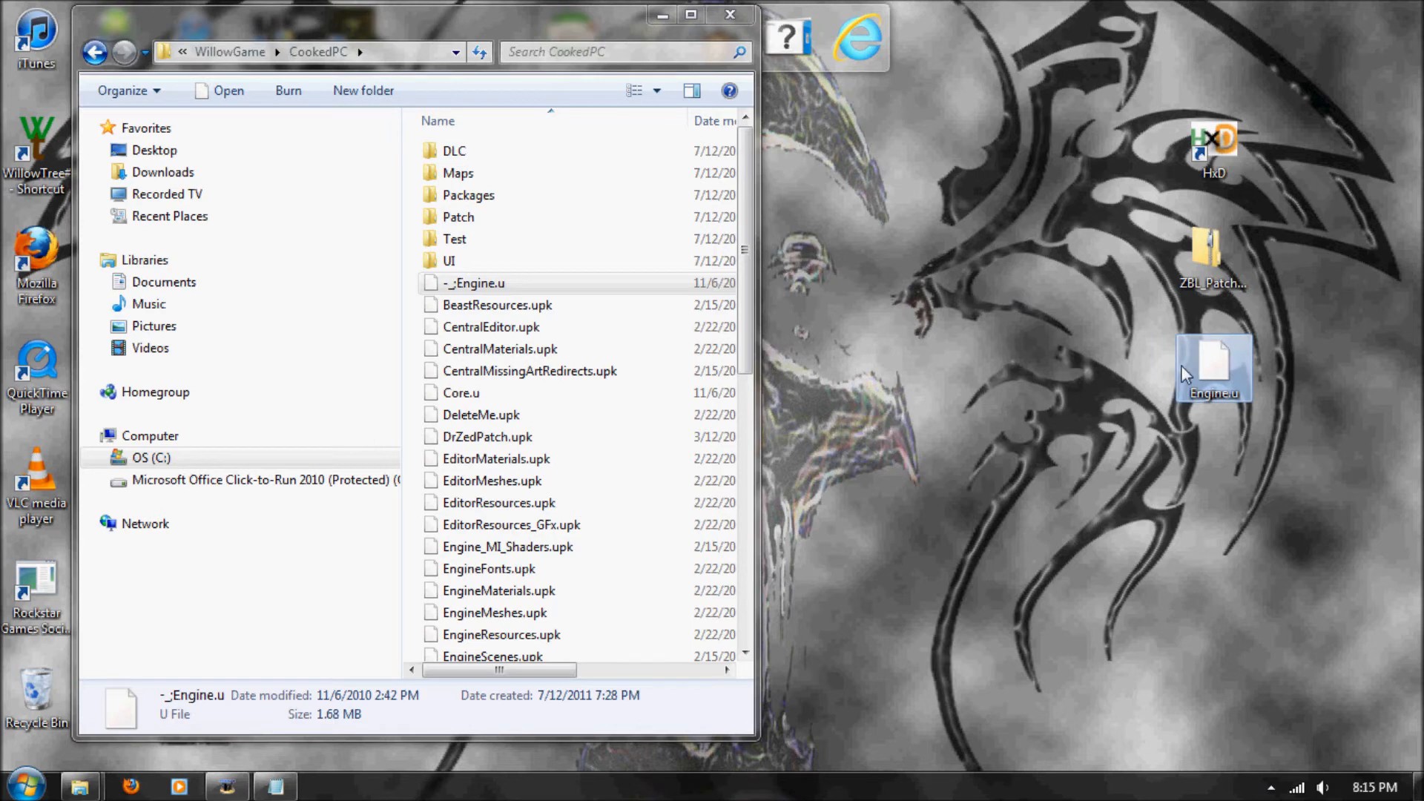
{"action": "mouse_move", "coordinate": [1229, 391]}
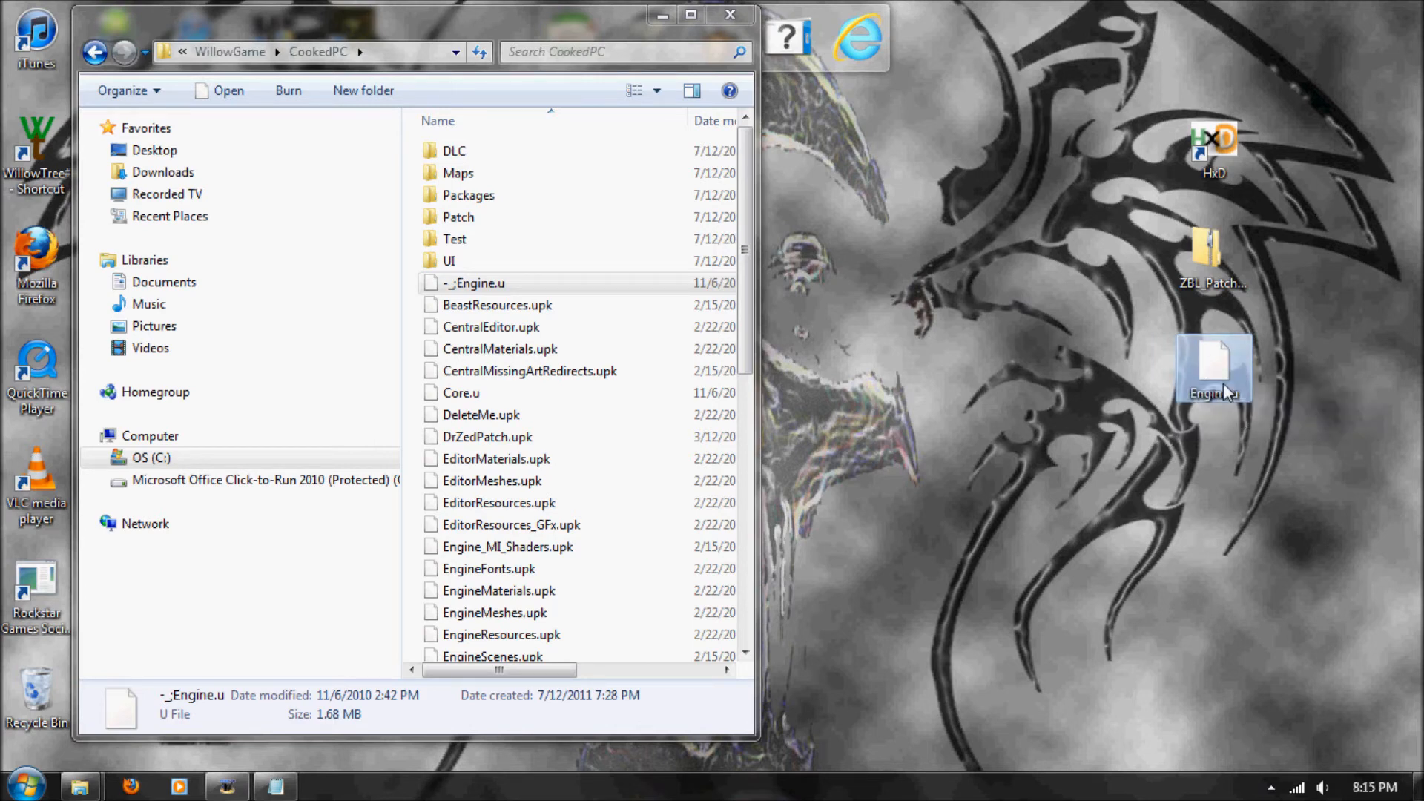
Launch HxD from the desktop and load the desktop copy of Engine.u
{"action": "left_click", "coordinate": [694, 16]}
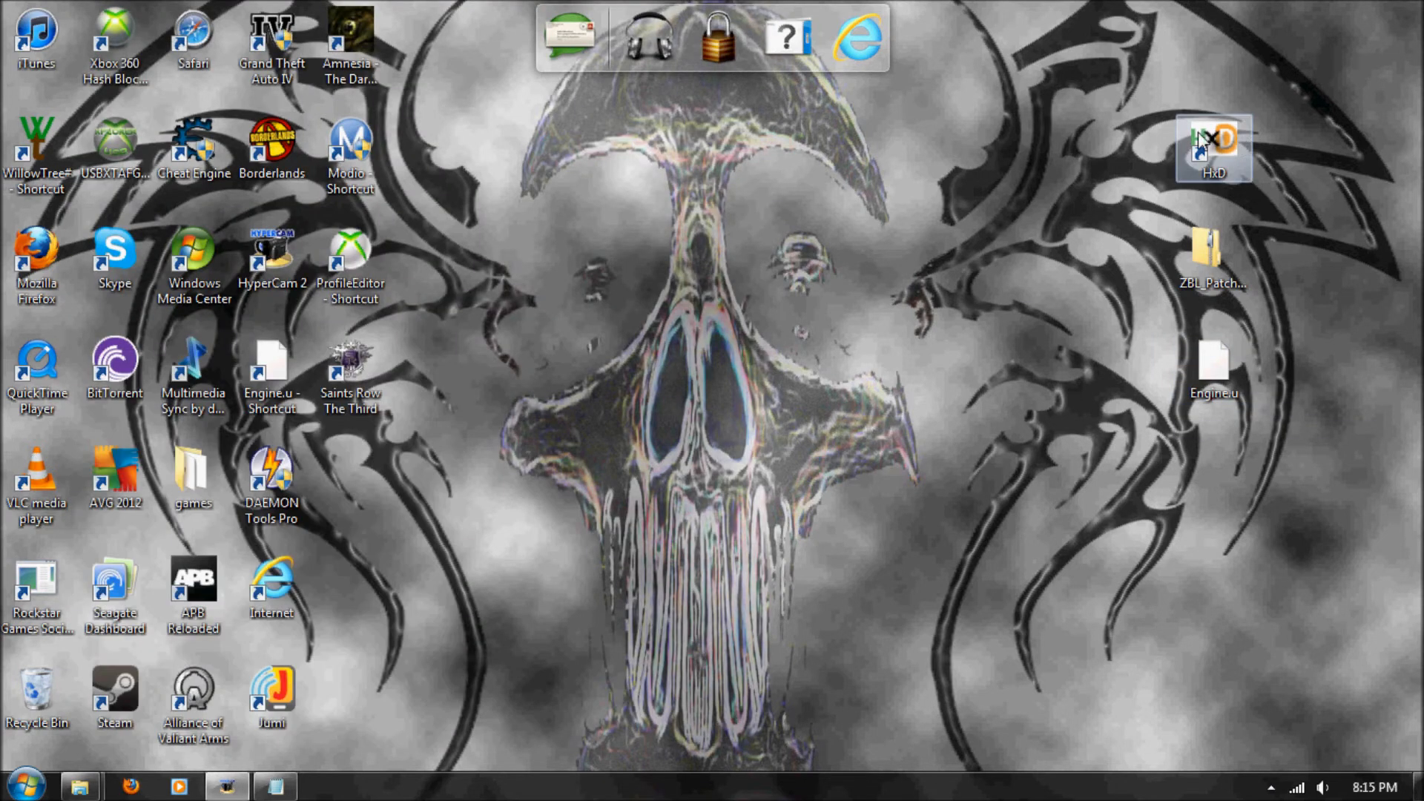
{"action": "double_click", "coordinate": [1209, 144]}
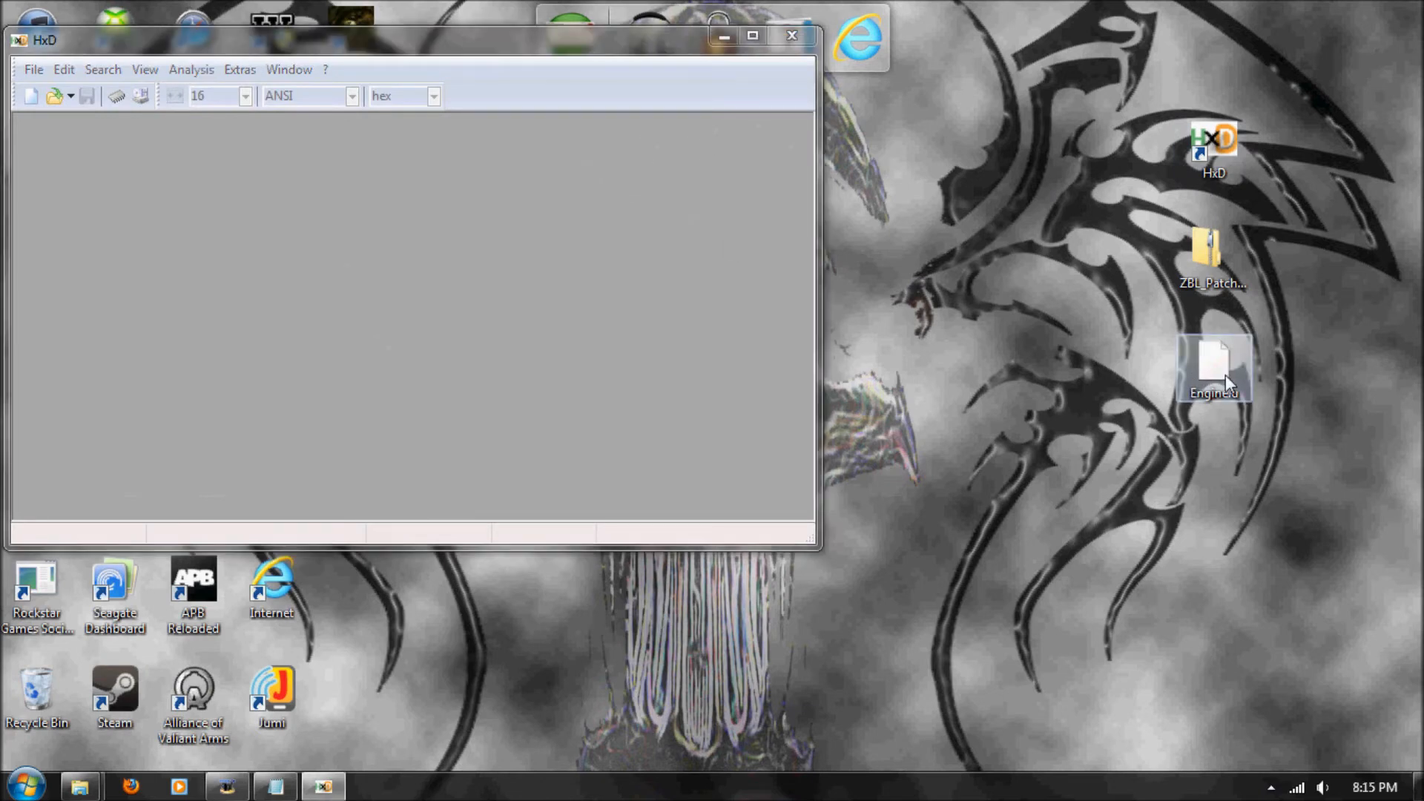
{"action": "double_click", "coordinate": [1215, 367]}
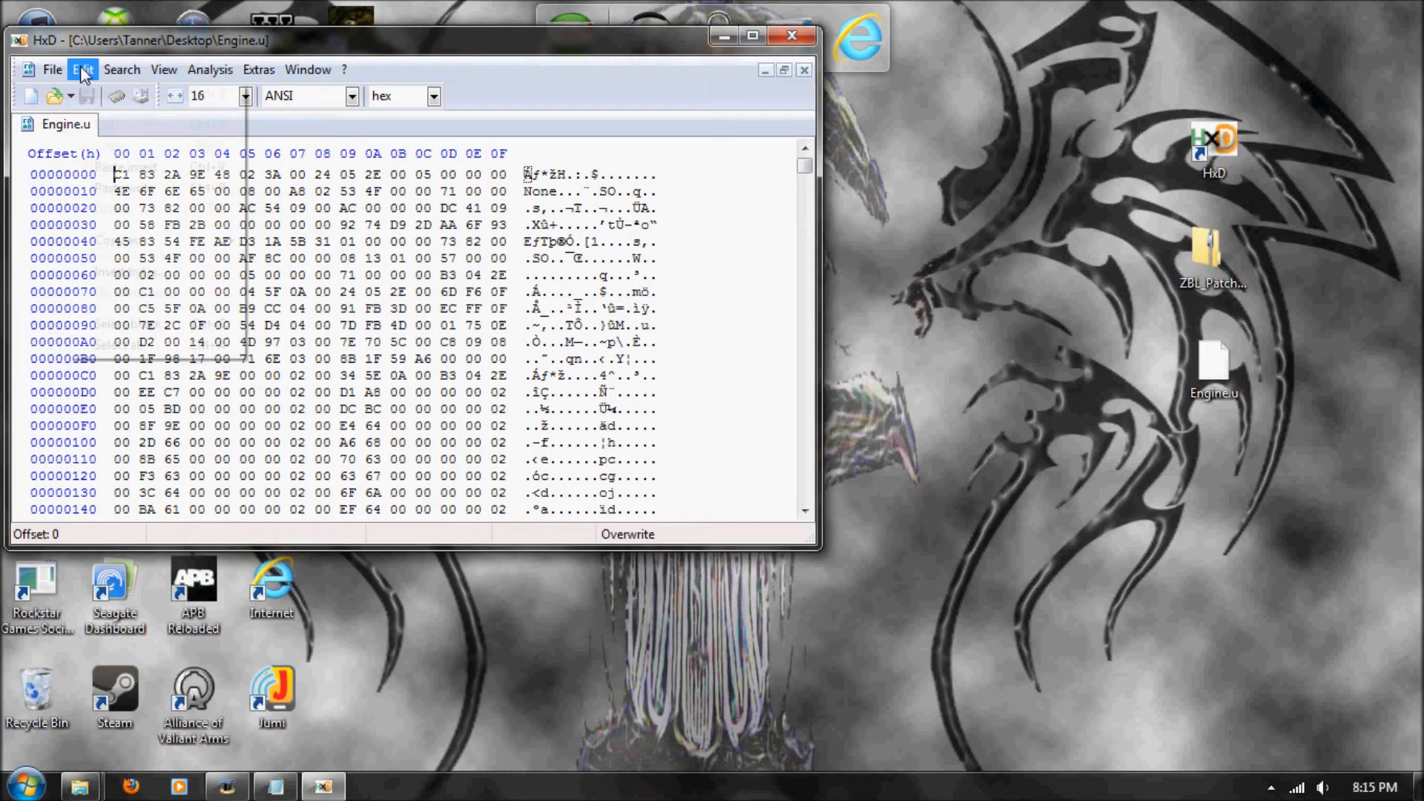
{"action": "left_click", "coordinate": [124, 70]}
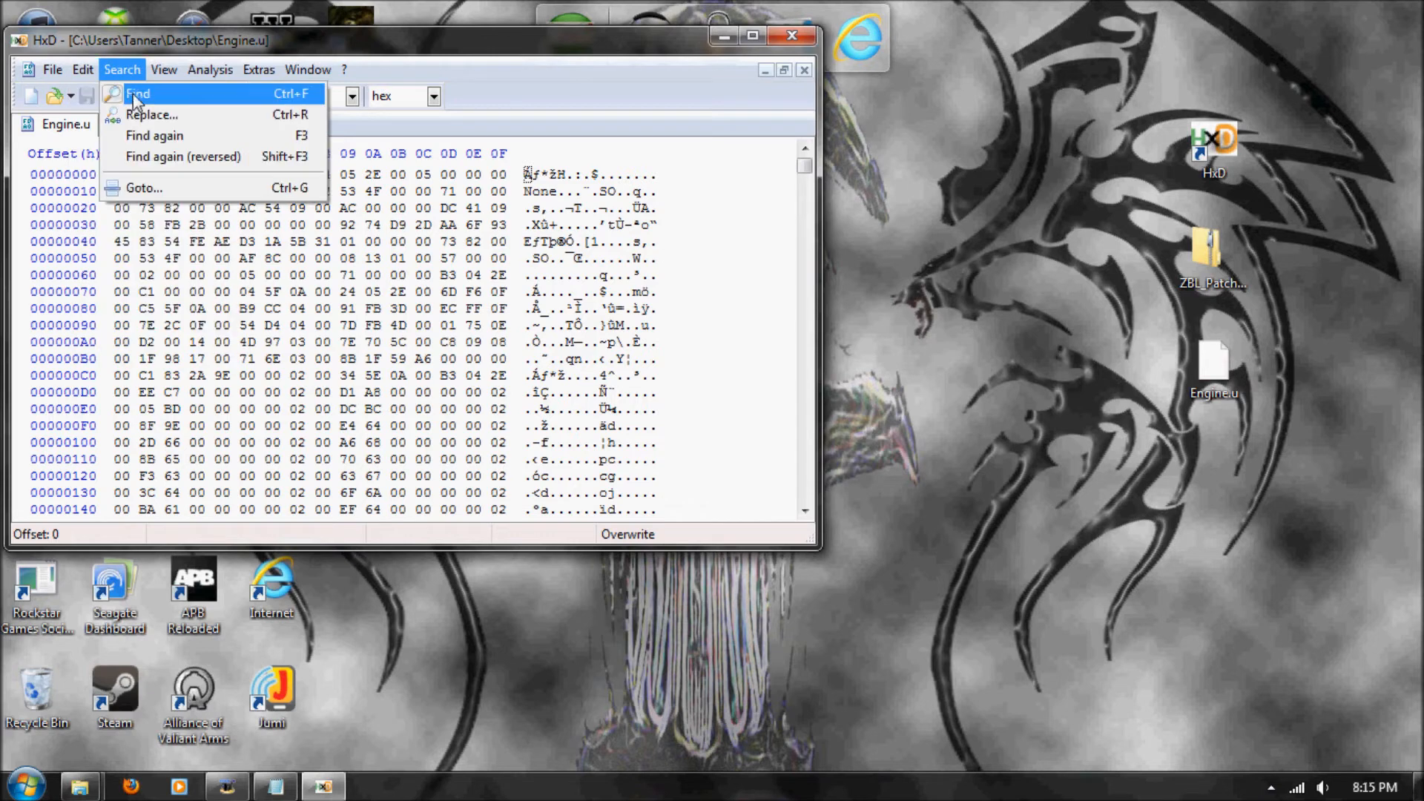
{"action": "left_click", "coordinate": [151, 115]}
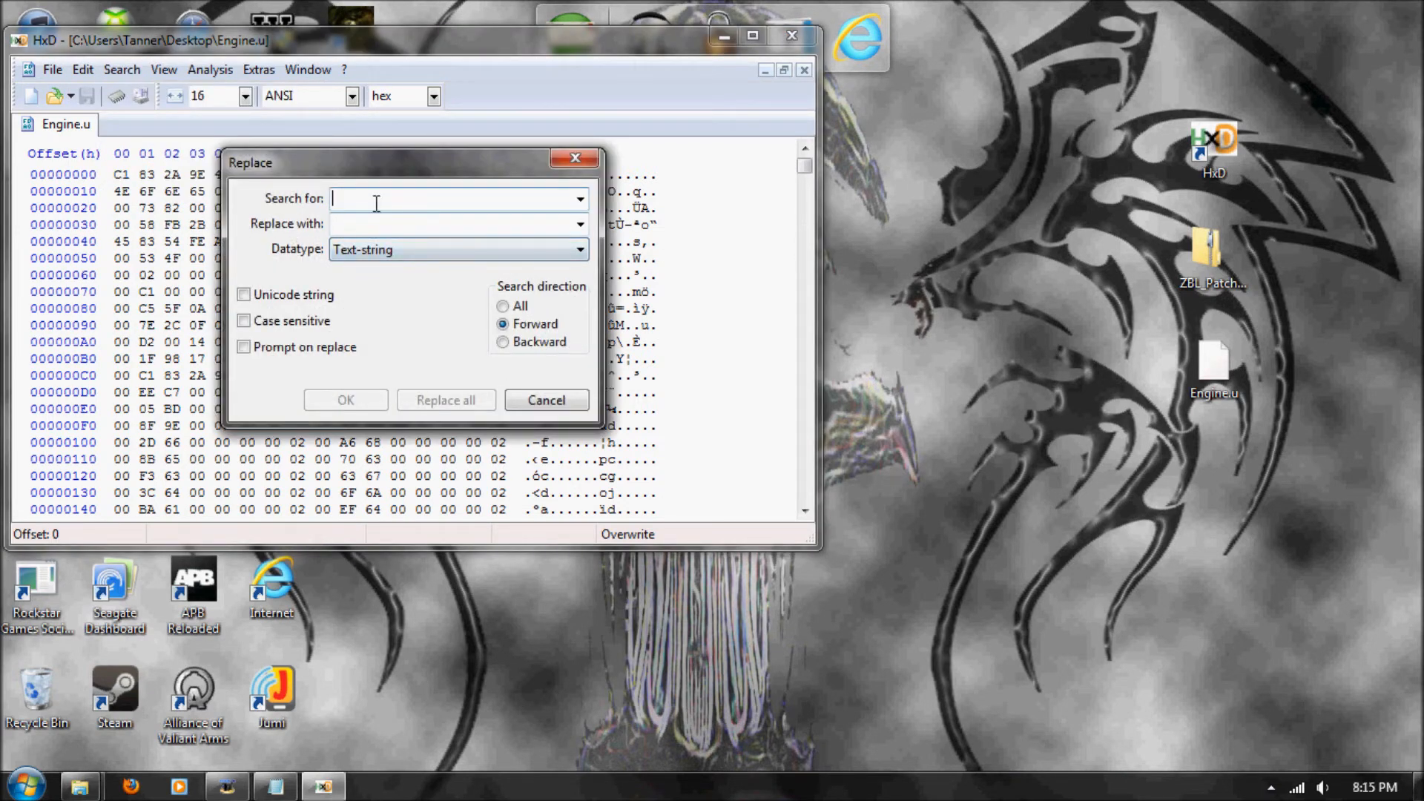
{"action": "type", "text": "073f0081847c8000"}
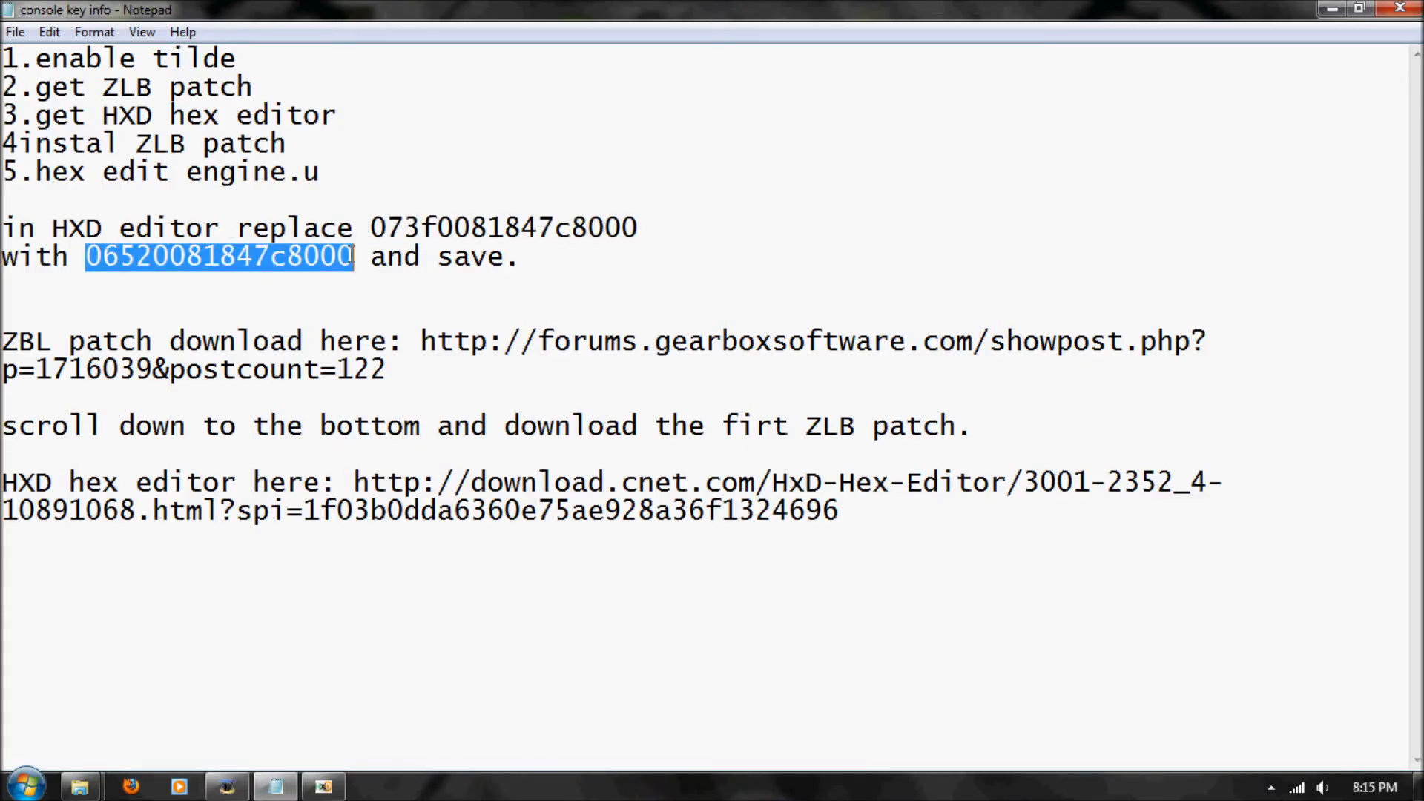
{"action": "right_click", "coordinate": [366, 256]}
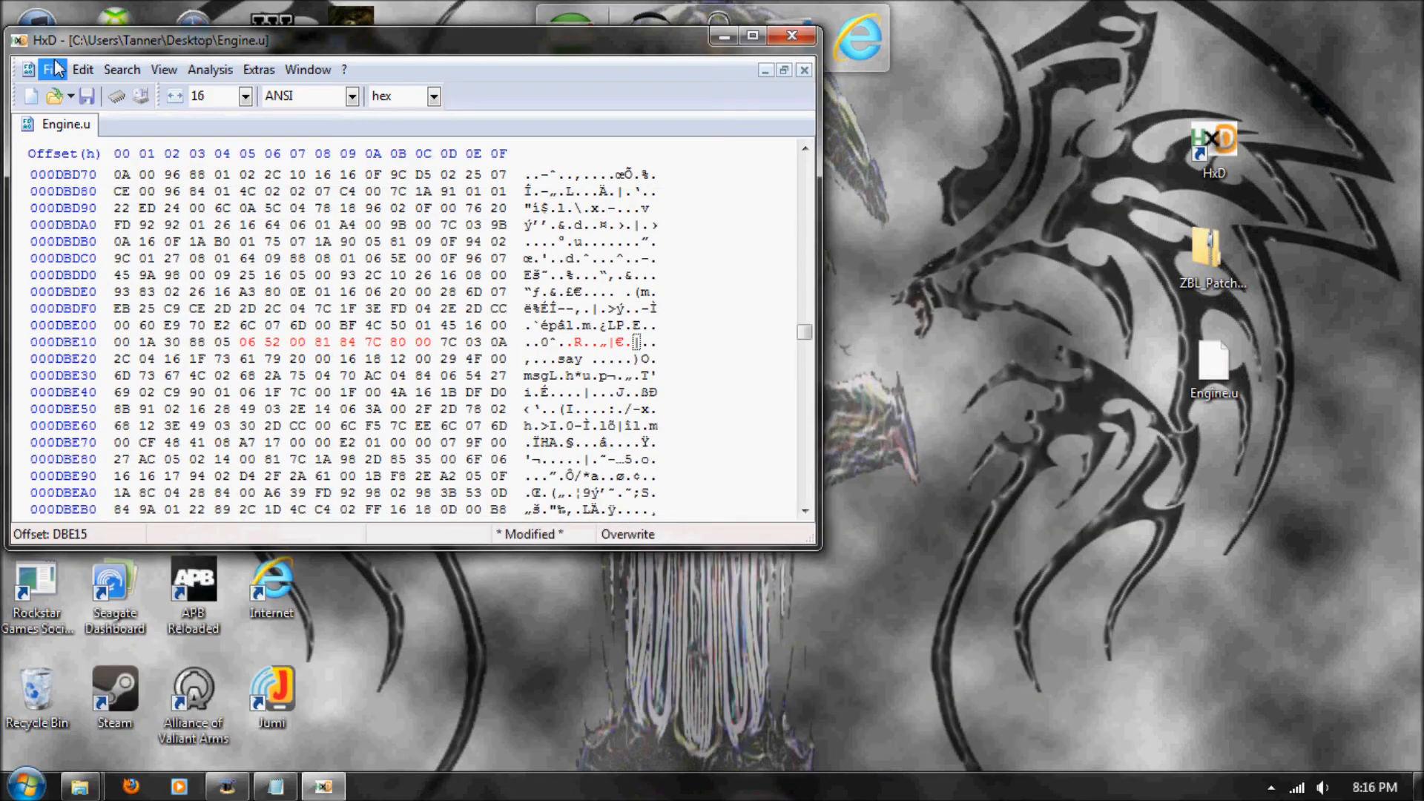
Save the edited file over desktop Engine.u, confirm replacing it, and delete the Engine.u shortcut
{"action": "left_click", "coordinate": [41, 69]}
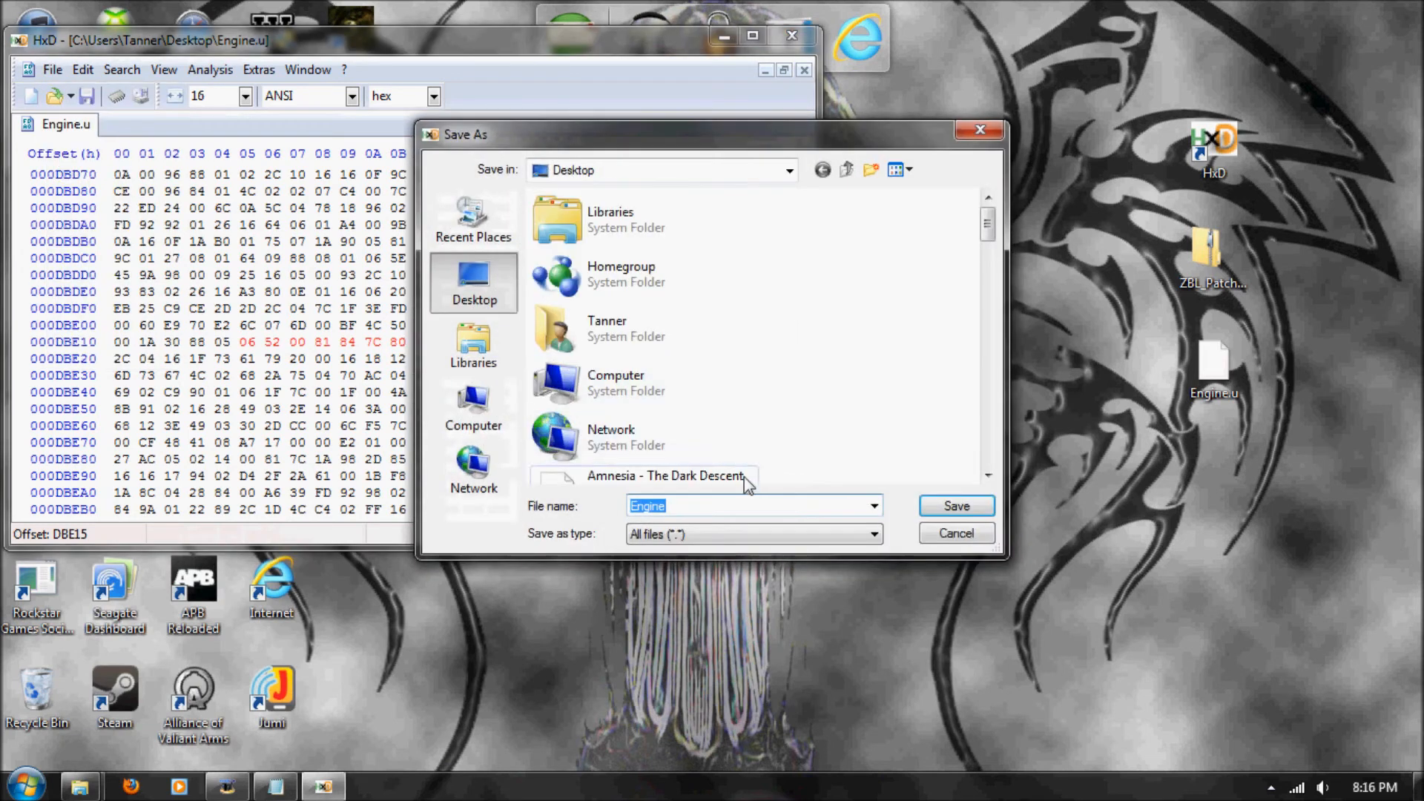
{"action": "left_click", "coordinate": [956, 505]}
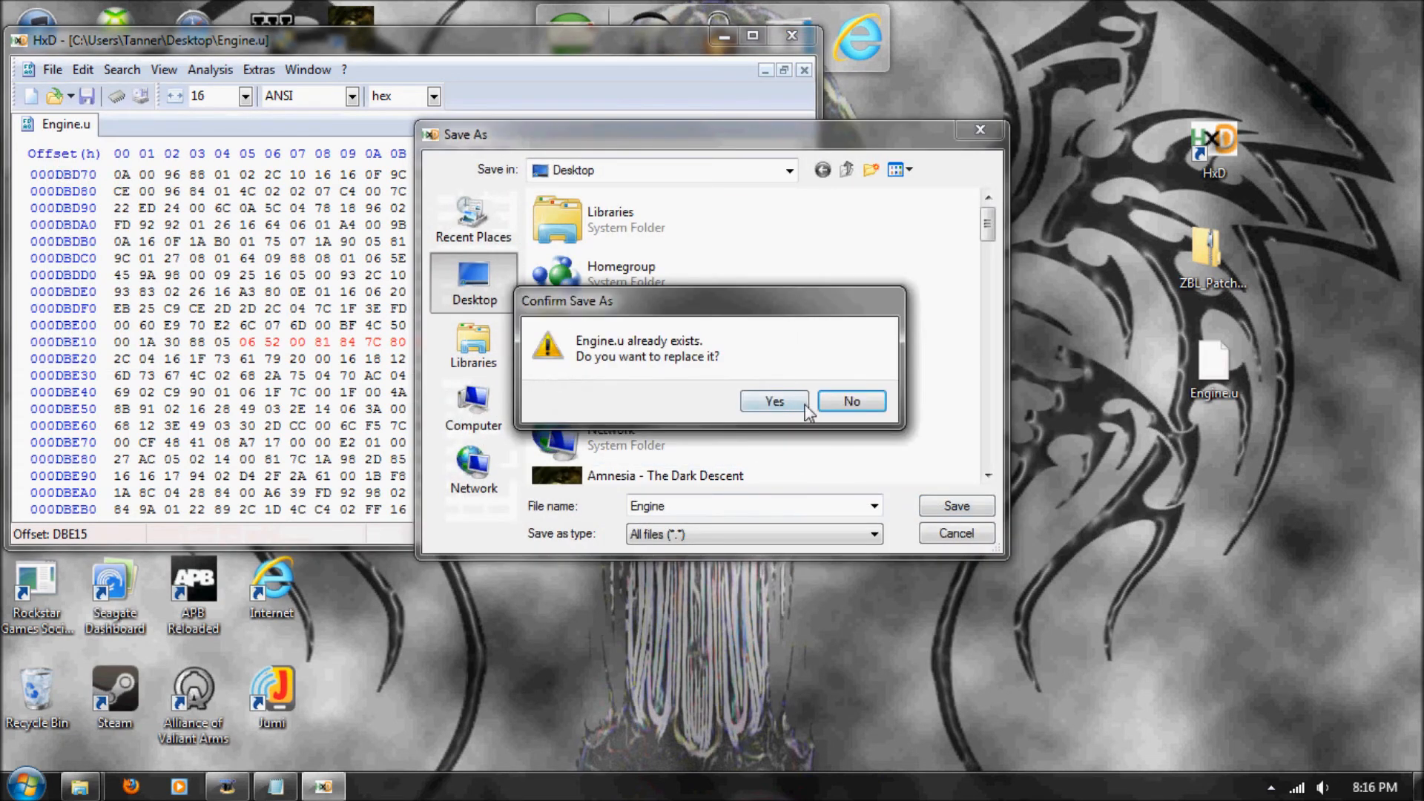
{"action": "left_click", "coordinate": [774, 401]}
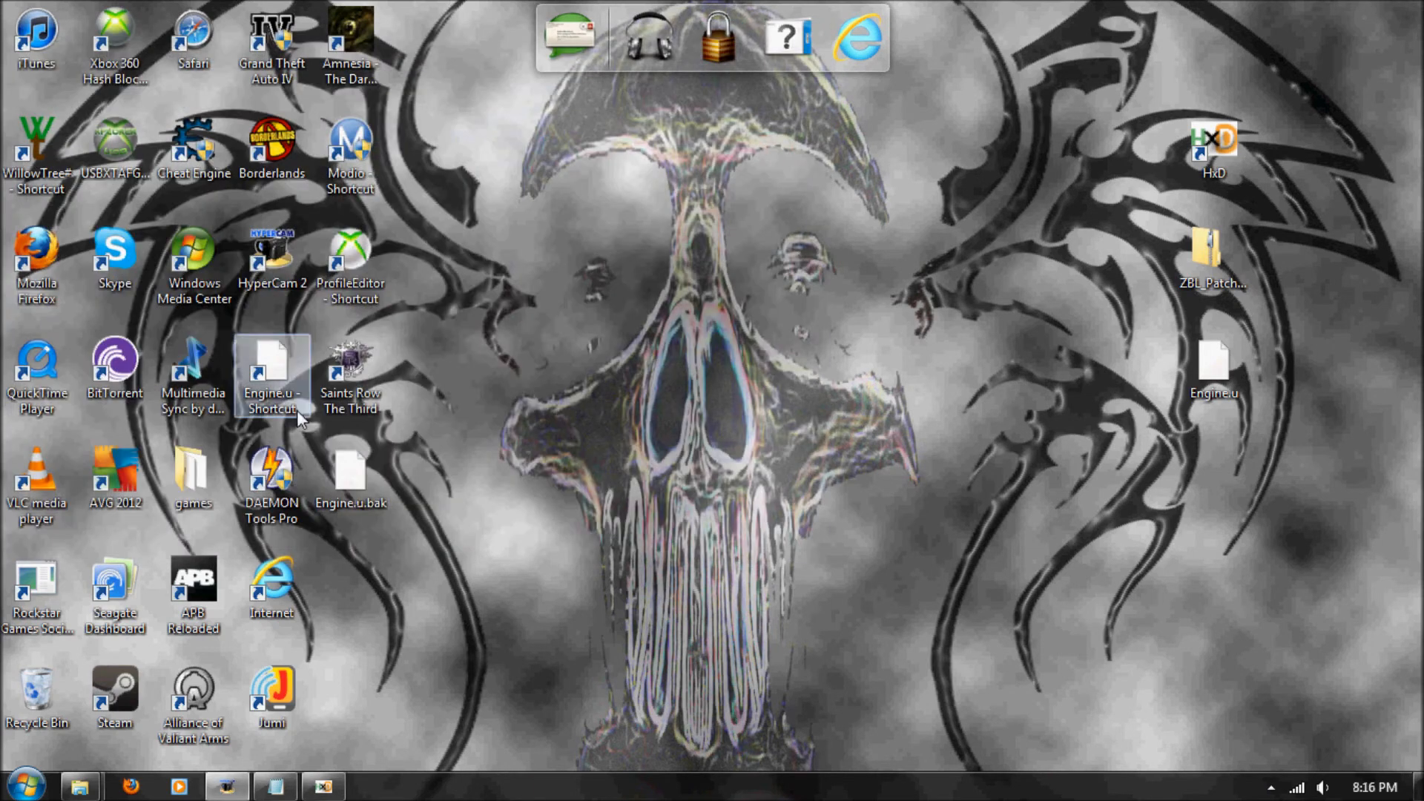
{"action": "right_click", "coordinate": [271, 363]}
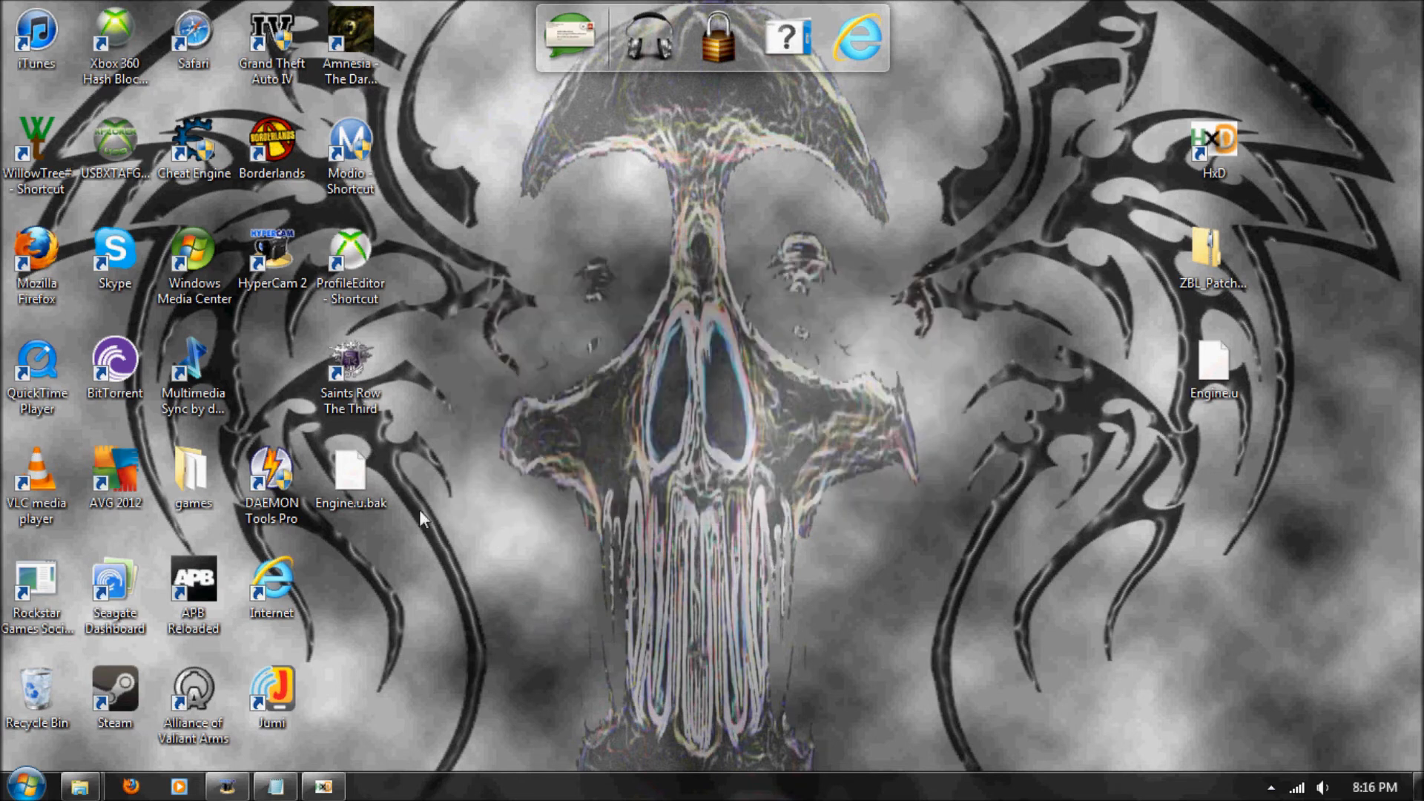
{"action": "mouse_move", "coordinate": [78, 783]}
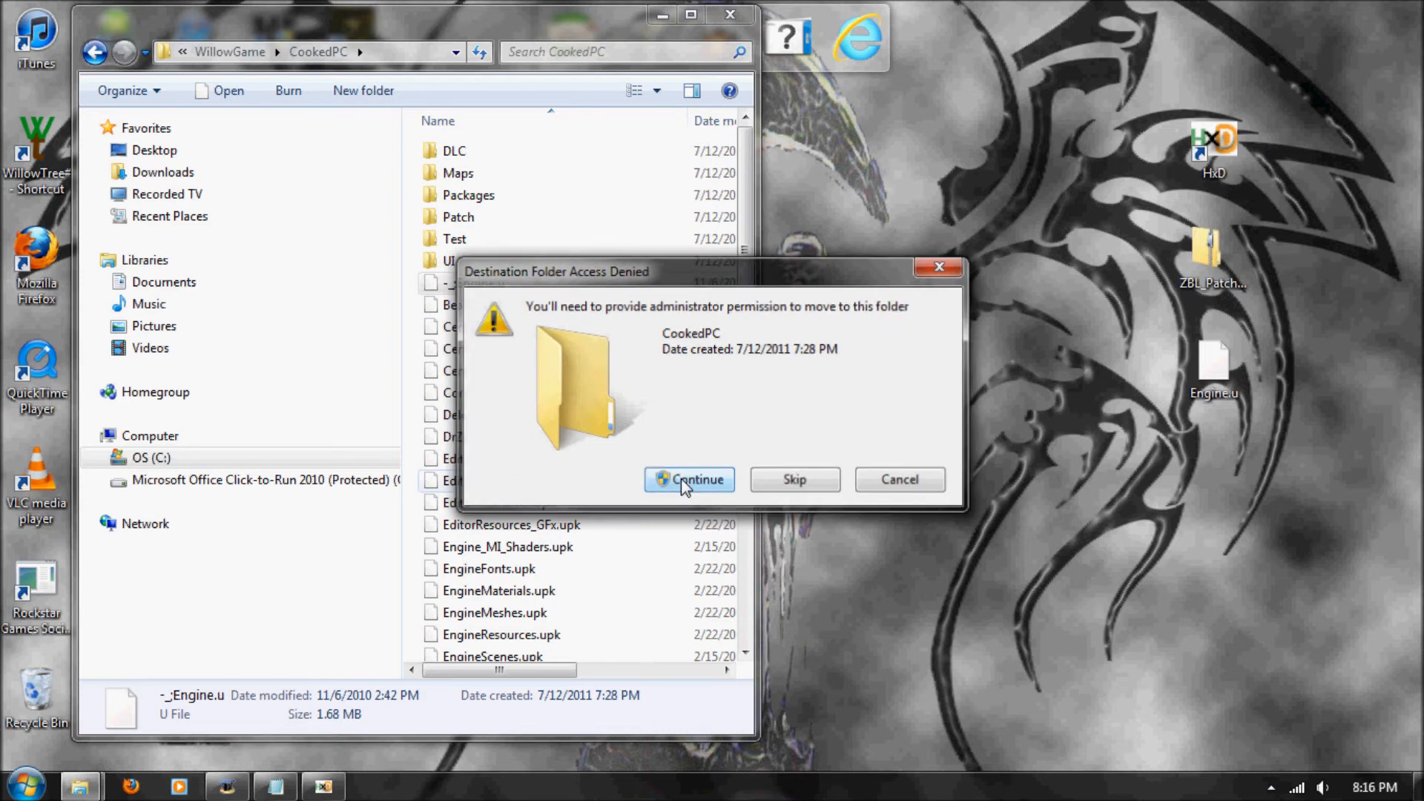
Grant administrator permission to move Engine.u into WillowGame\CookedPC
{"action": "left_click", "coordinate": [689, 479]}
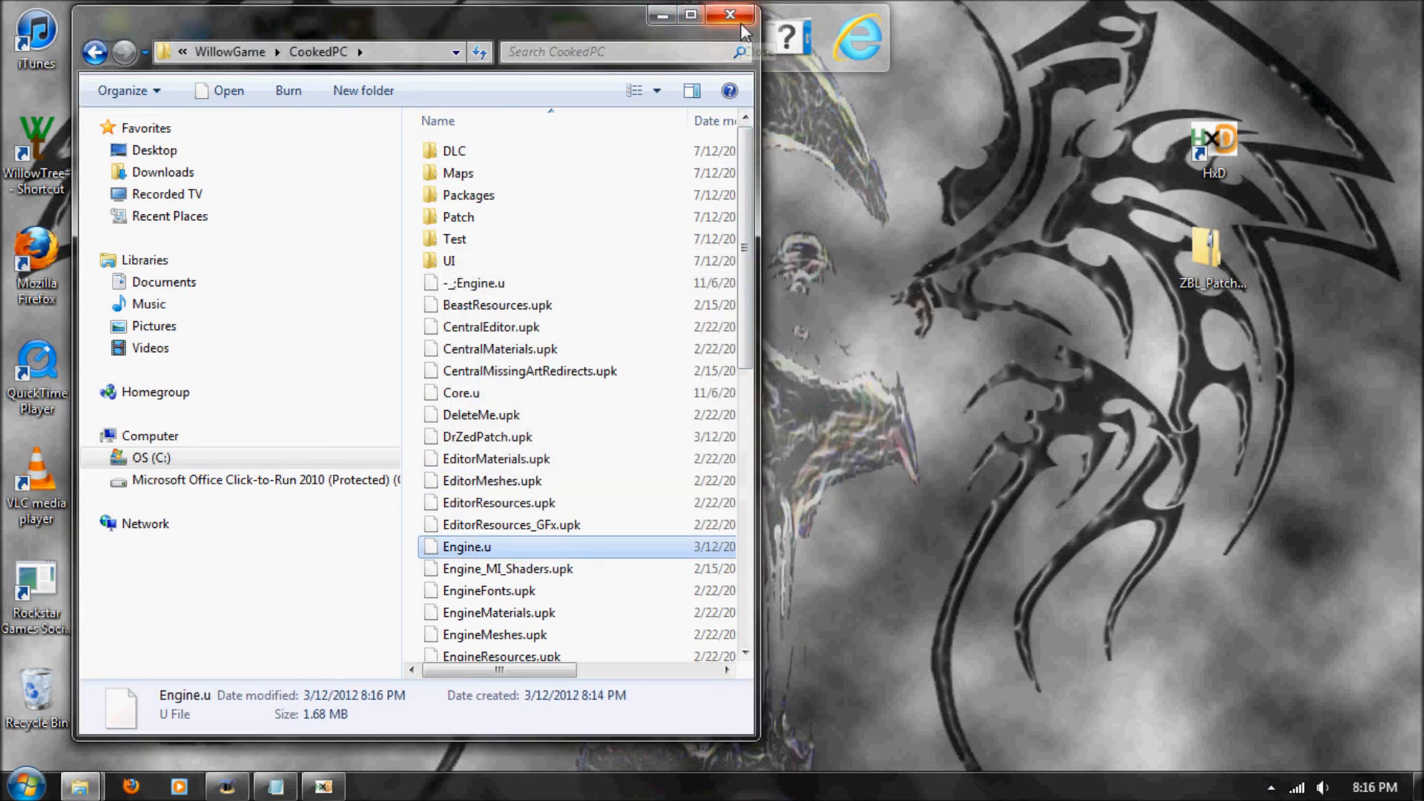
{"action": "mouse_move", "coordinate": [744, 110]}
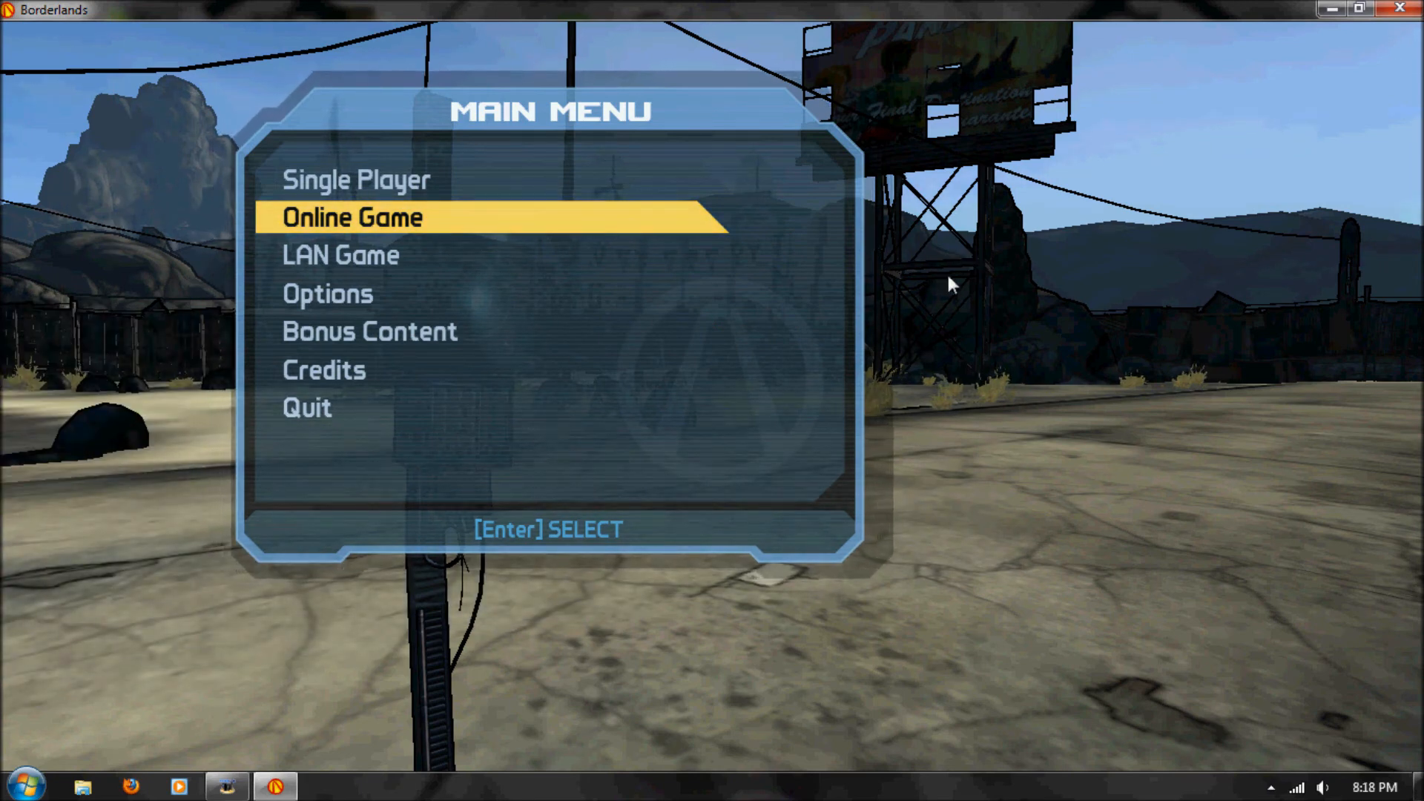
{"action": "mouse_move", "coordinate": [441, 245]}
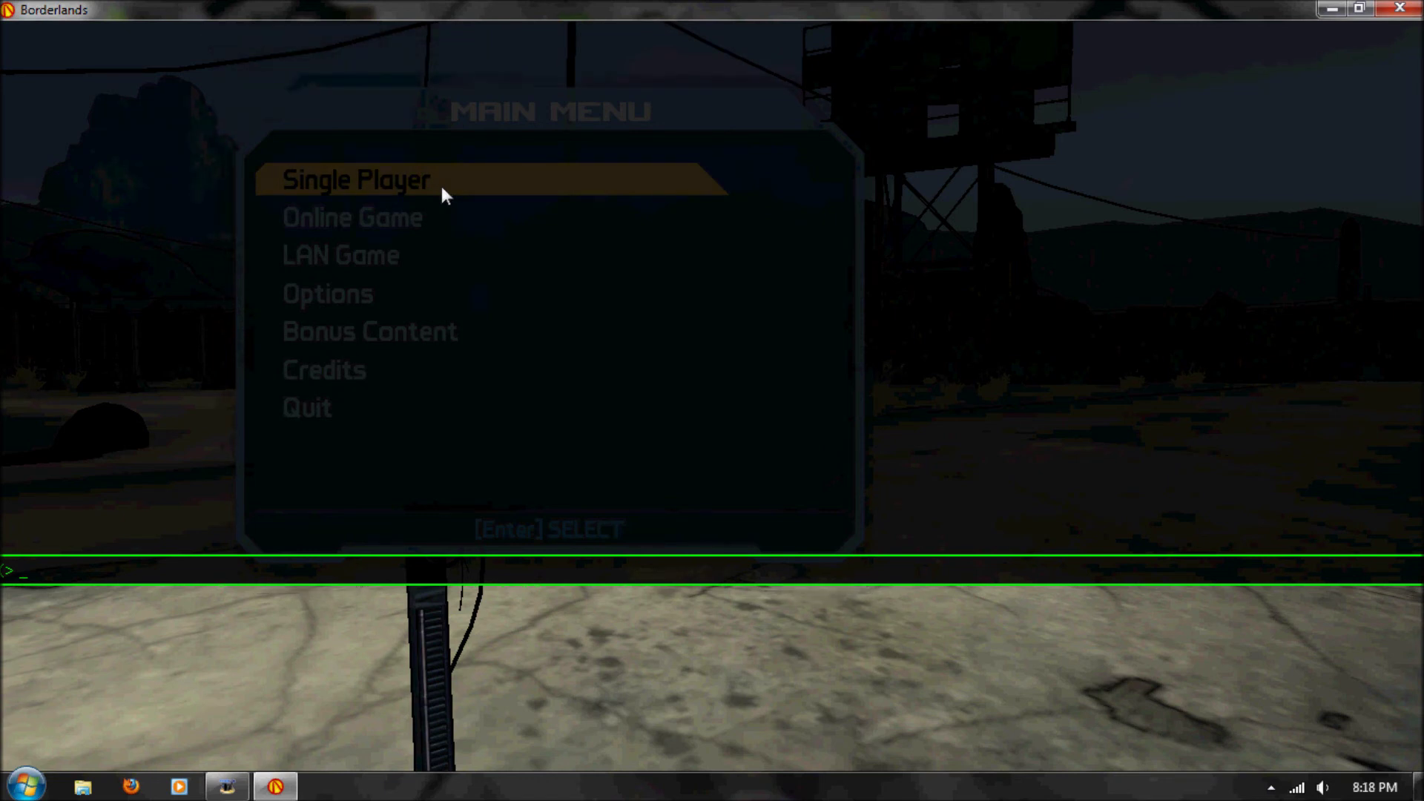
Enter 'enable consolkey' in the Borderlands console, then type 'hello'
{"action": "type", "text": "enable"}
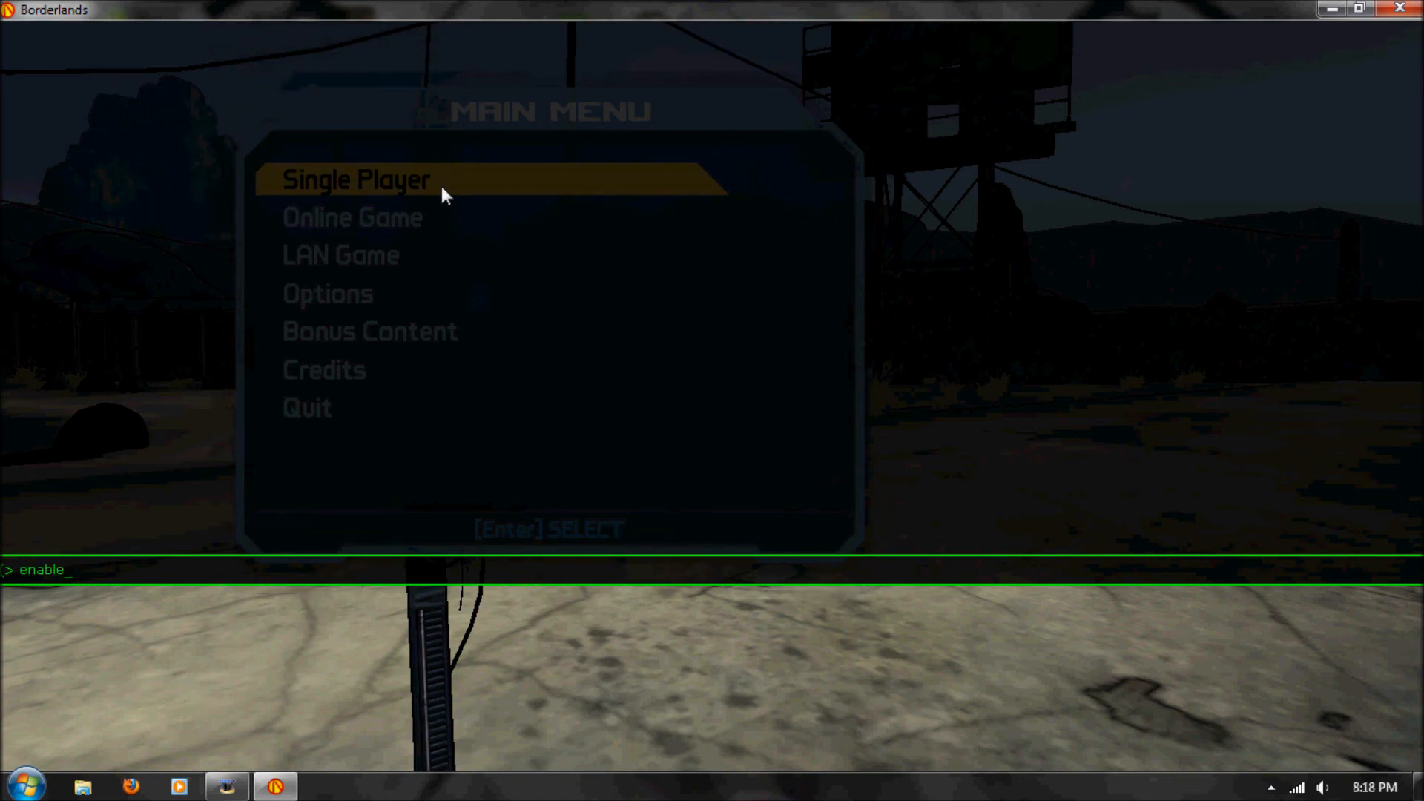
{"action": "type", "text": "conso"}
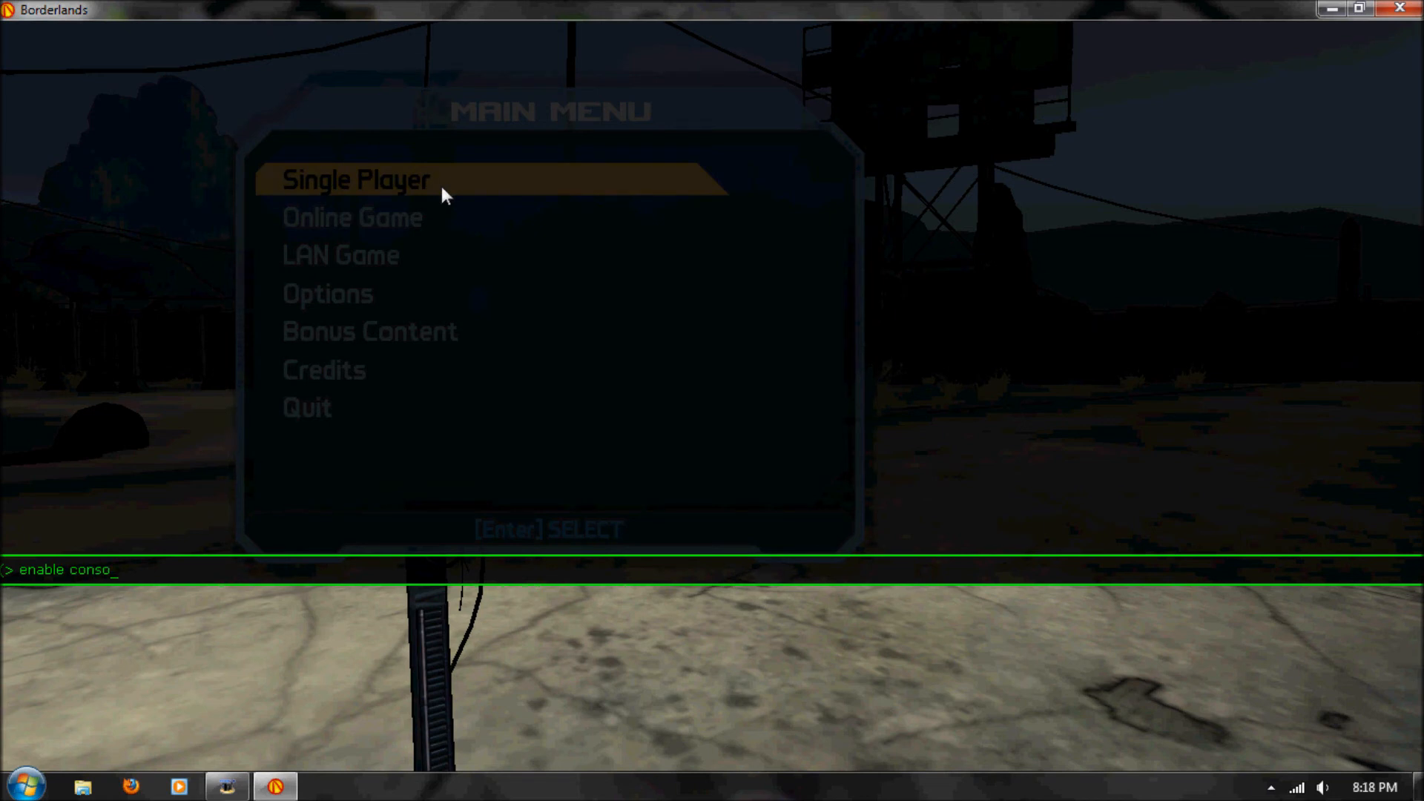
{"action": "type", "text": "lkey"}
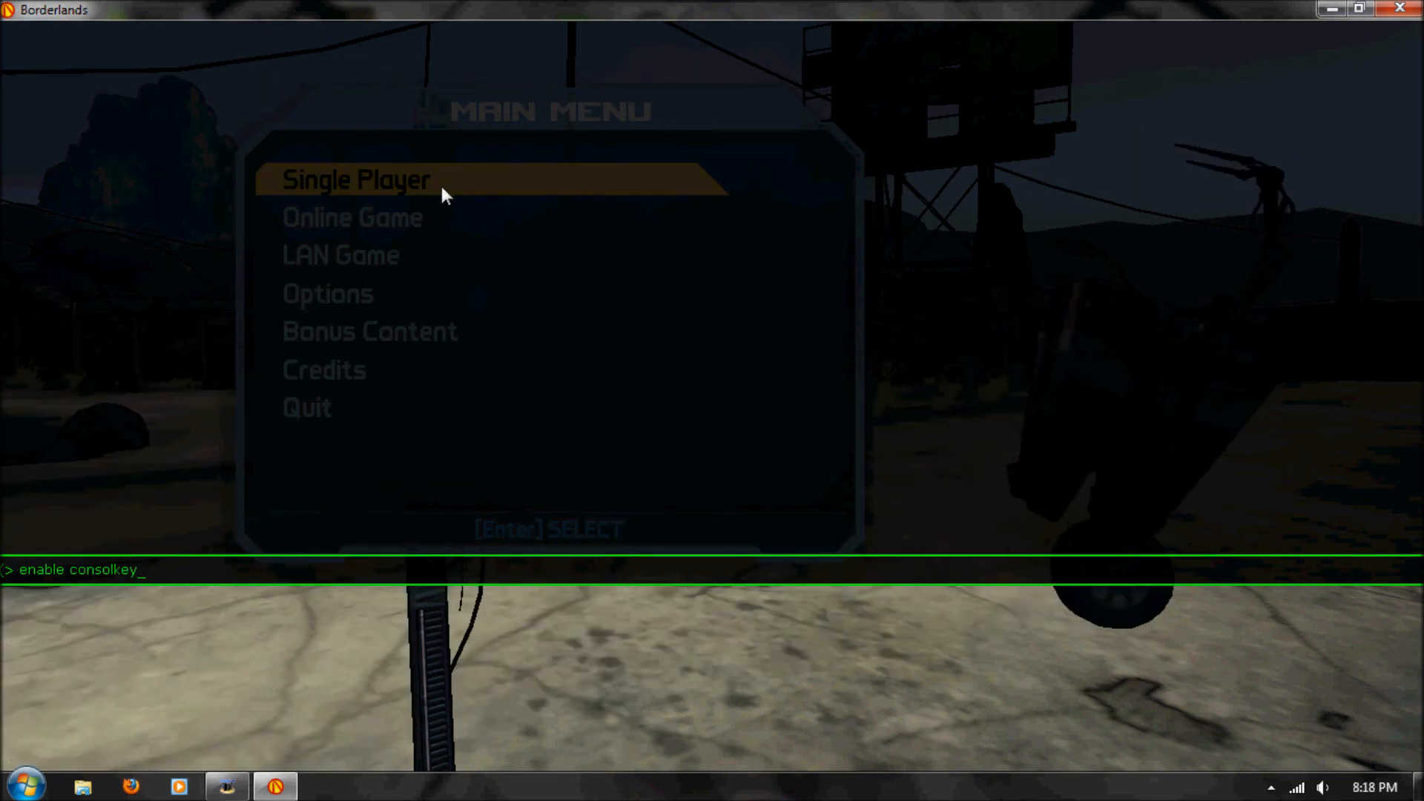
{"action": "key", "text": "Enter"}
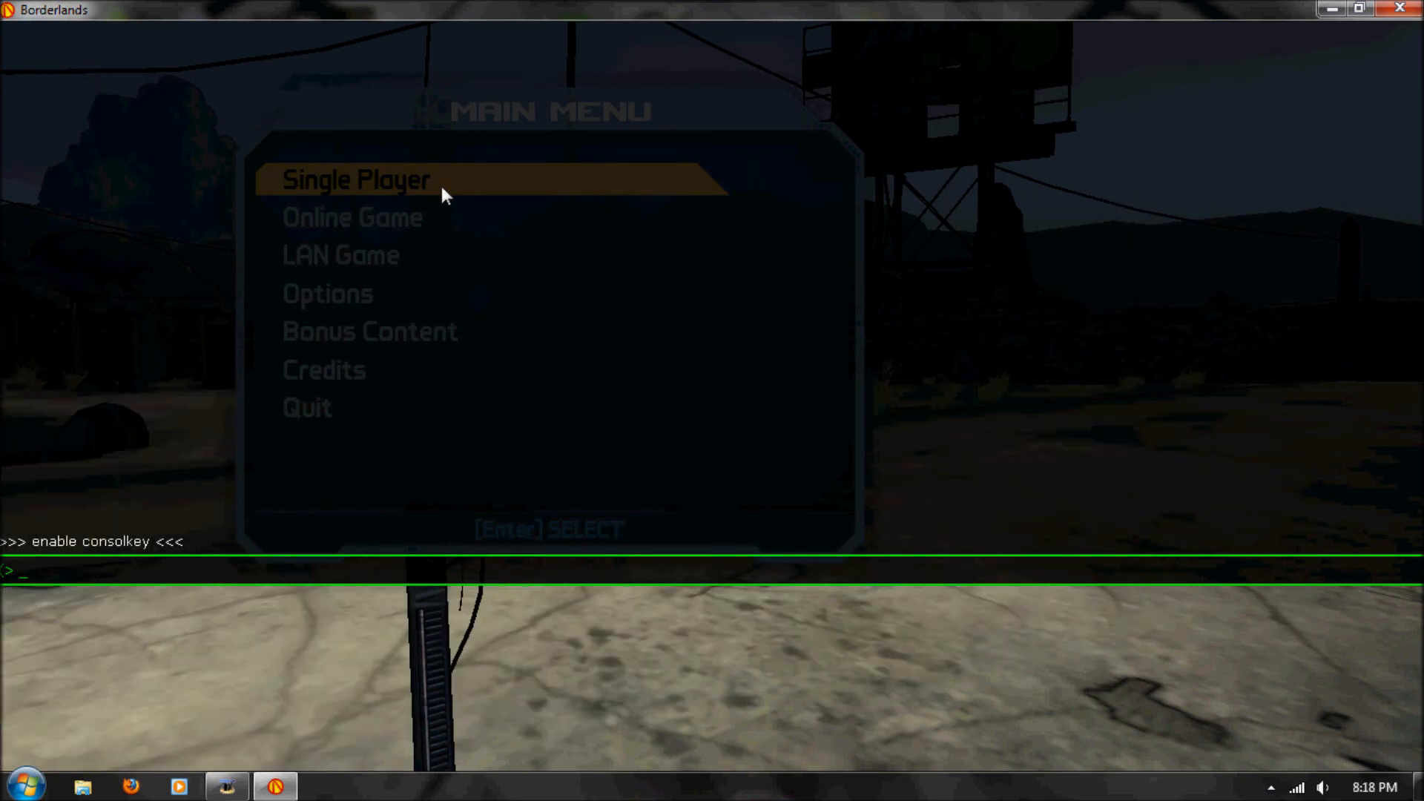
{"action": "type", "text": "hello"}
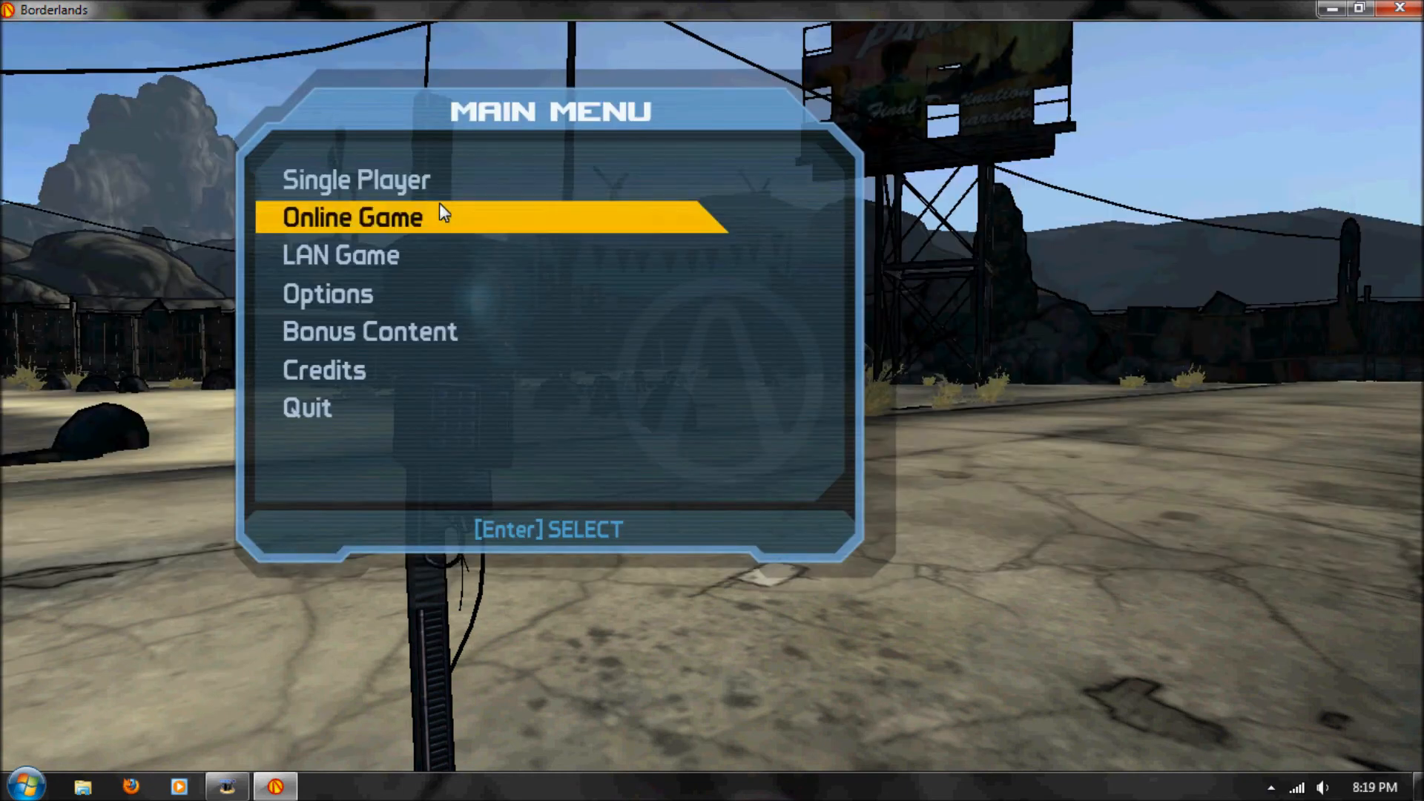
Start an online game with the level 69 Soldier character
{"action": "left_click", "coordinate": [349, 215]}
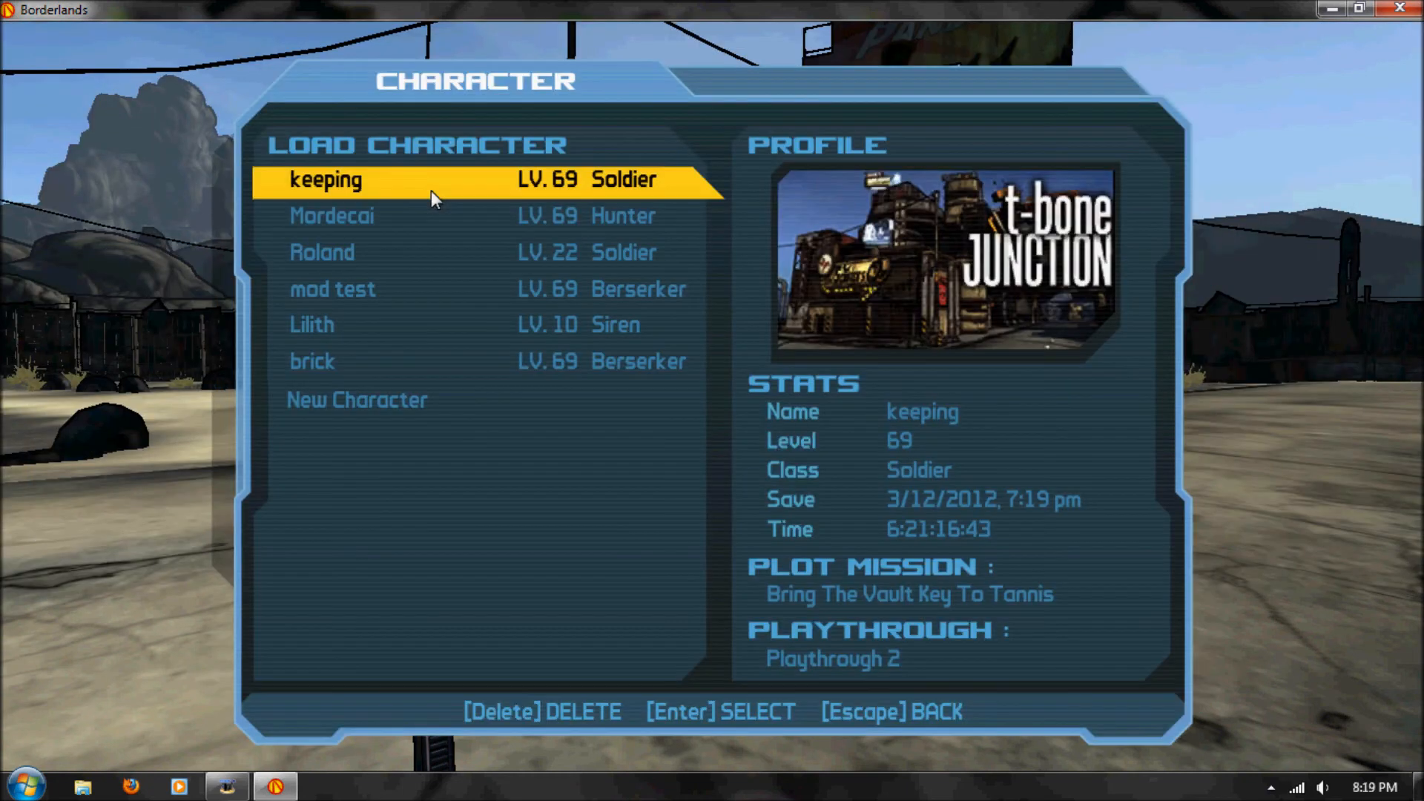
{"action": "key", "text": "Escape"}
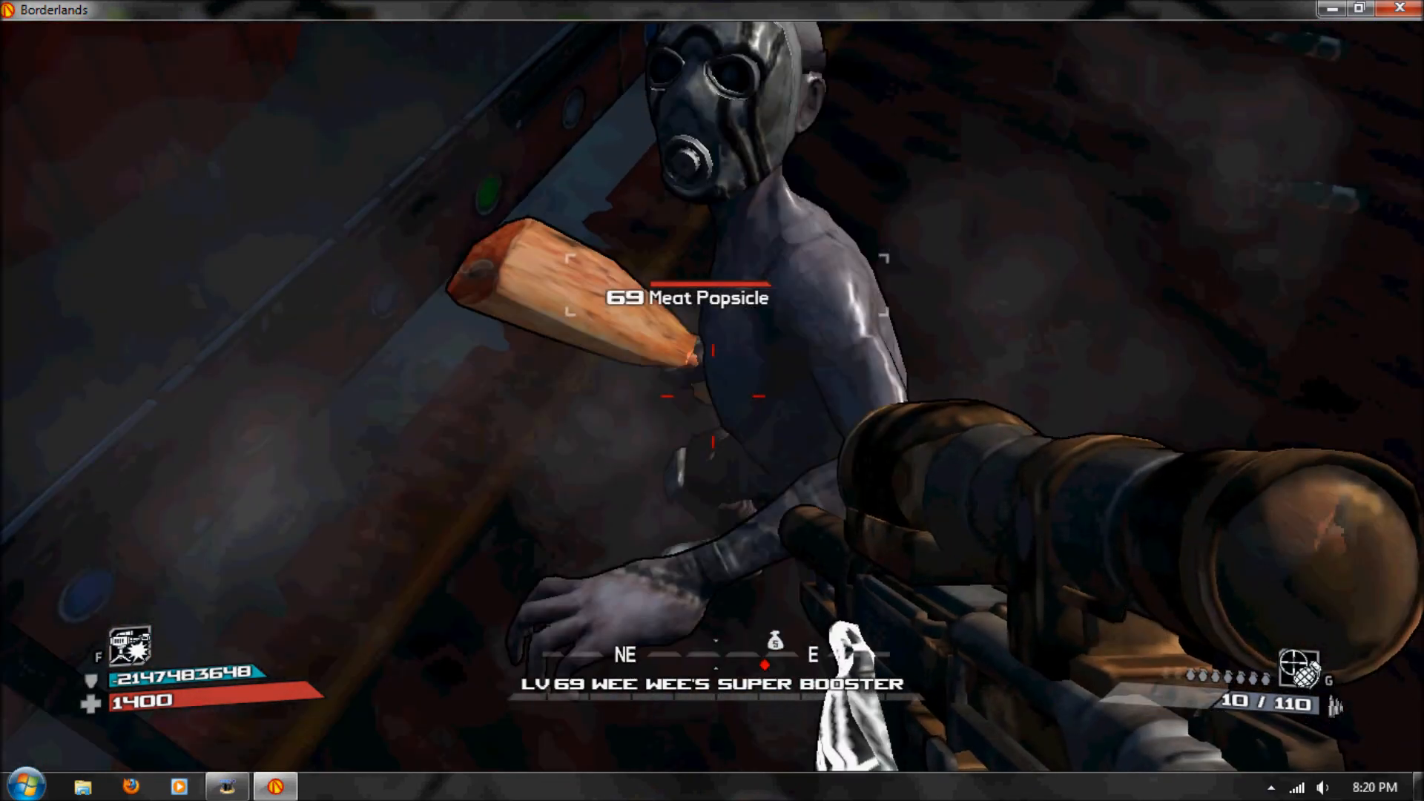
Type 'notarget' in the console, shoot the Meat Popsicle enemy, then pause the game
{"action": "key", "text": "`"}
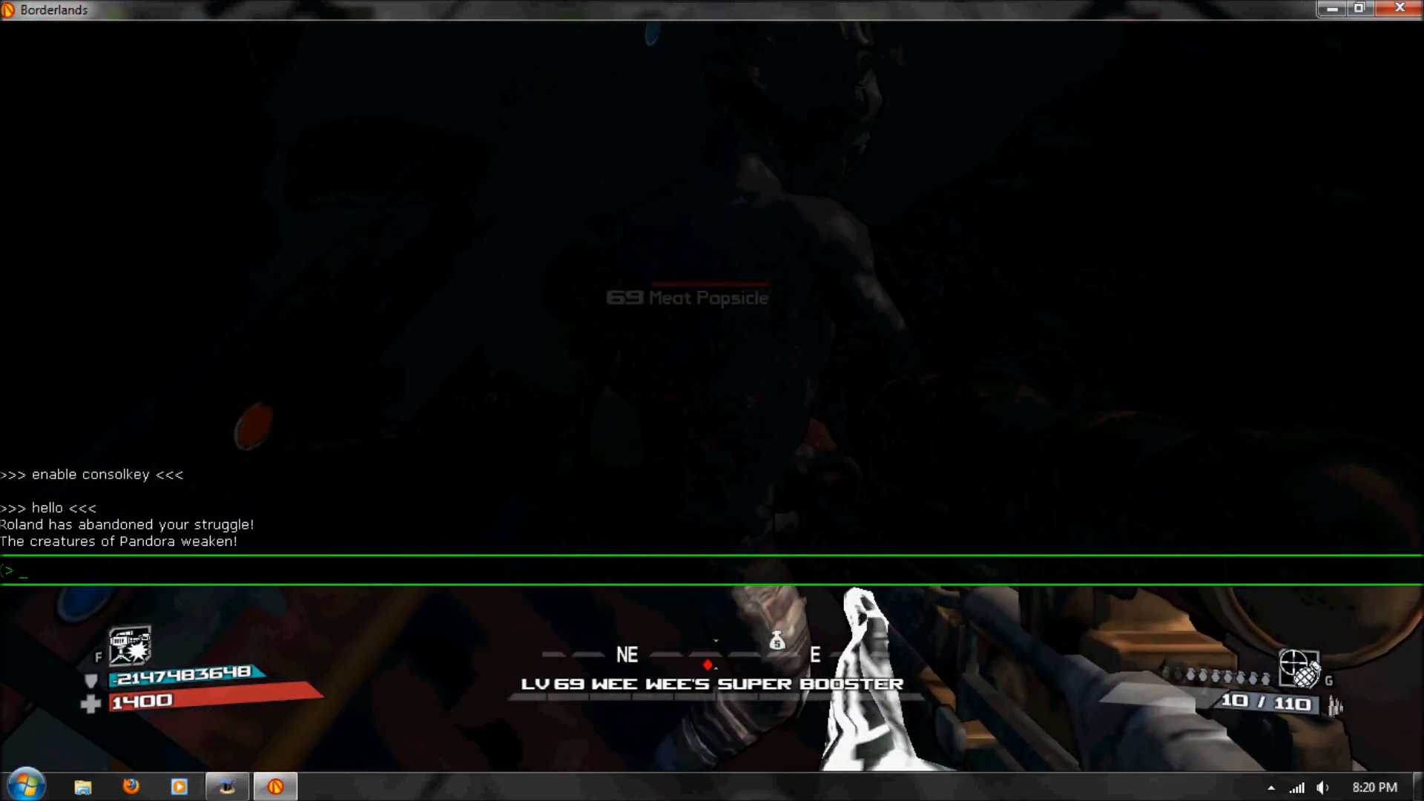
{"action": "type", "text": "n"}
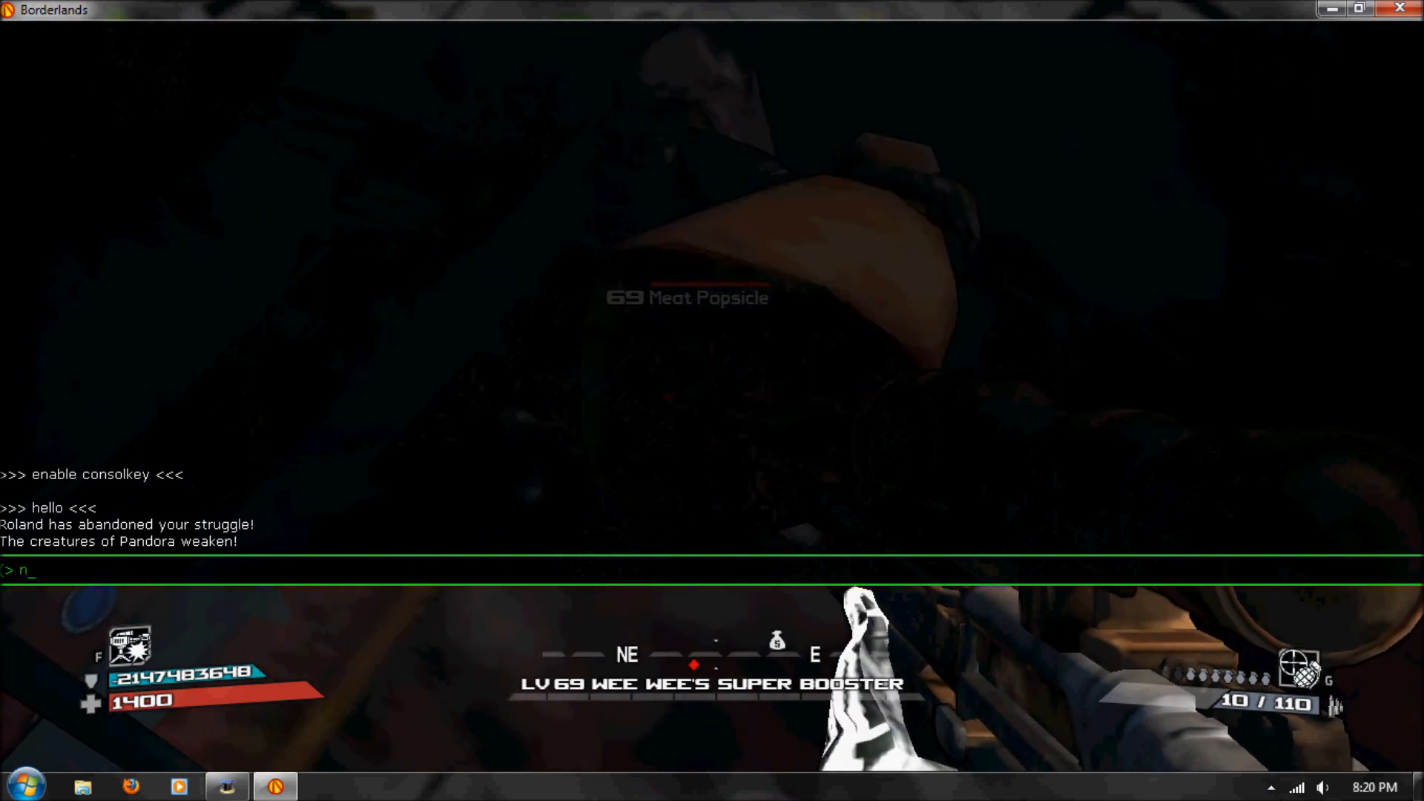
{"action": "type", "text": "otarget"}
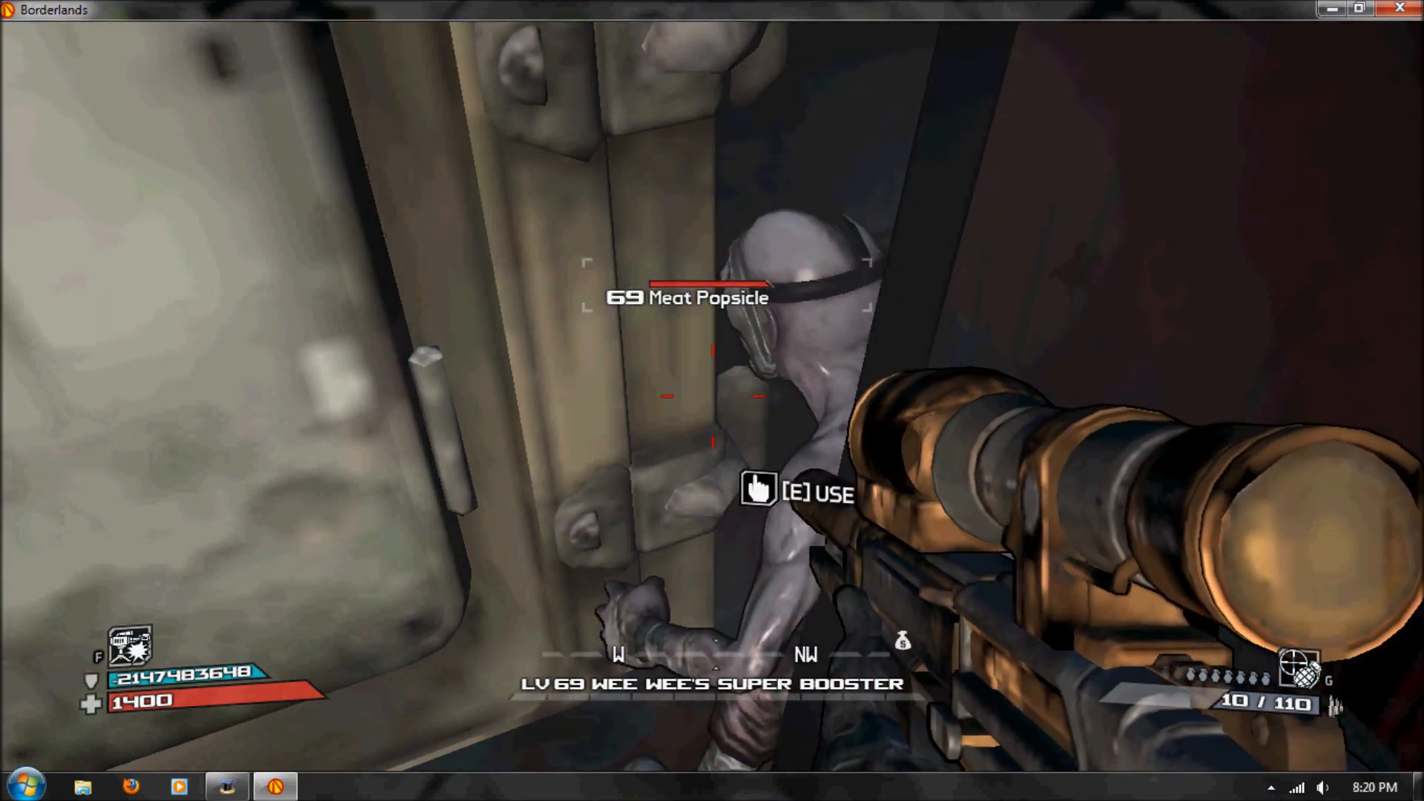
{"action": "left_click", "coordinate": [712, 404]}
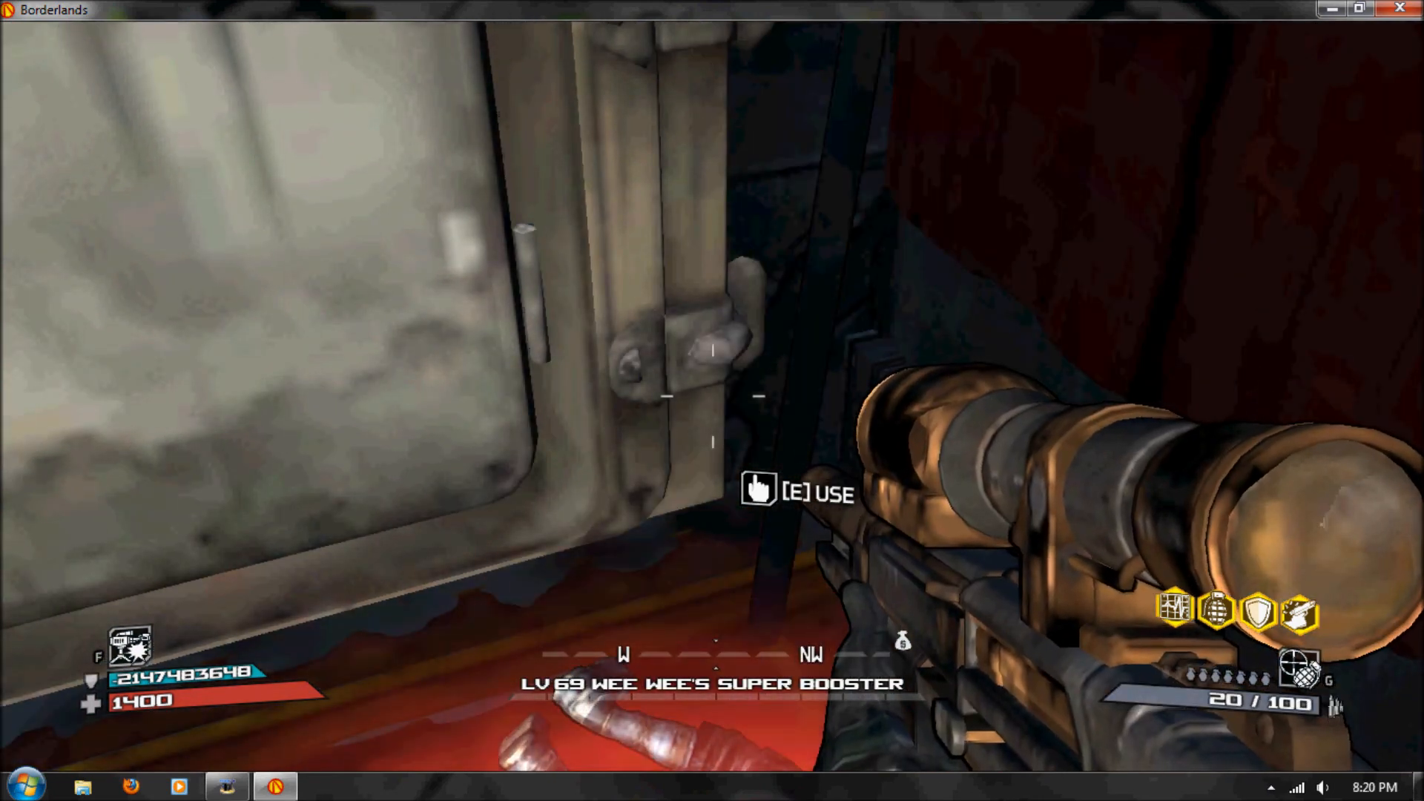
{"action": "key", "text": "Escape"}
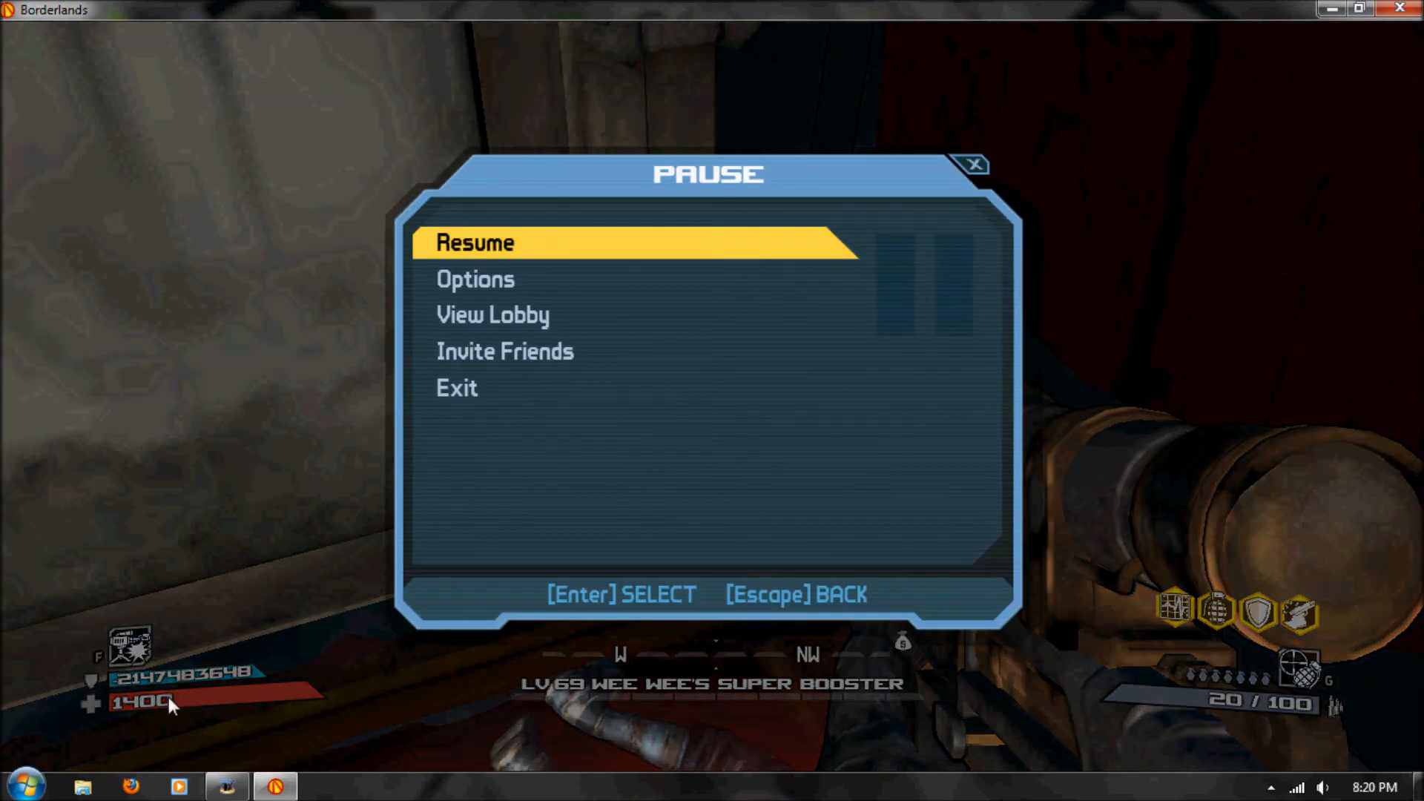